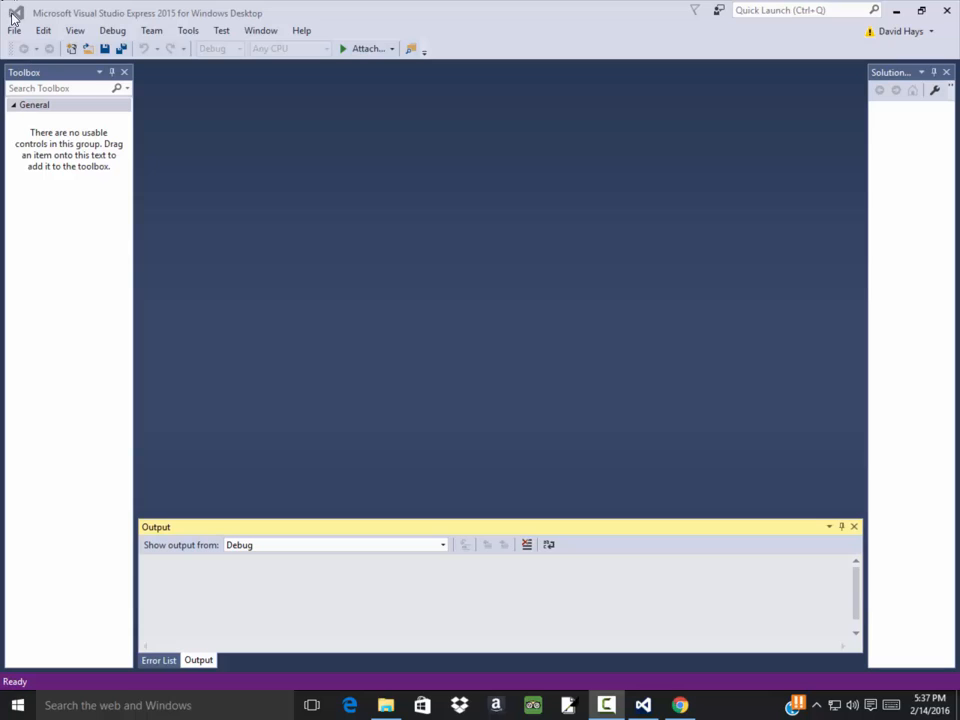
pyautogui.moveTo(38, 190)
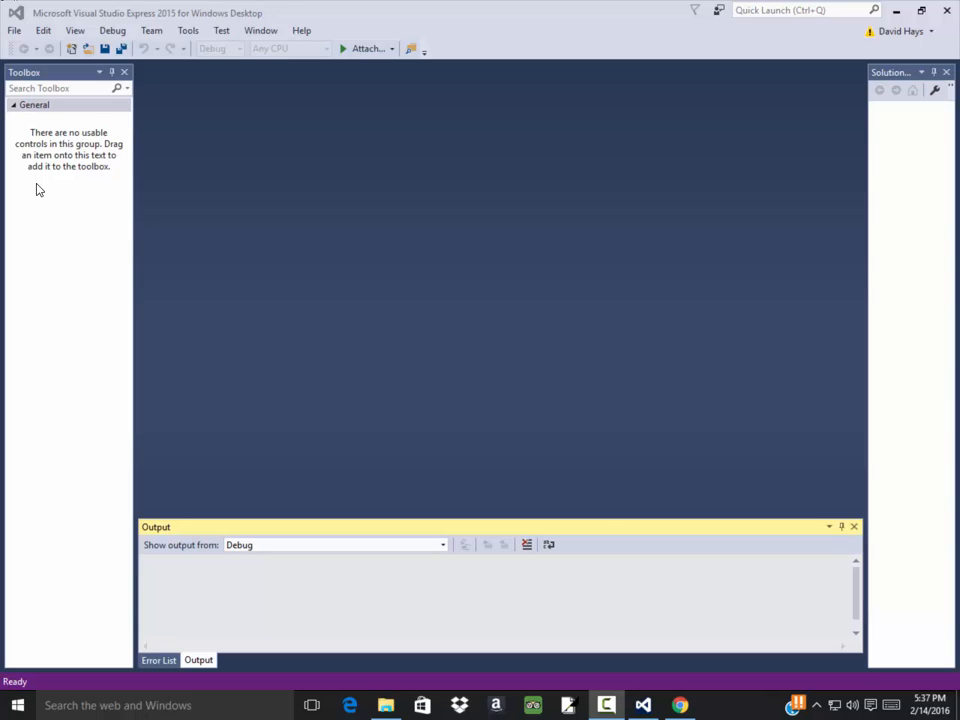
pyautogui.moveTo(24, 196)
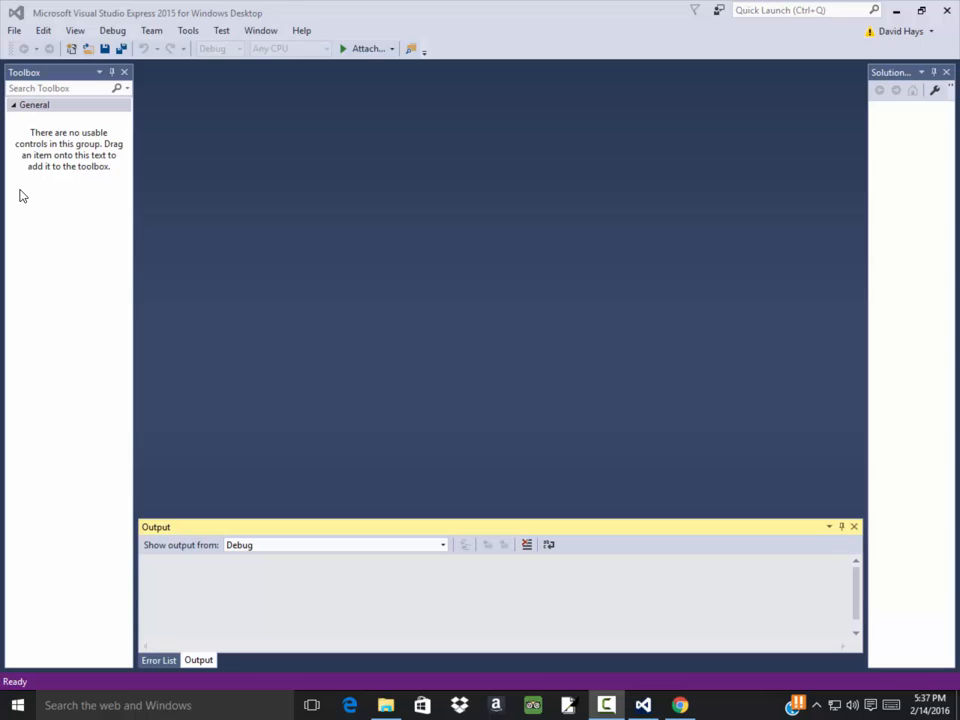
pyautogui.moveTo(312, 348)
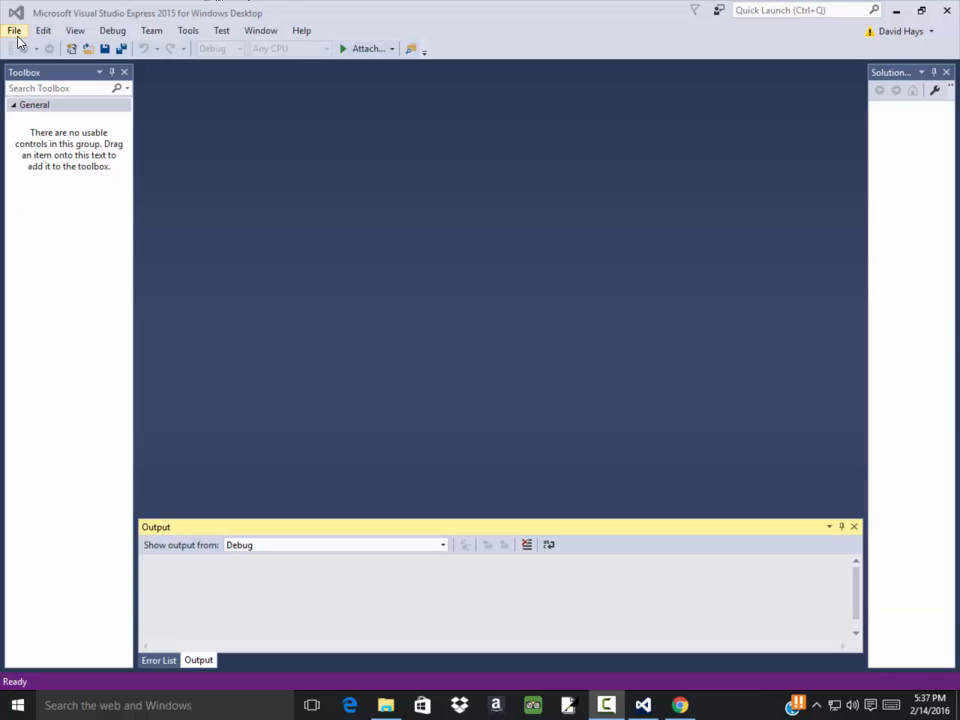
# Start a new Windows Forms Application project and name it Example_HTML_Writer.
pyautogui.click(16, 30)
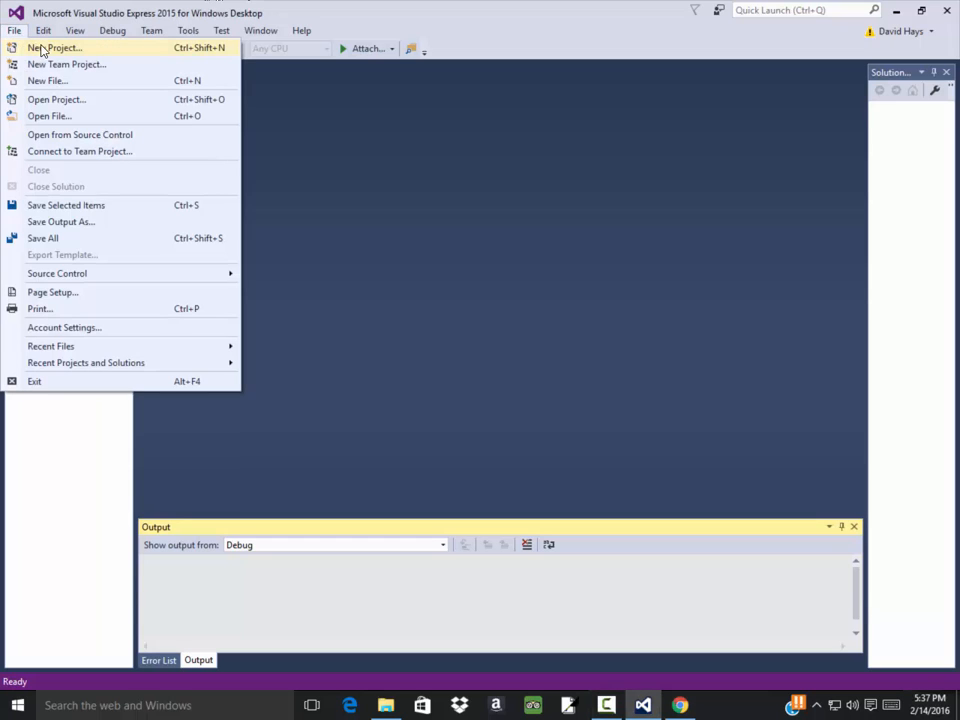
pyautogui.click(56, 48)
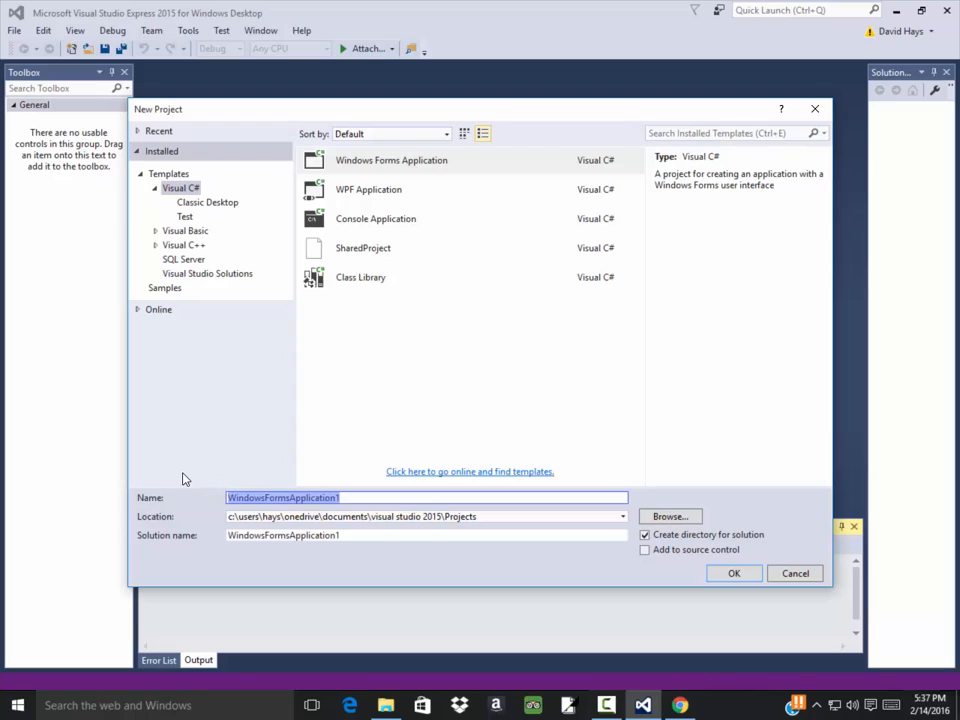
pyautogui.write('Example_')
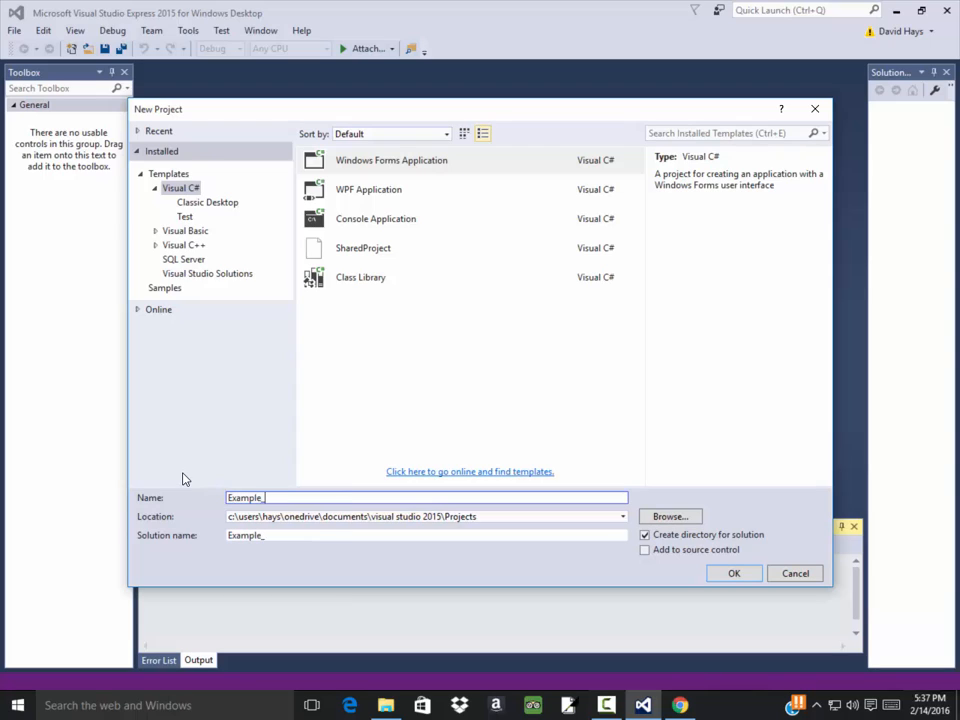
pyautogui.write('HTML_Writer')
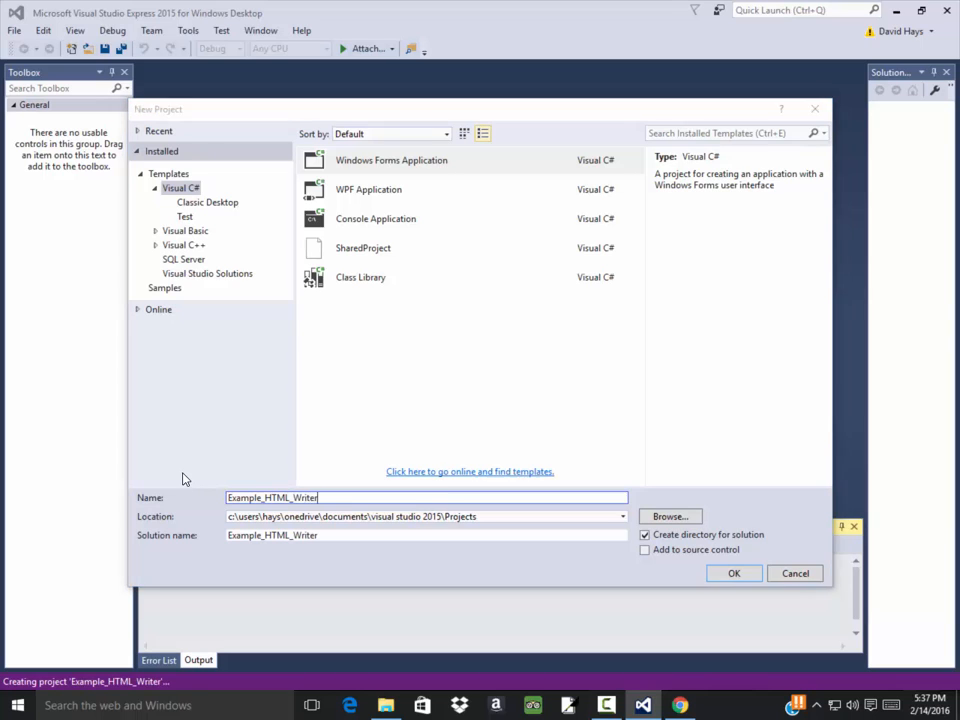
# Confirm the project and enlarge Form1 by dragging its handles wider and taller.
pyautogui.click(732, 572)
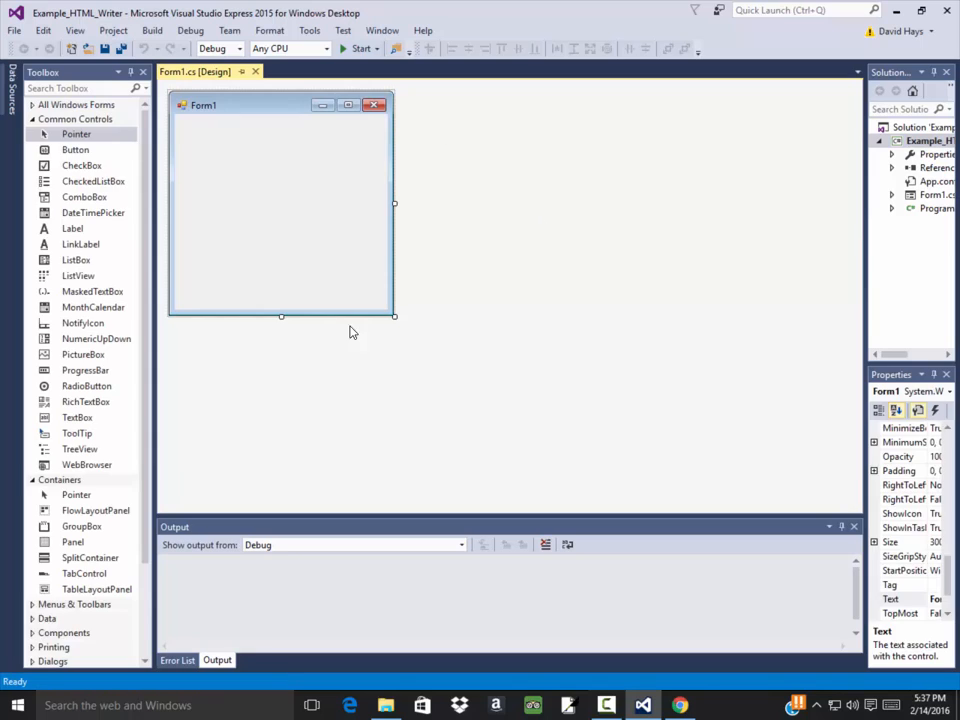
pyautogui.moveTo(396, 316); pyautogui.dragTo(512, 504)
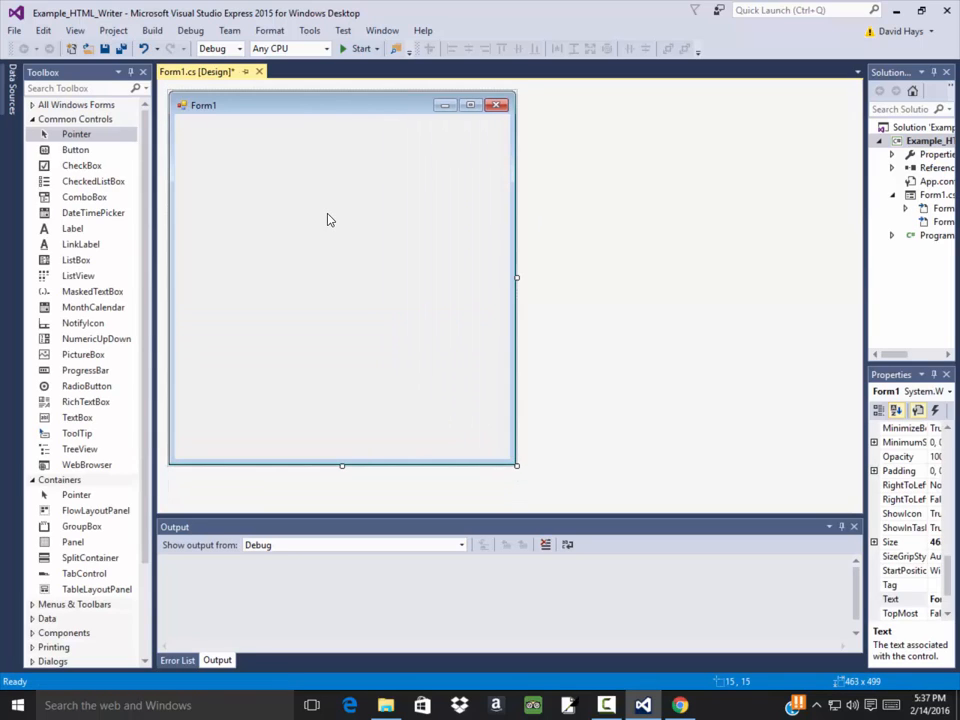
pyautogui.moveTo(516, 276)
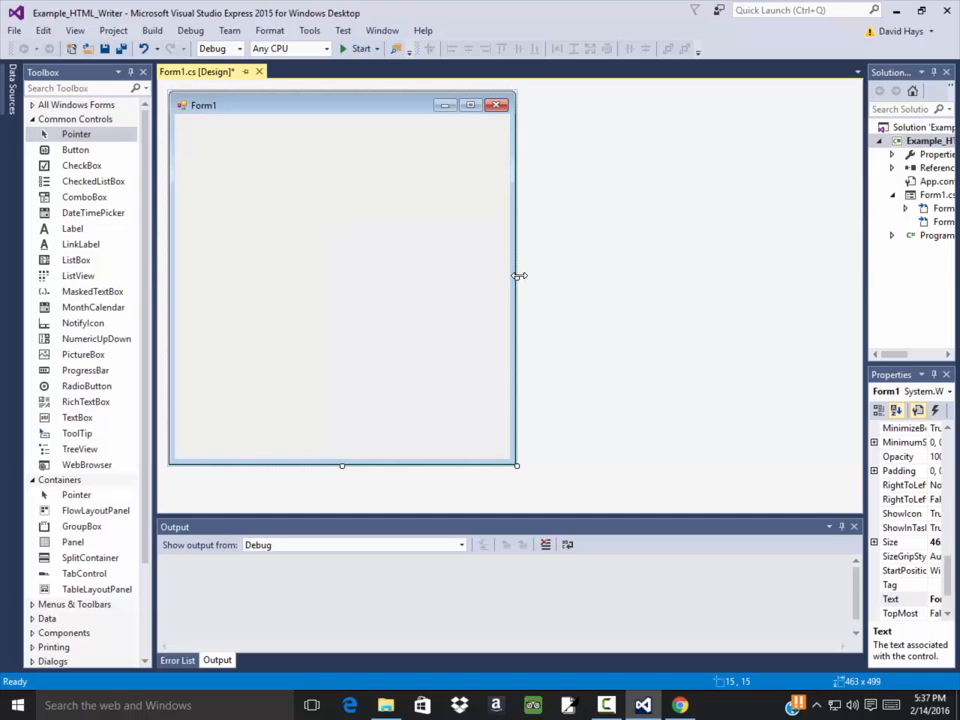
pyautogui.moveTo(516, 276); pyautogui.dragTo(584, 276)
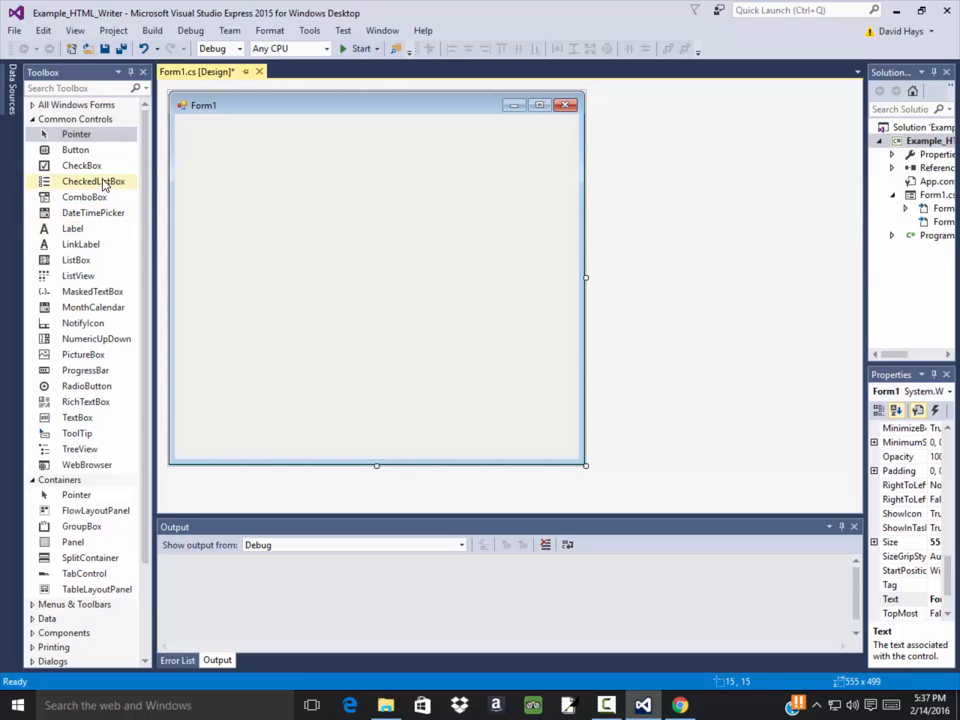
pyautogui.moveTo(92, 180)
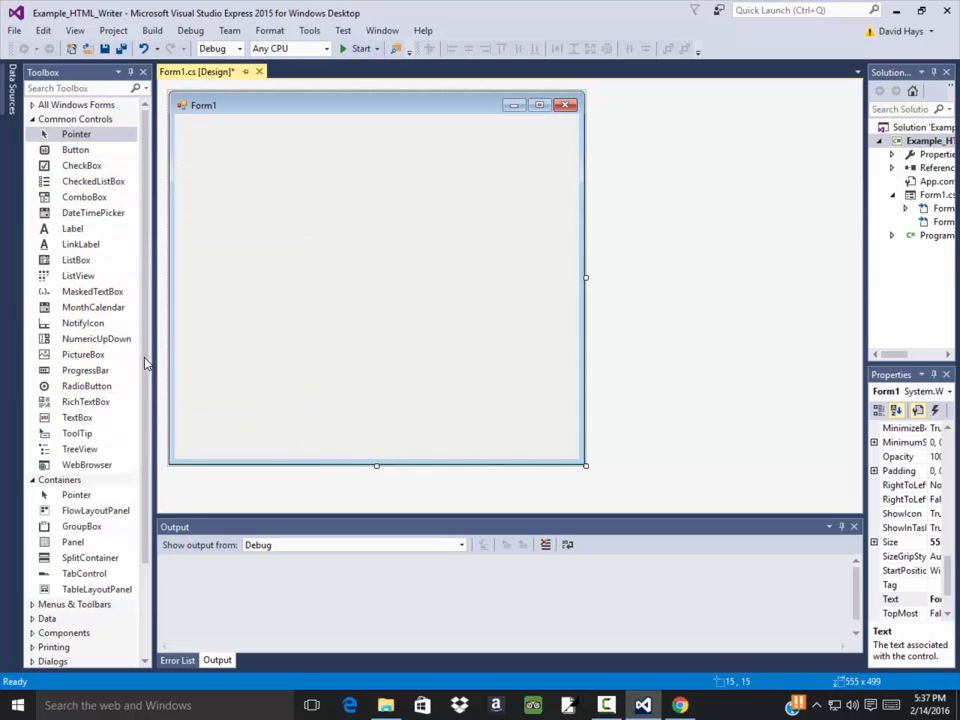
pyautogui.moveTo(76, 260)
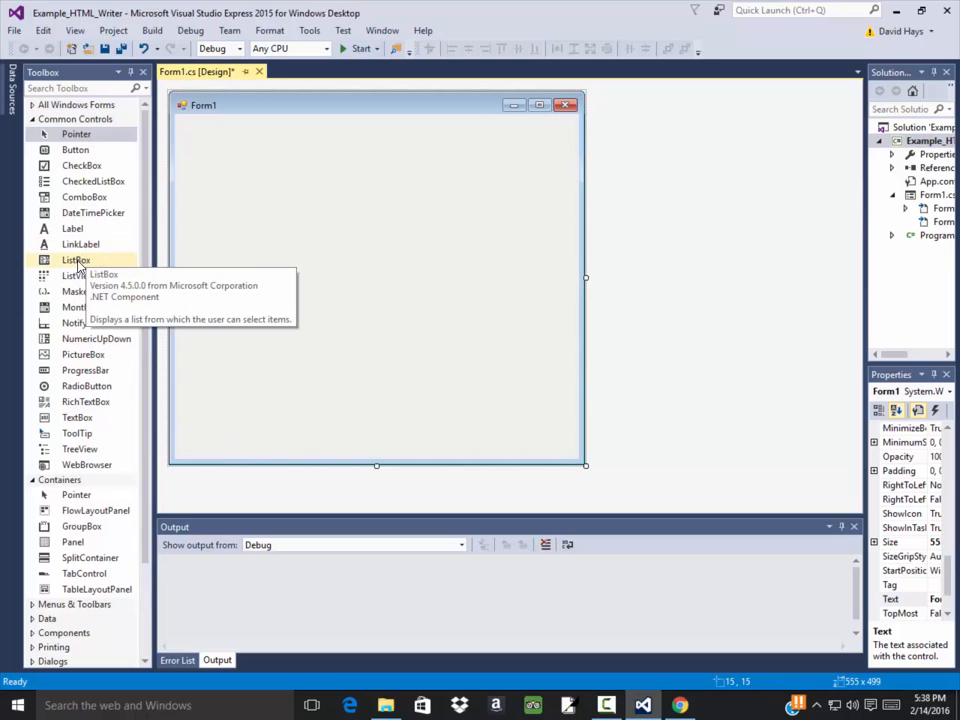
# Place a list box on the right of the form and a button below it.
pyautogui.moveTo(76, 260); pyautogui.dragTo(220, 150)
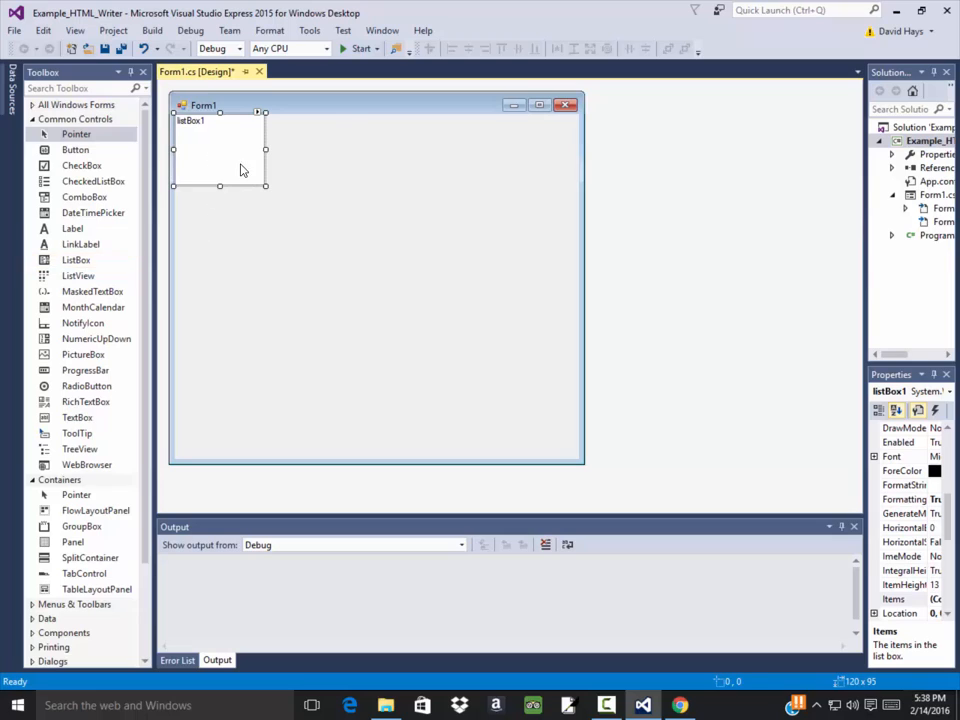
pyautogui.moveTo(240, 150); pyautogui.dragTo(336, 164)
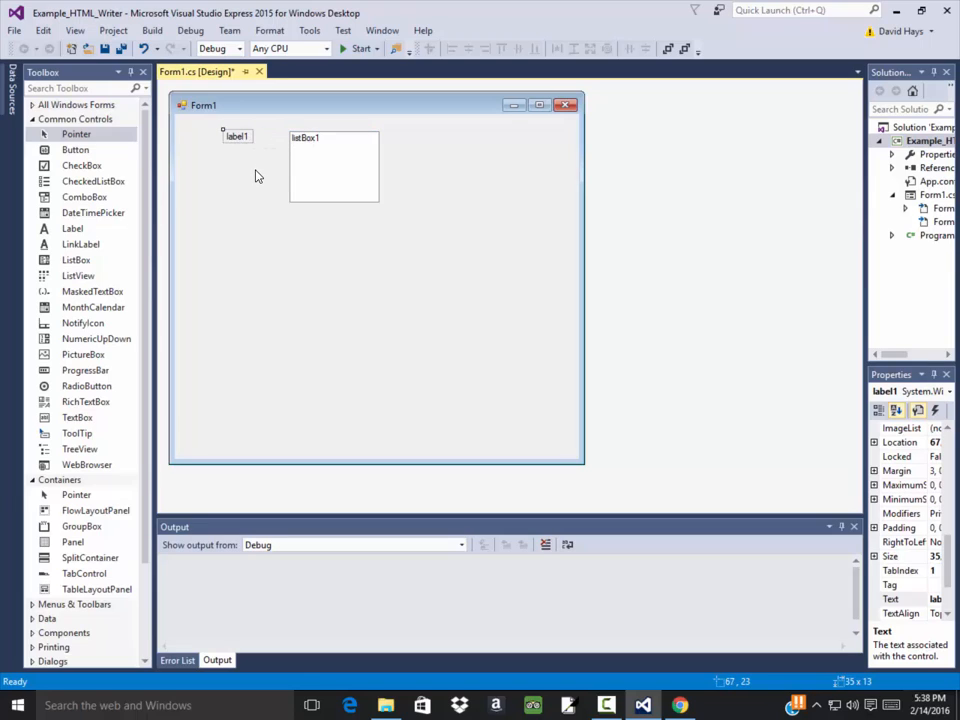
pyautogui.moveTo(748, 400)
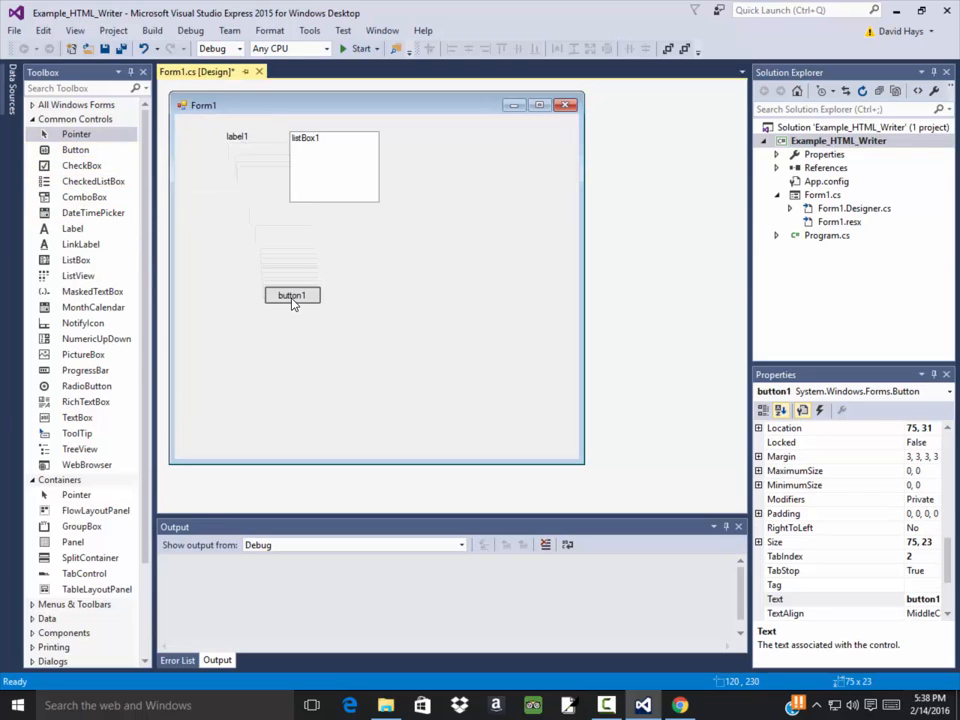
pyautogui.moveTo(292, 296); pyautogui.dragTo(302, 276)
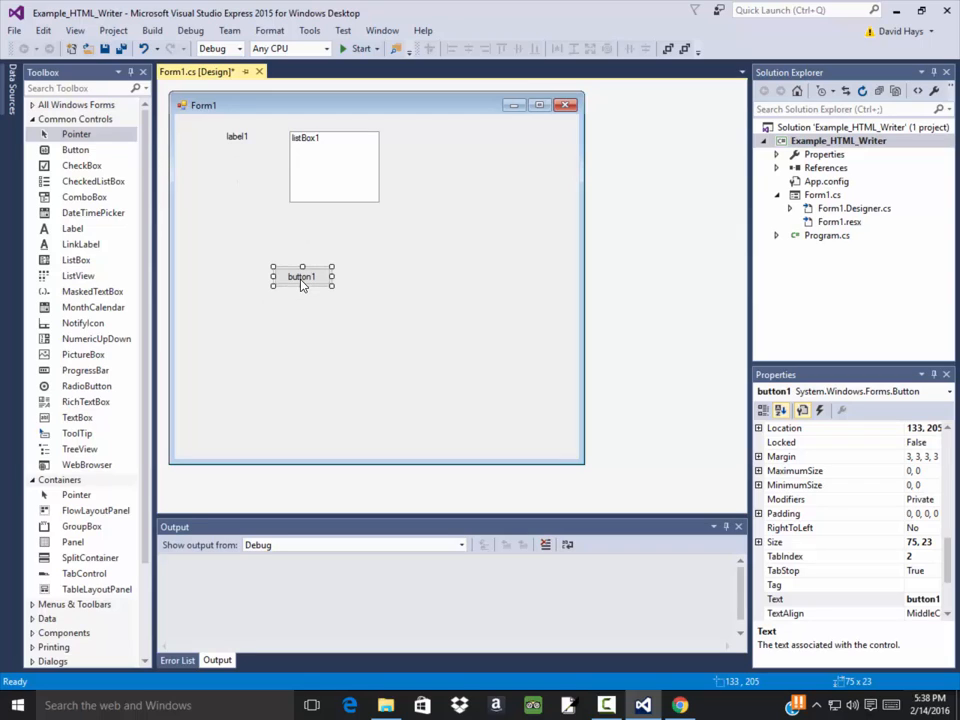
pyautogui.moveTo(690, 358)
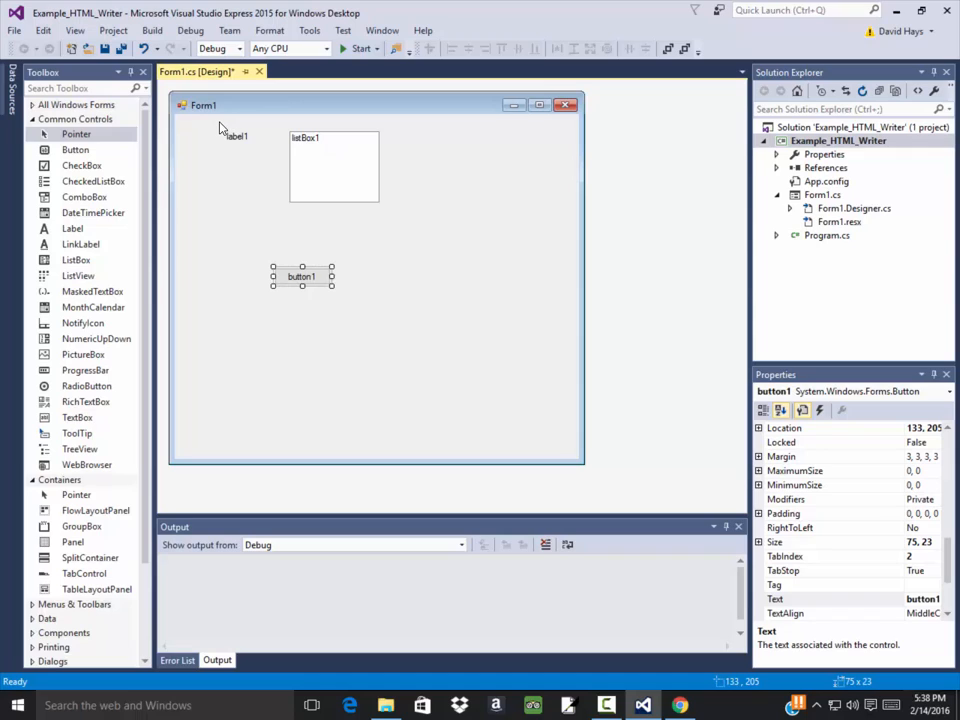
# Set the selected controls' Font Size property to 20.
pyautogui.click(332, 164)
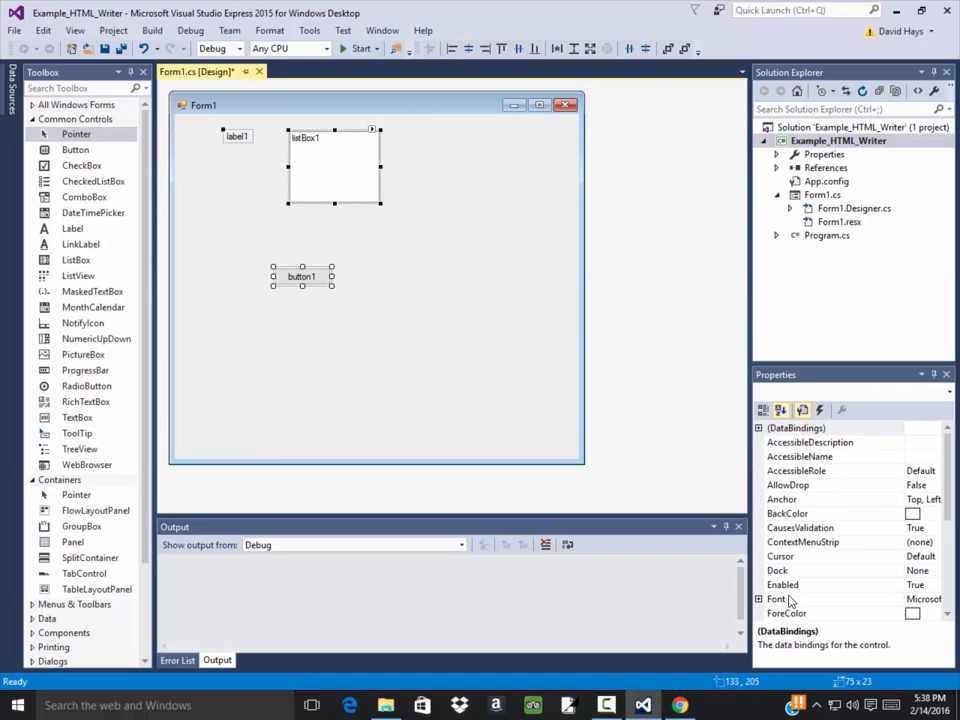
pyautogui.click(760, 598)
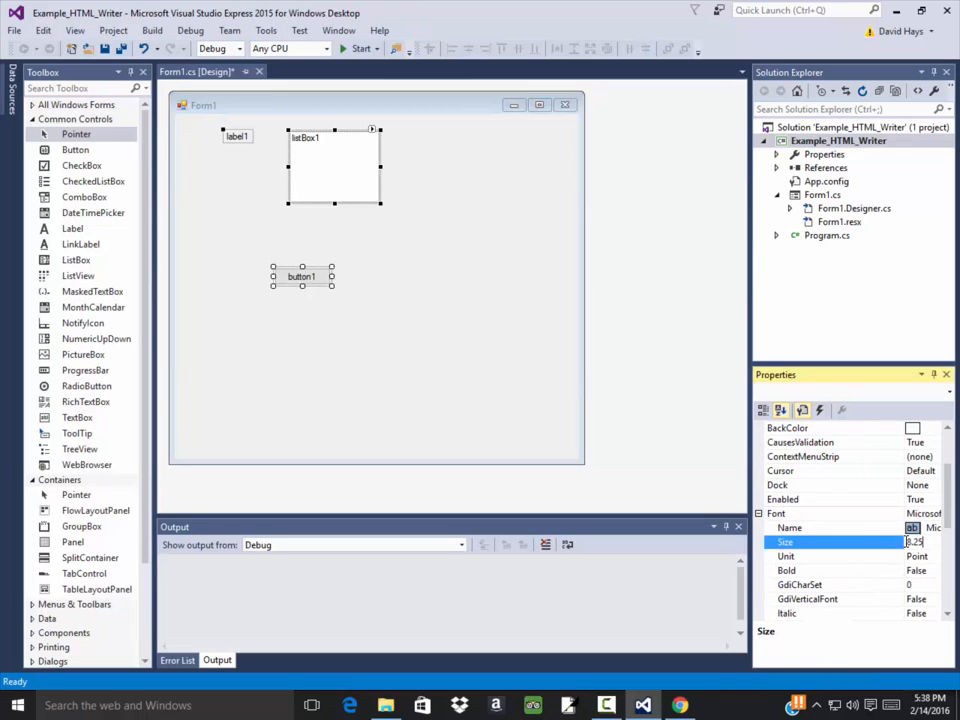
pyautogui.write('20')
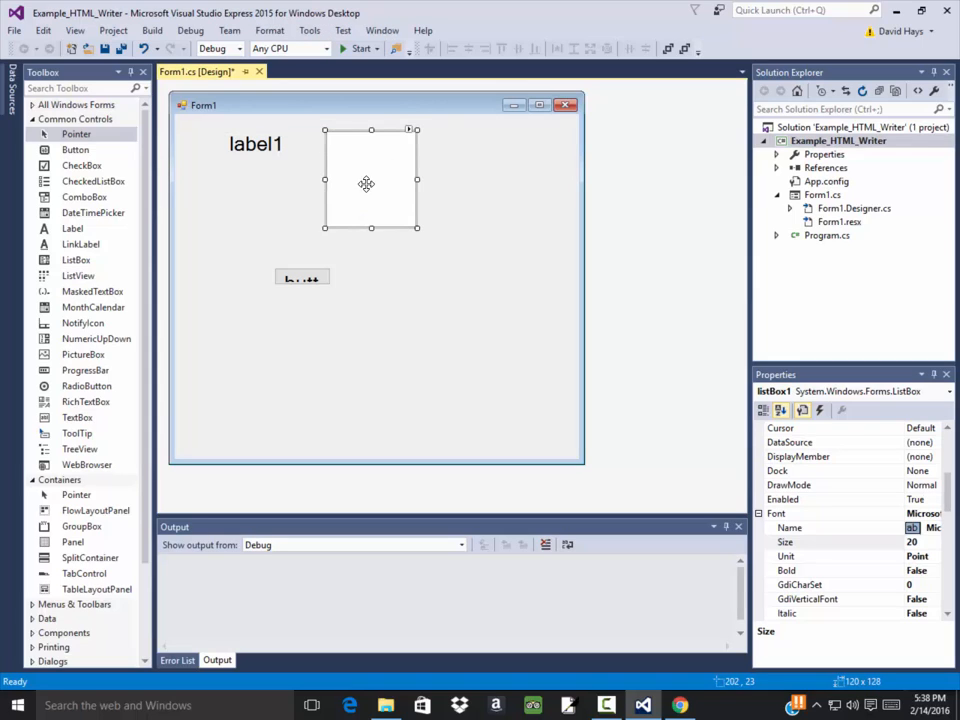
pyautogui.scroll(-3)
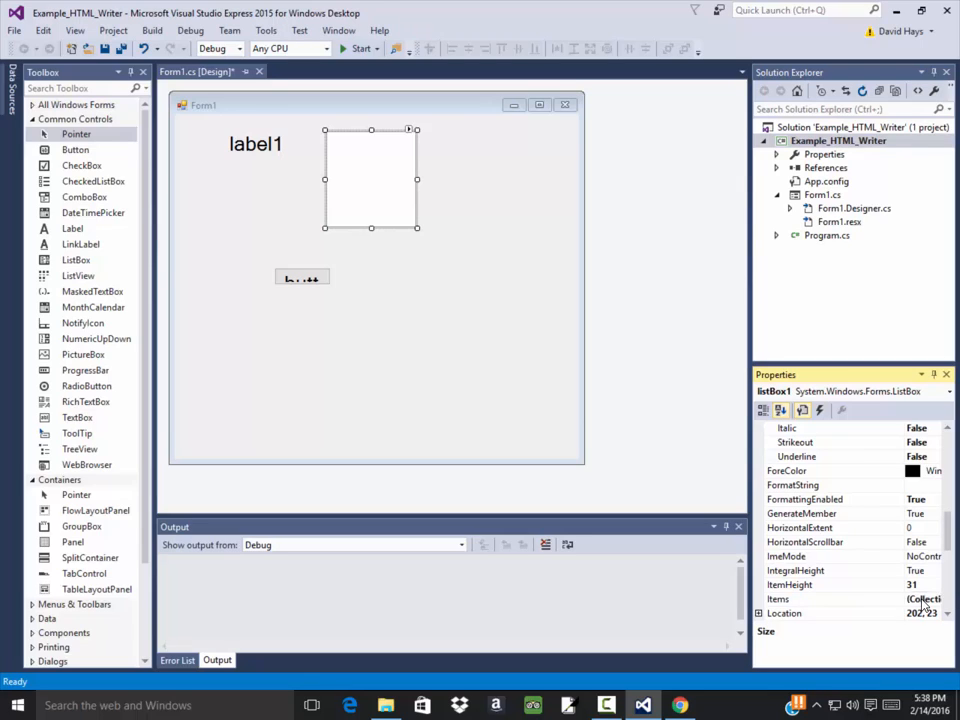
# Fill the list box's Items collection with red, blue and green.
pyautogui.click(938, 598)
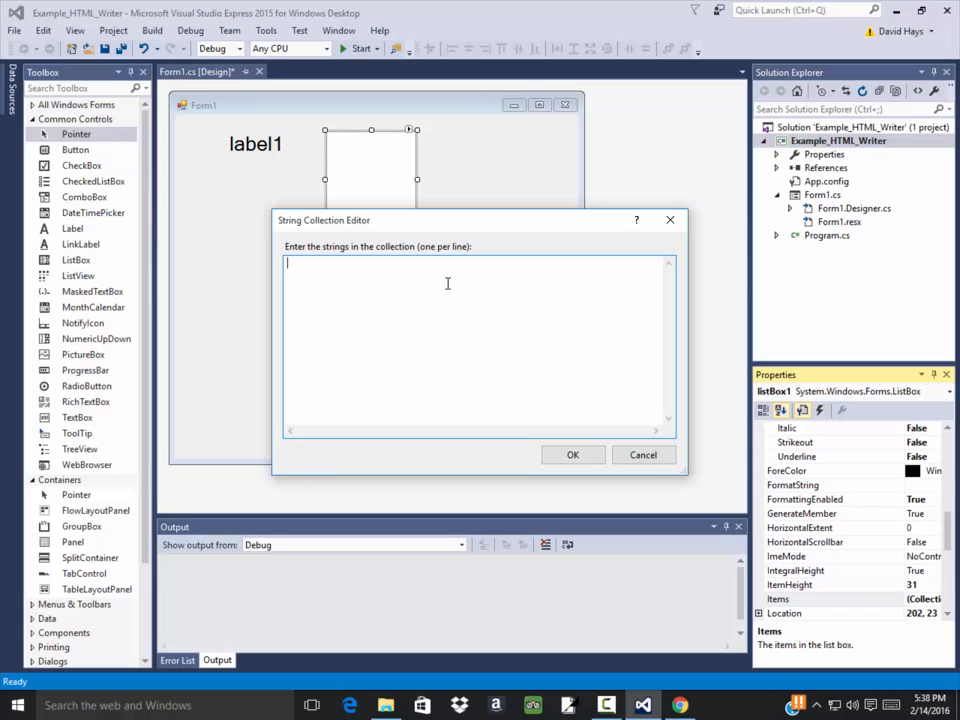
pyautogui.write('red')
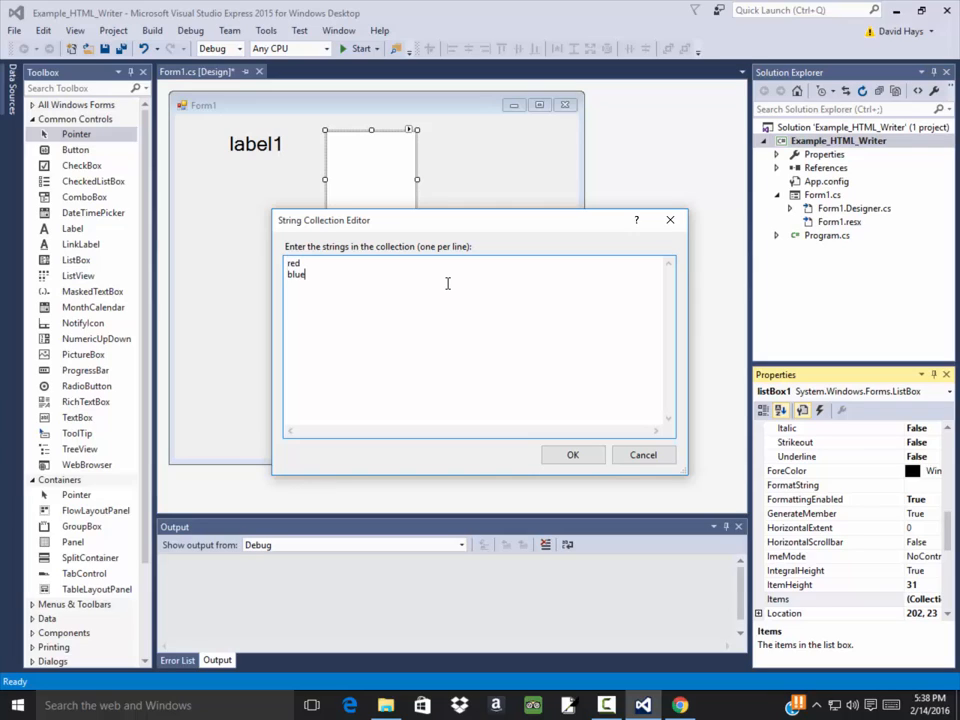
pyautogui.write('green')
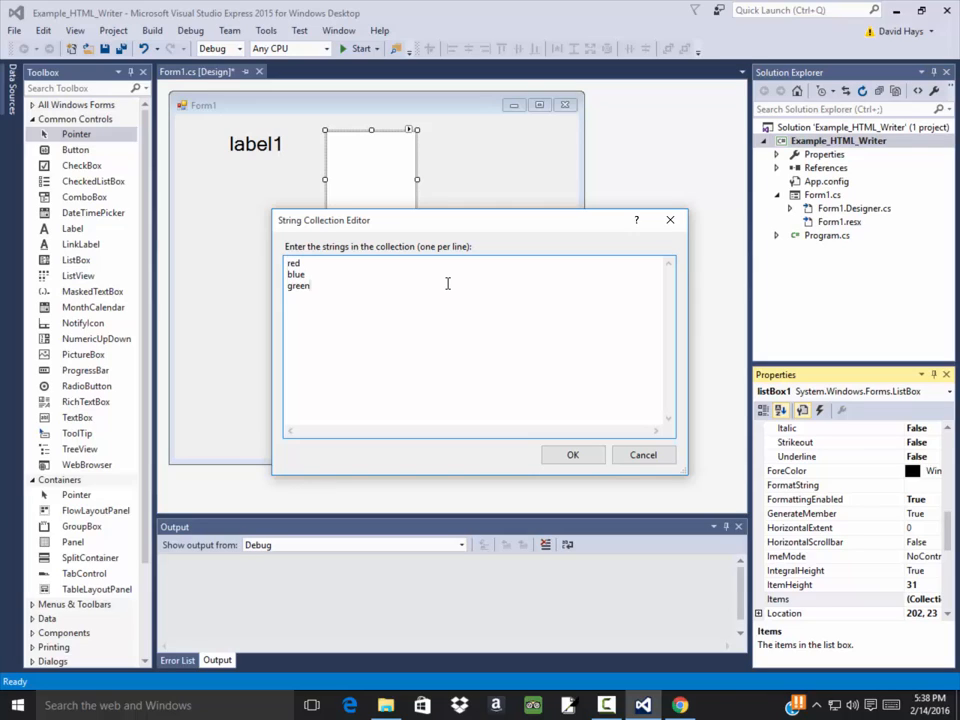
pyautogui.moveTo(590, 474)
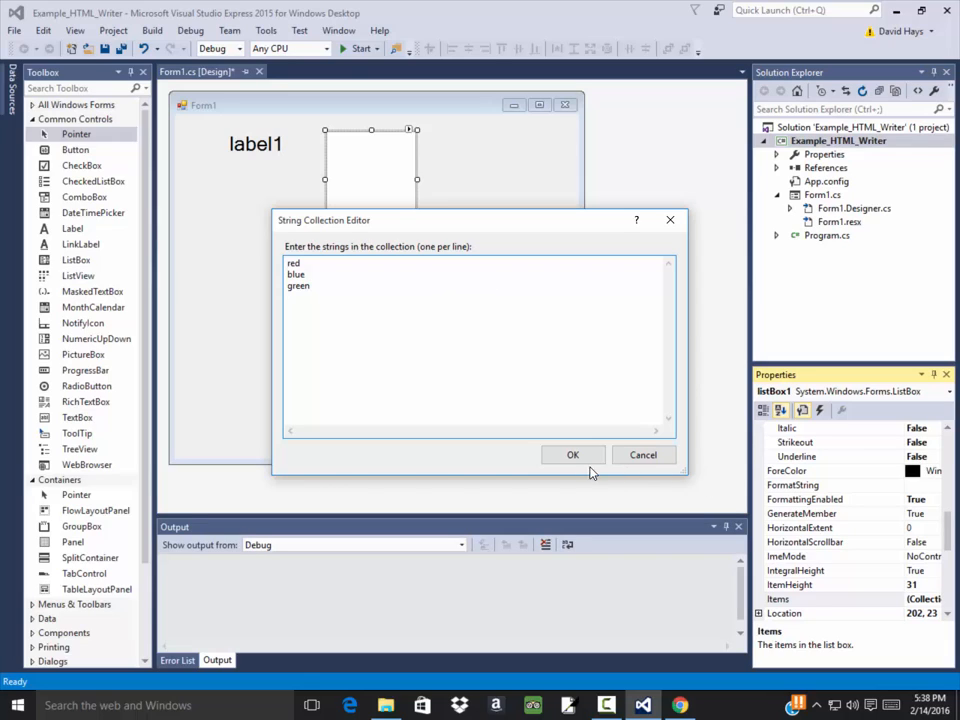
pyautogui.click(572, 454)
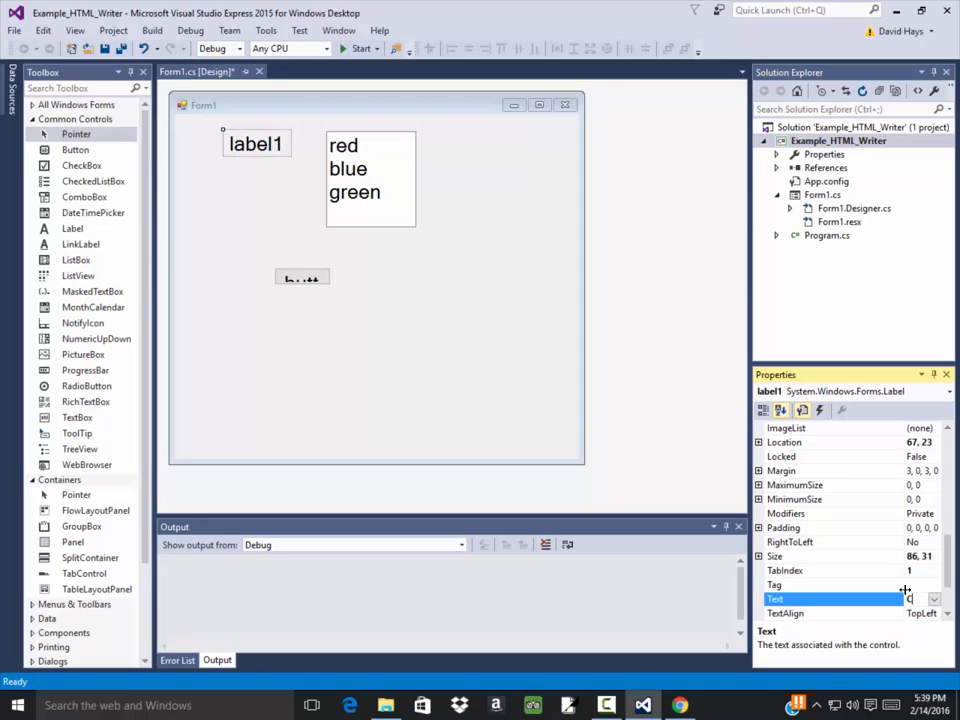
# Caption the label 'Color:' and the button 'Generate'.
pyautogui.write('Color:')
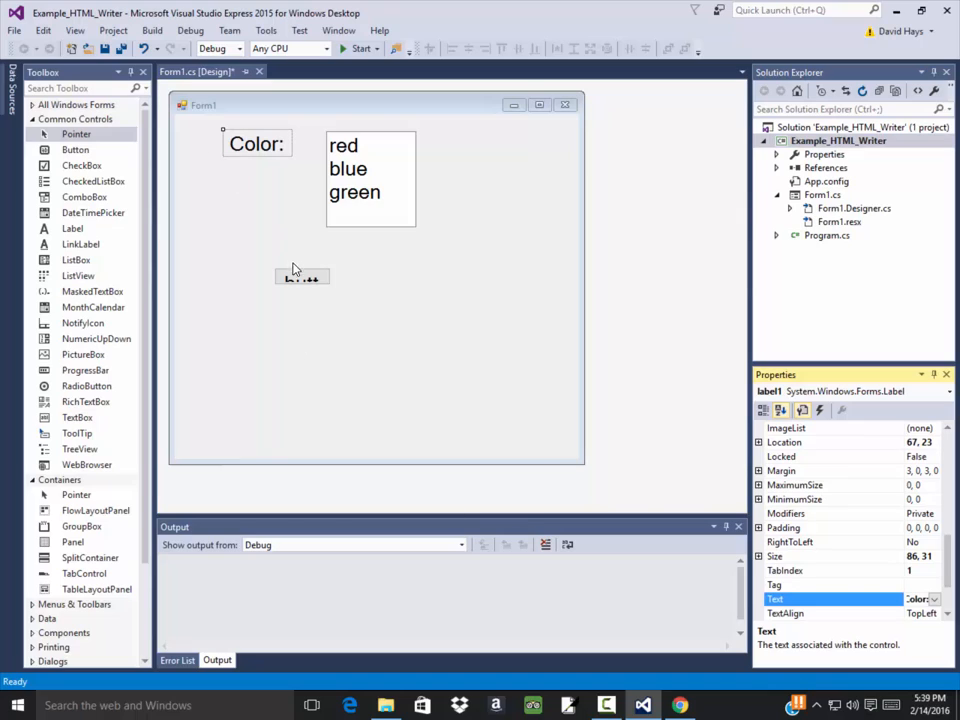
pyautogui.click(300, 276)
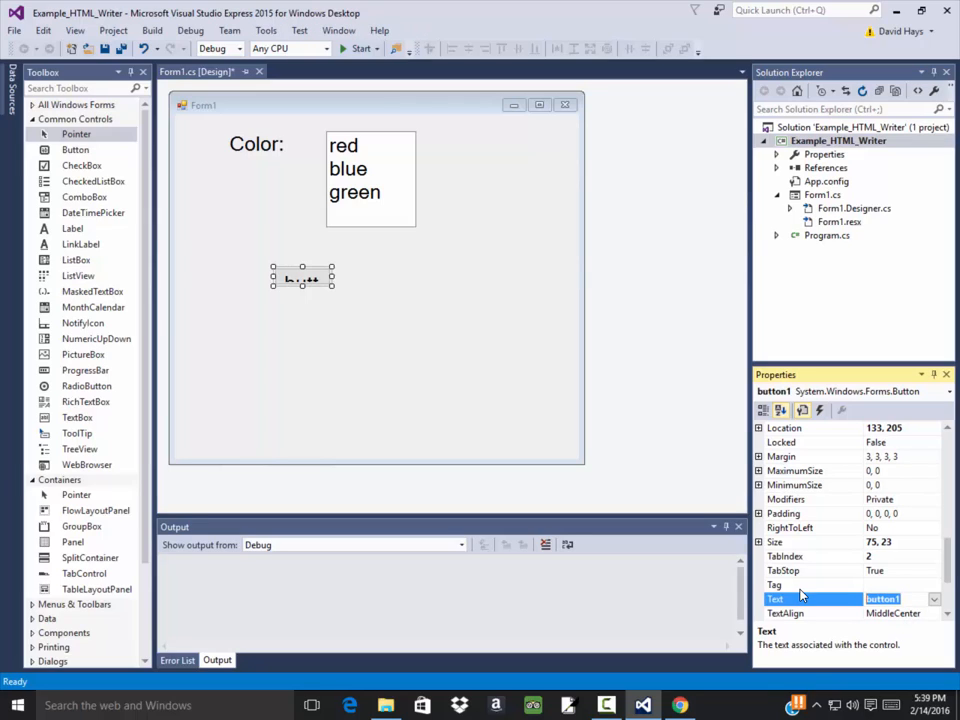
pyautogui.write('Gene')
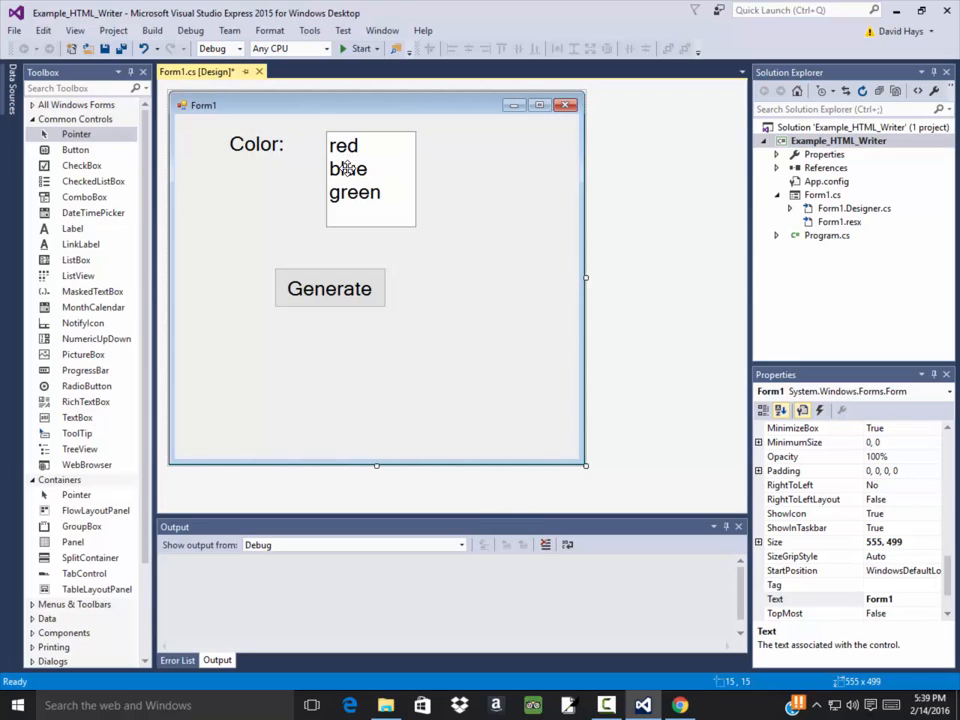
pyautogui.moveTo(340, 284)
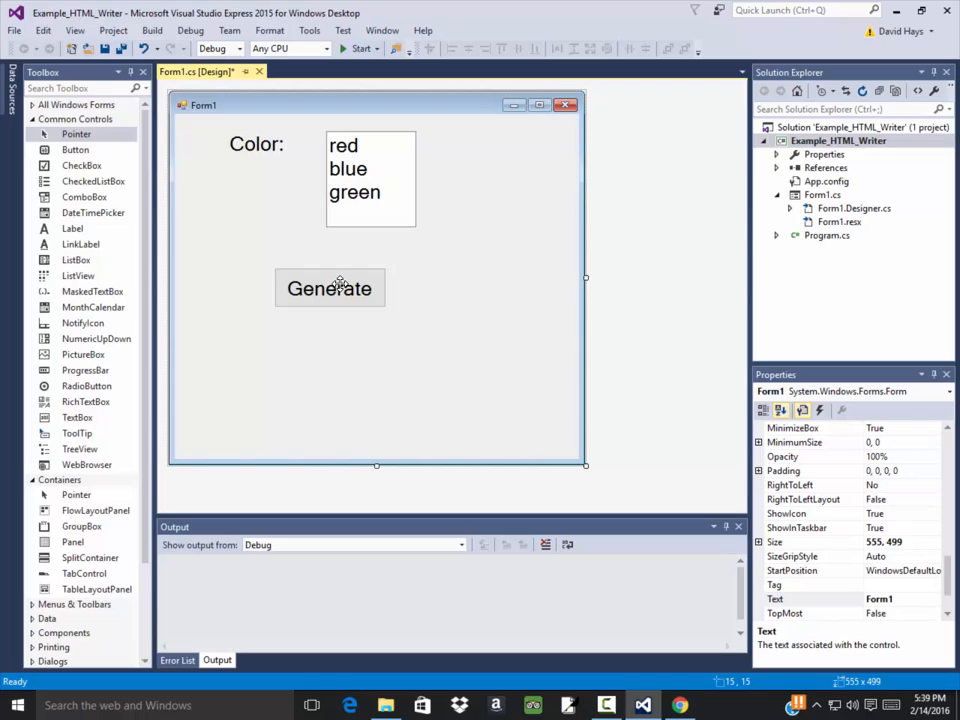
pyautogui.moveTo(464, 370)
pyautogui.write('notepa')
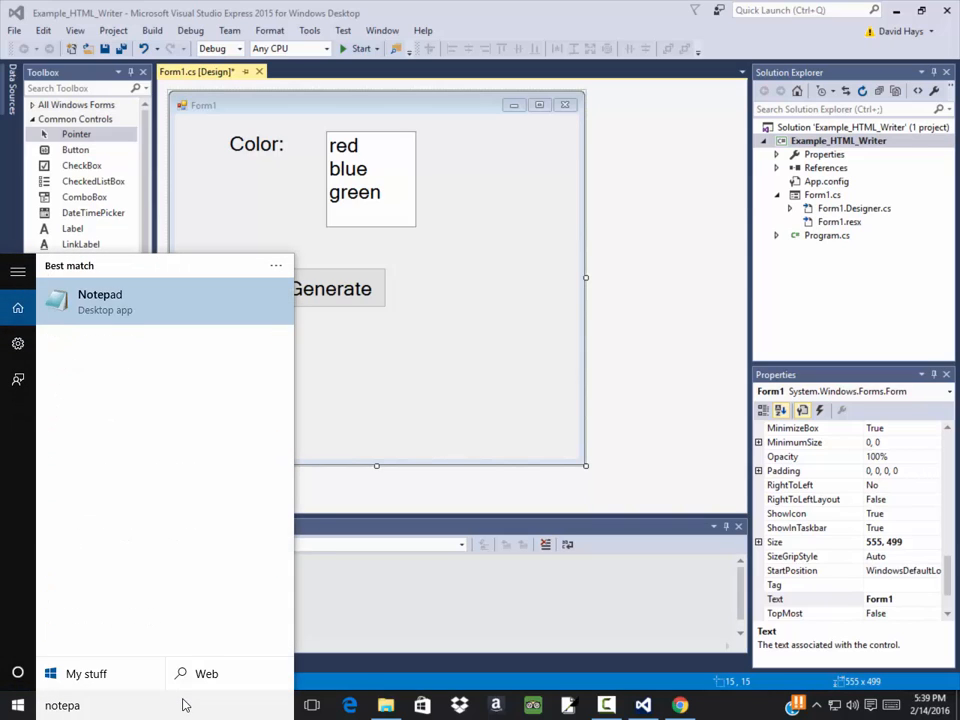
# Launch Notepad from the search results and maximize its window.
pyautogui.click(100, 300)
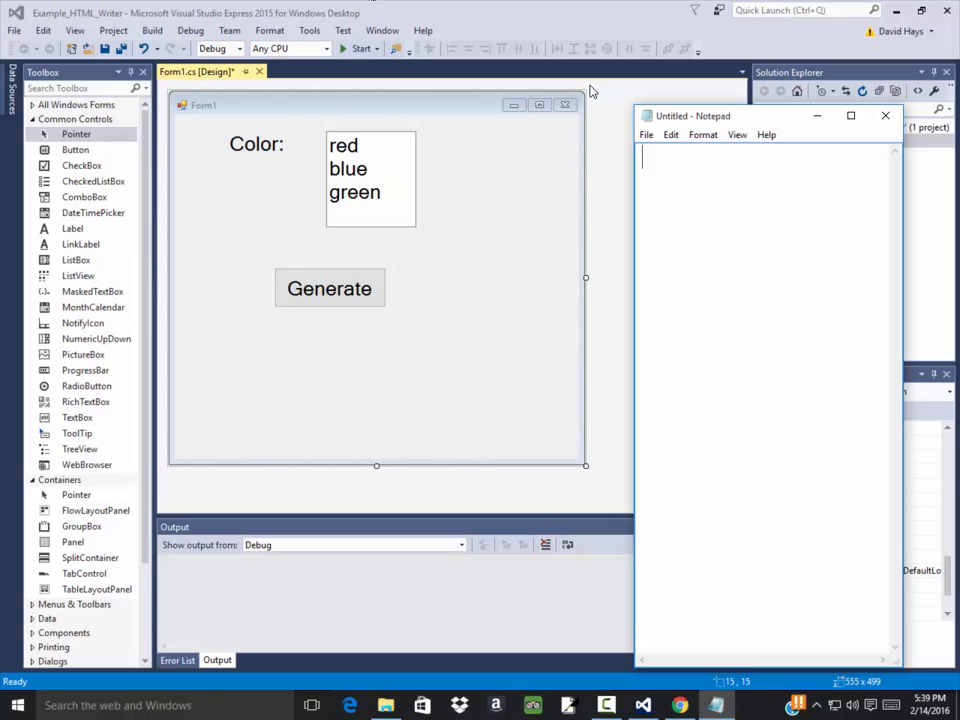
pyautogui.click(850, 114)
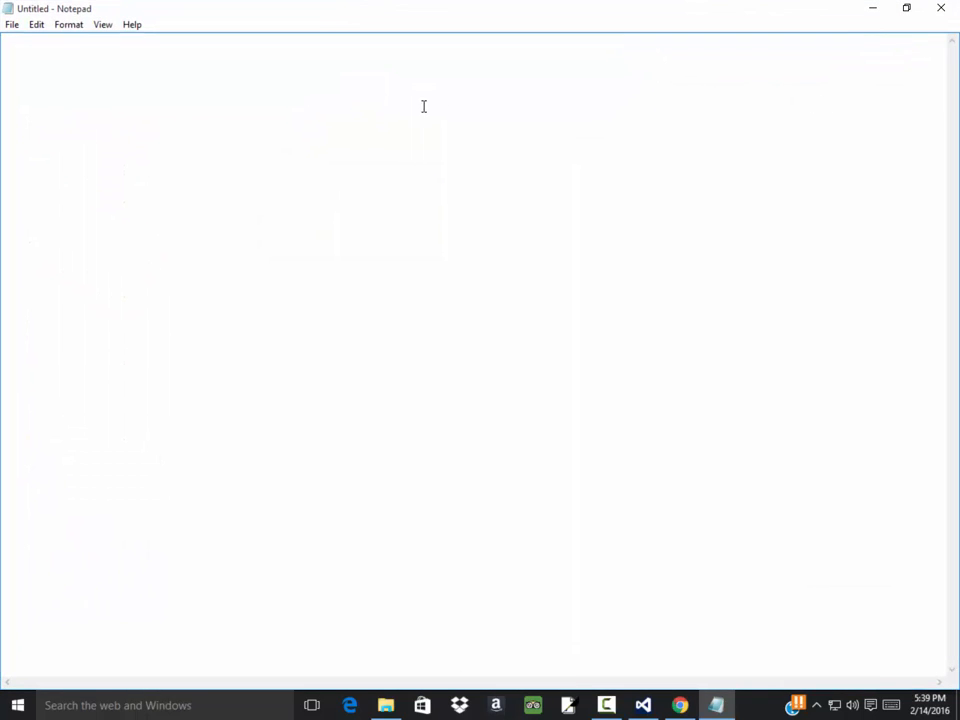
pyautogui.moveTo(186, 110)
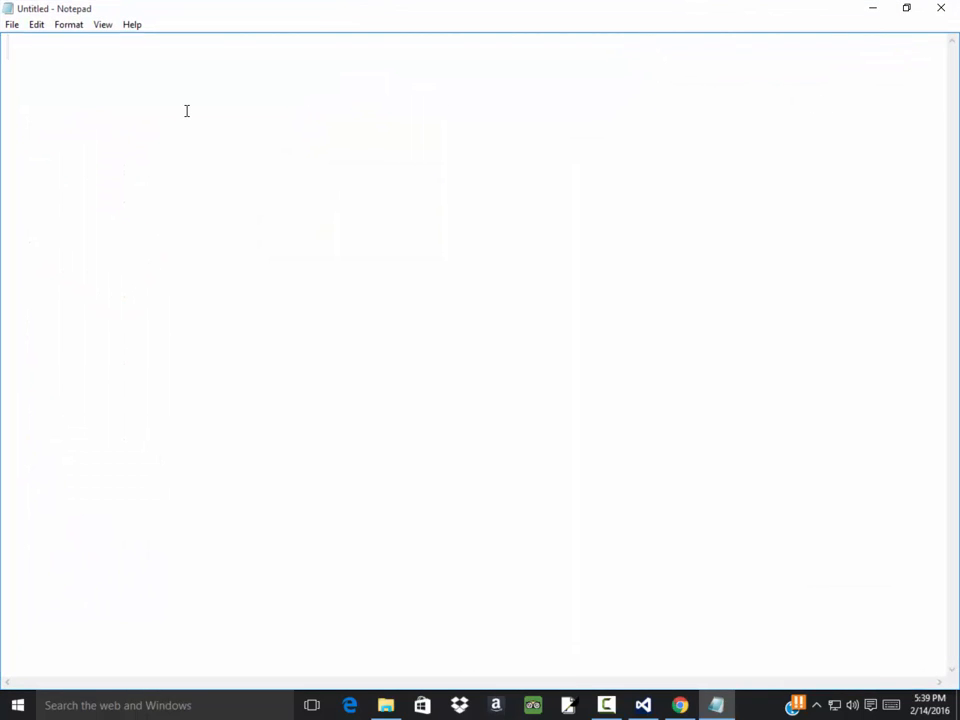
# Write an empty HTML skeleton: <html>, <body>, </body>, </html>.
pyautogui.write('<html>')
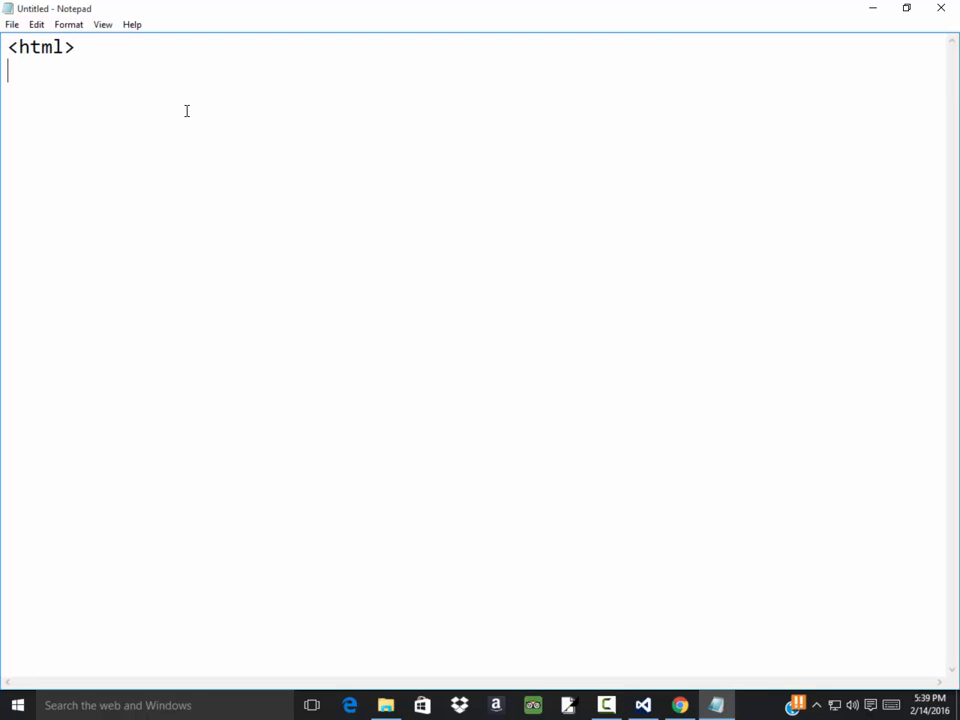
pyautogui.write('<body>')
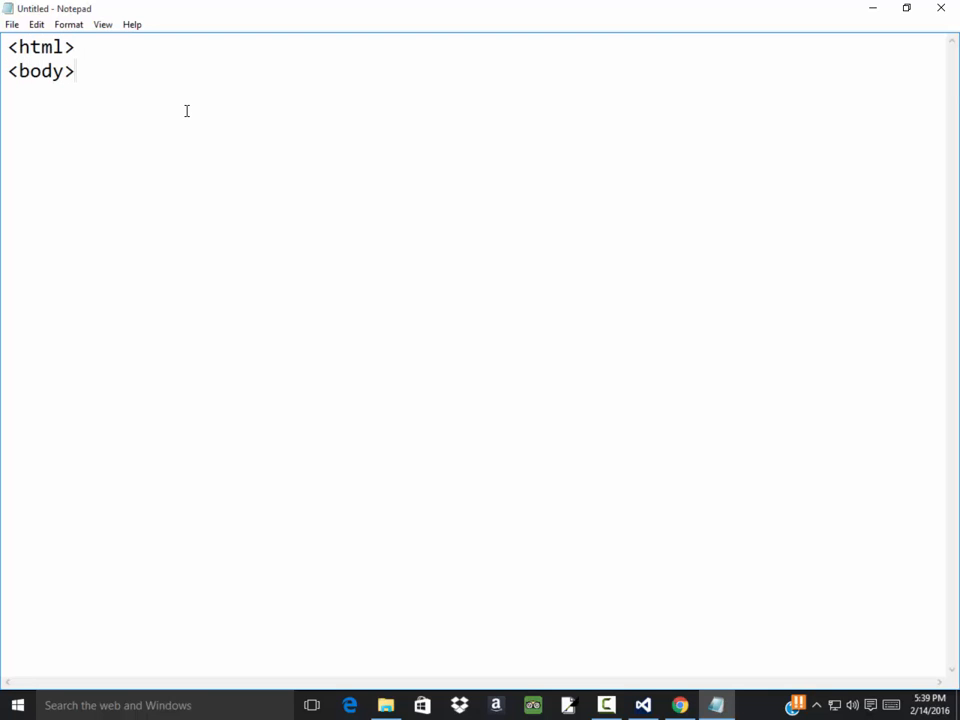
pyautogui.write(',/')
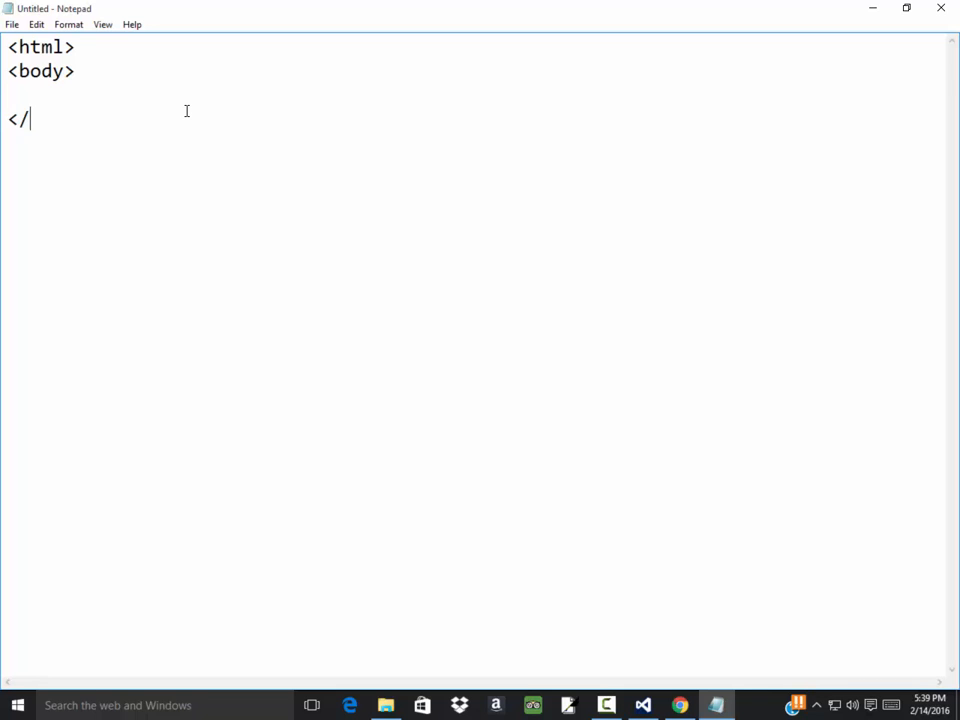
pyautogui.write('bod')
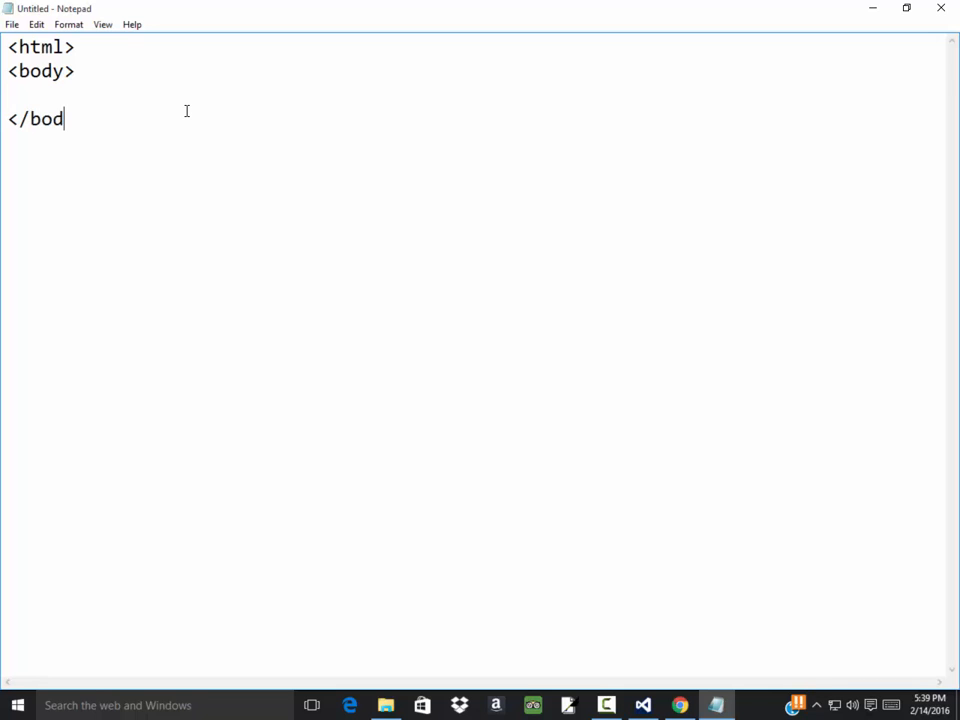
pyautogui.write('y')
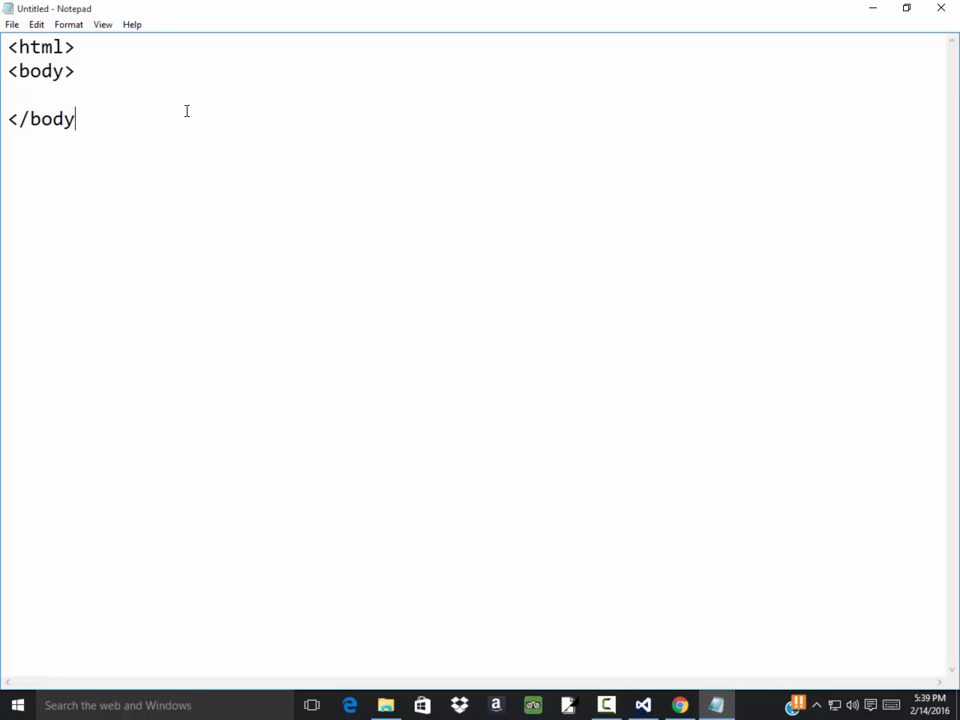
pyautogui.write('>')
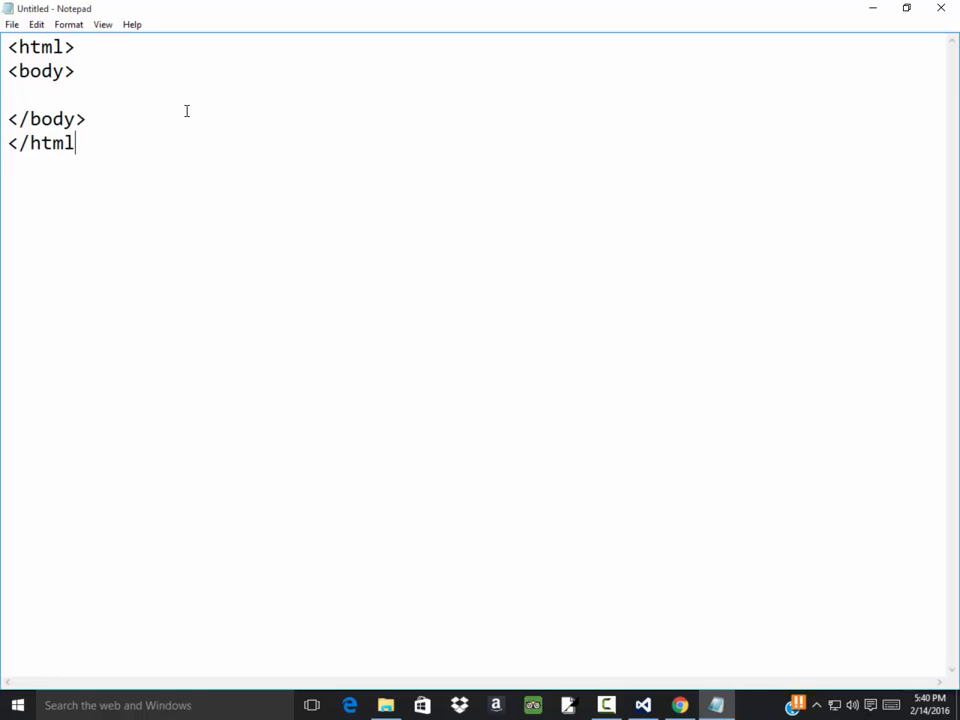
pyautogui.write('>')
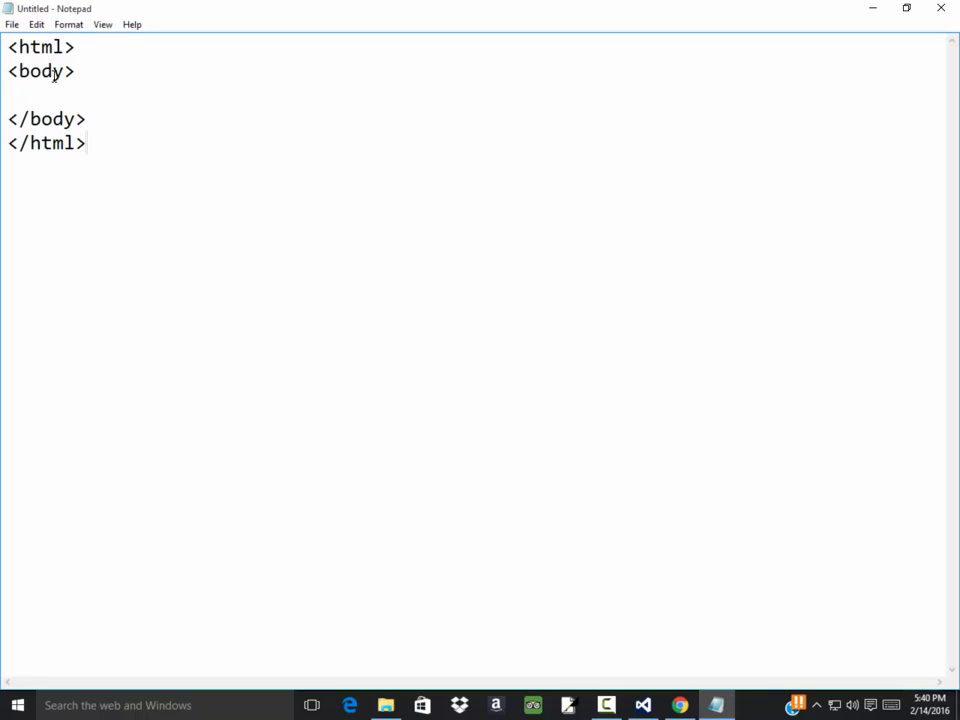
# Save the document as test54.html in C:\Temp with Save as type All Files.
pyautogui.click(88, 144)
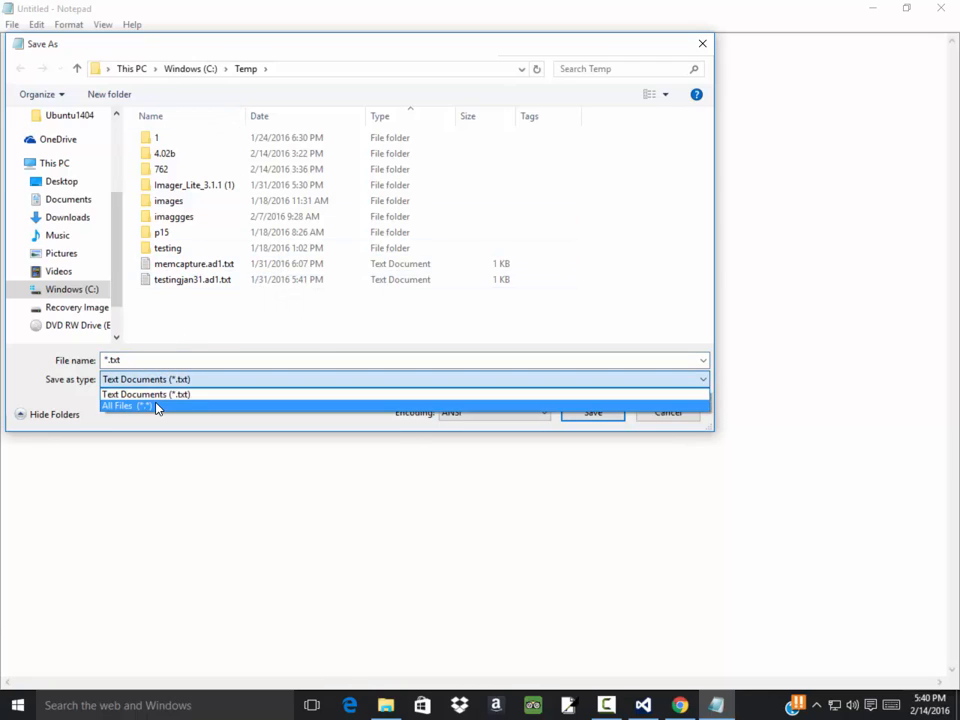
pyautogui.click(126, 406)
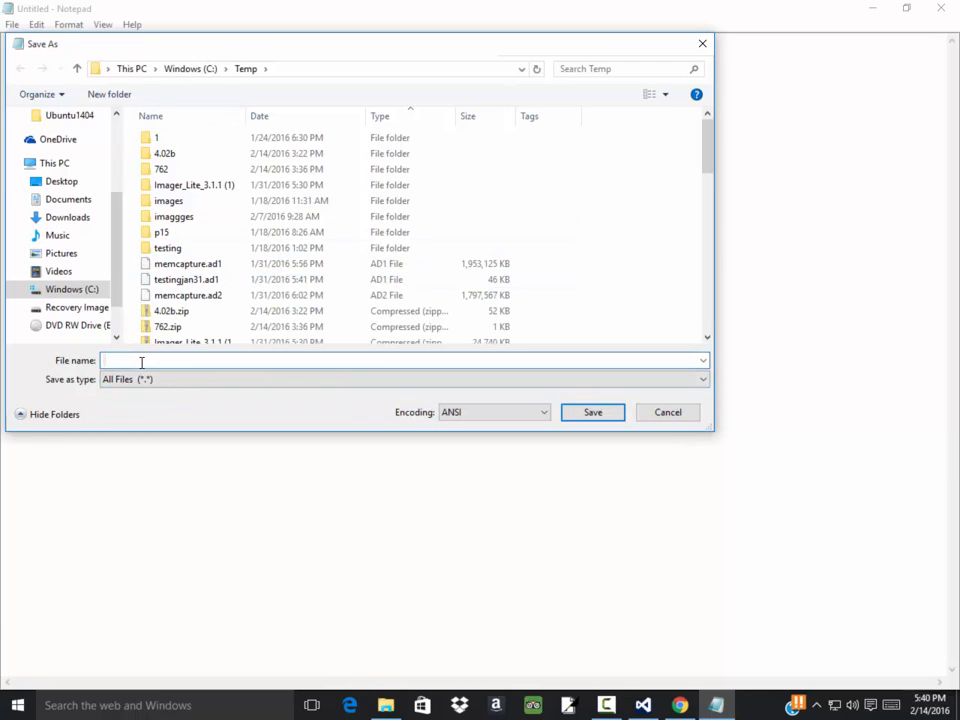
pyautogui.write('testing')
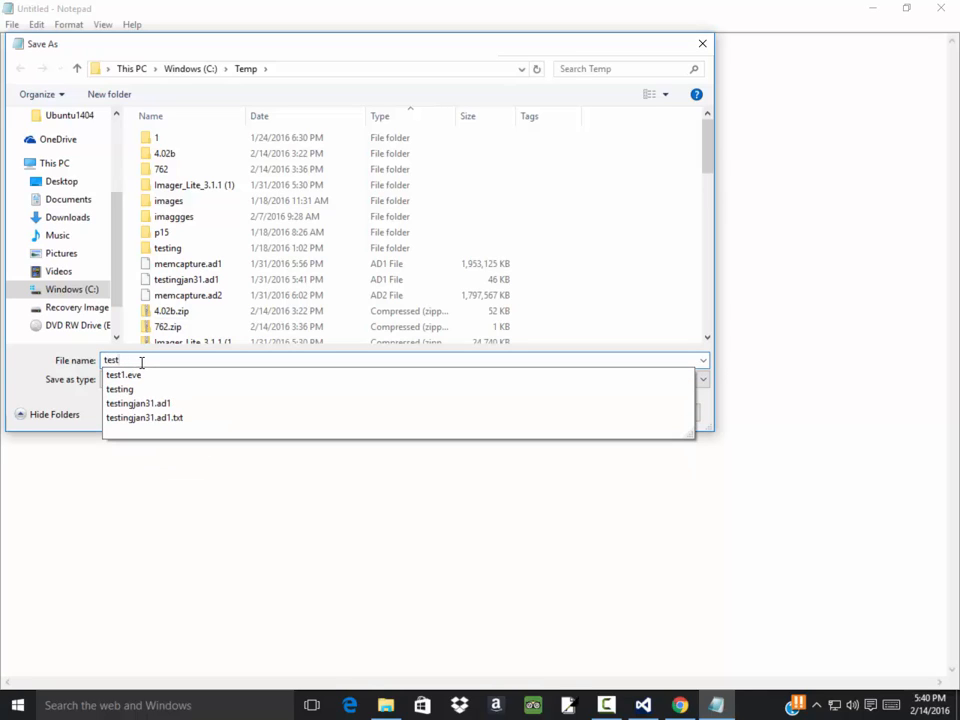
pyautogui.write('54.html')
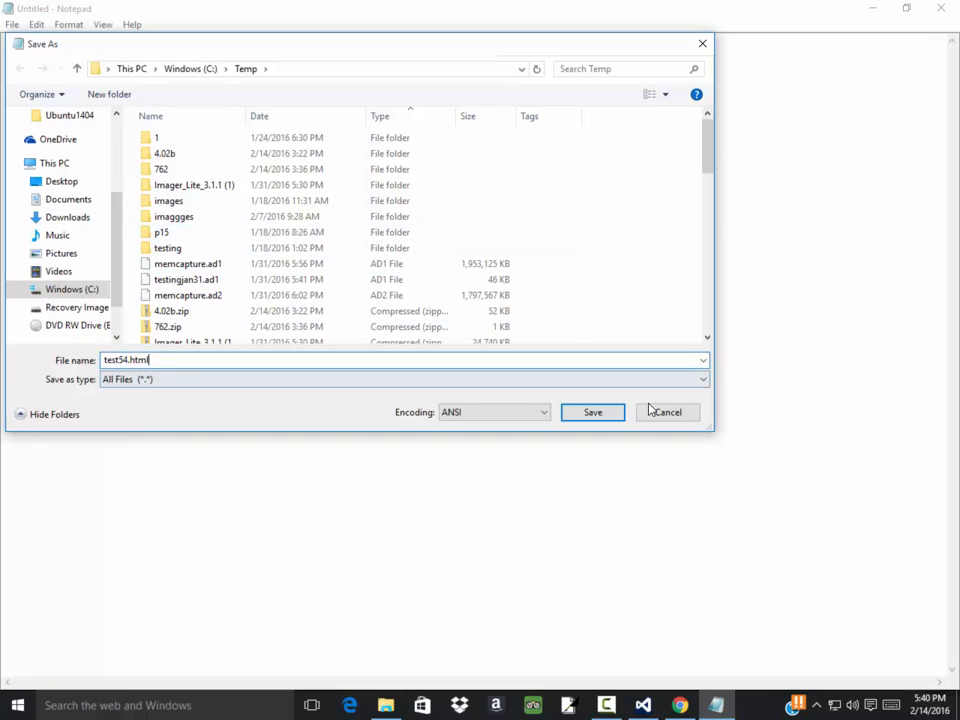
pyautogui.click(592, 412)
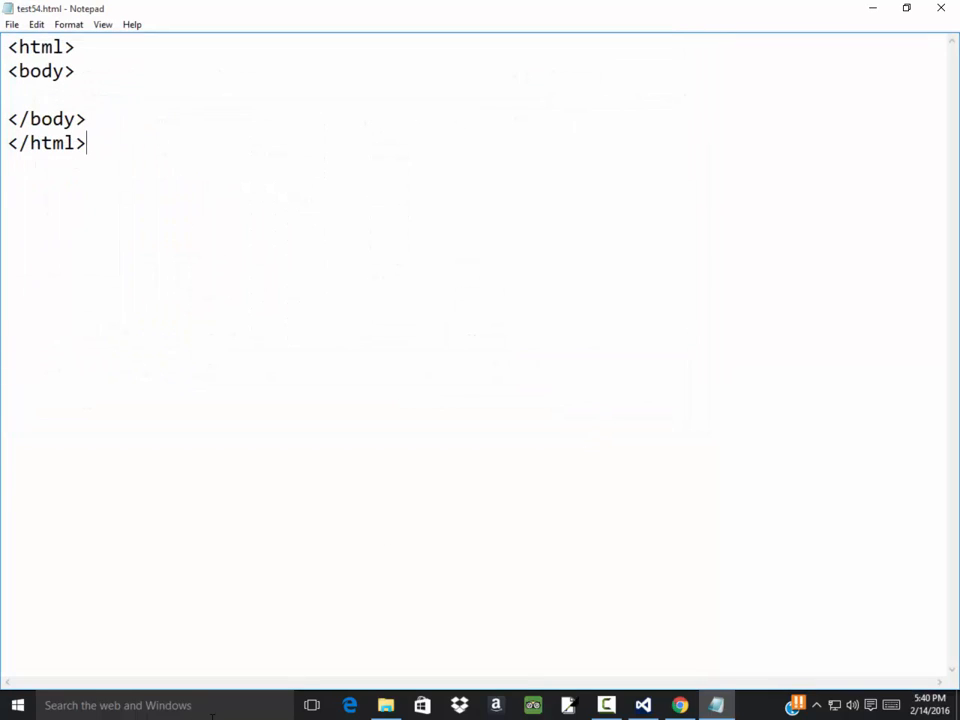
# In File Explorer's Temp folder, sort by date and open test54.html with Google Chrome.
pyautogui.click(386, 704)
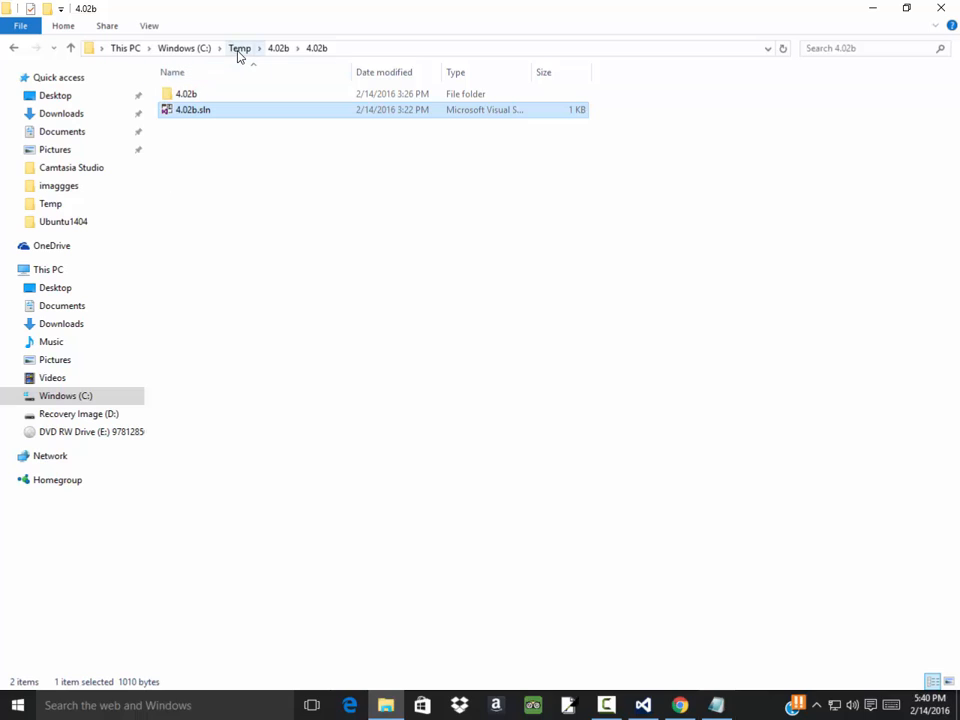
pyautogui.click(240, 48)
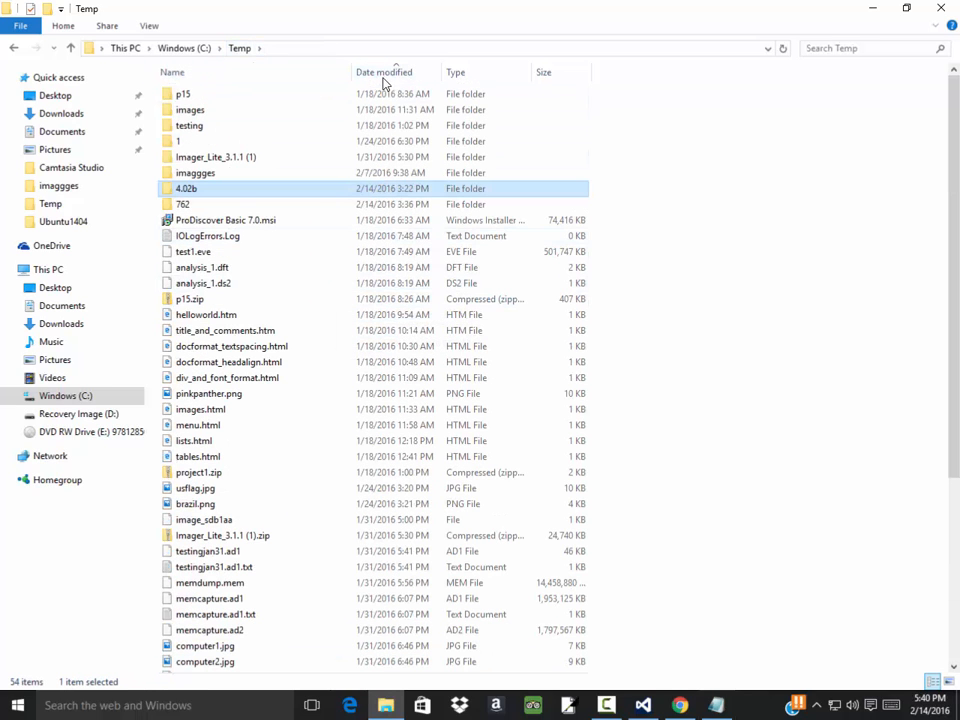
pyautogui.click(384, 72)
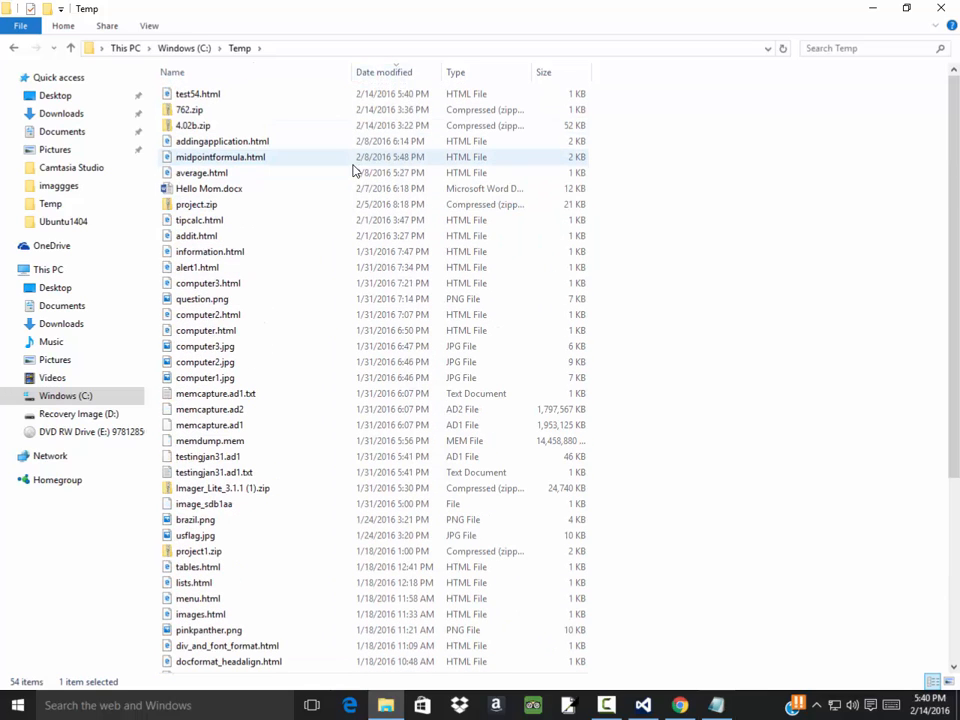
pyautogui.click(198, 94)
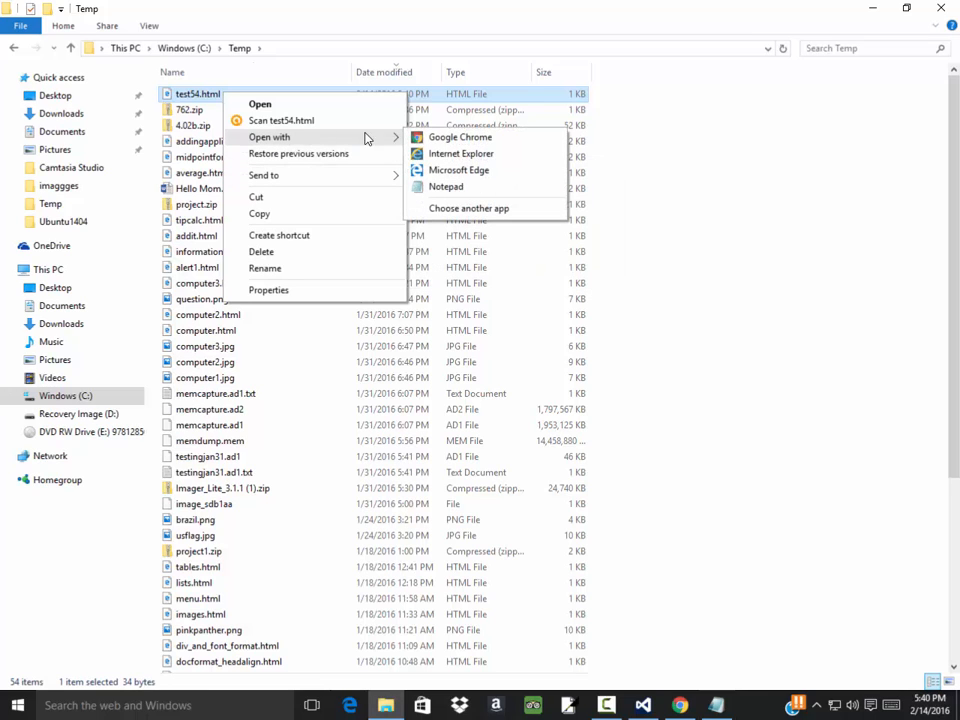
pyautogui.click(460, 136)
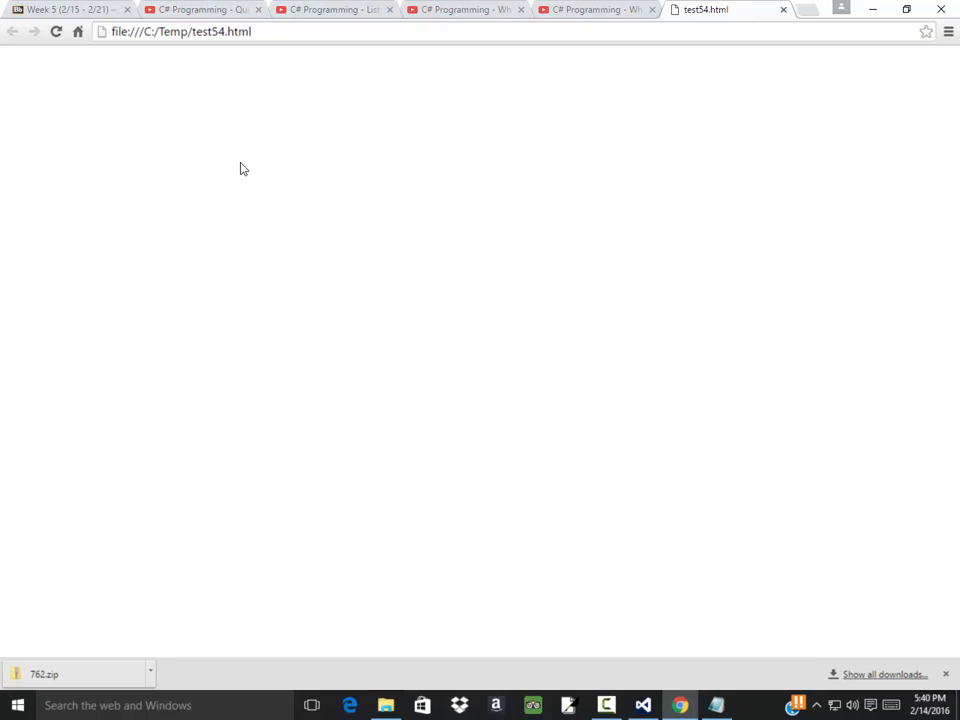
# Back in Notepad, add bgcolor='red' inside the opening body tag.
pyautogui.click(716, 704)
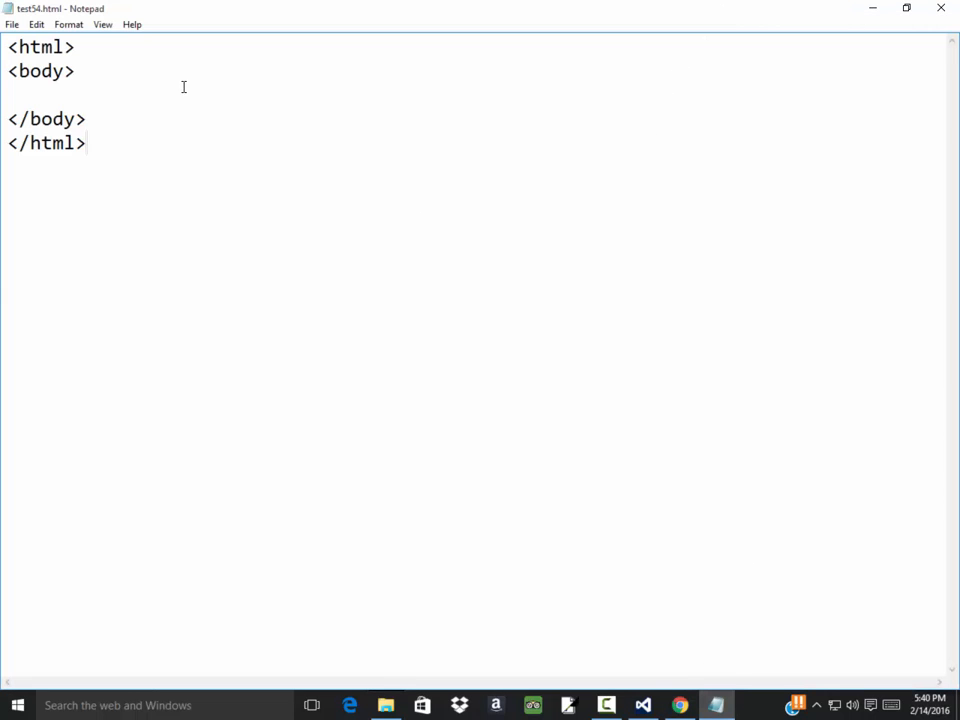
pyautogui.click(66, 72)
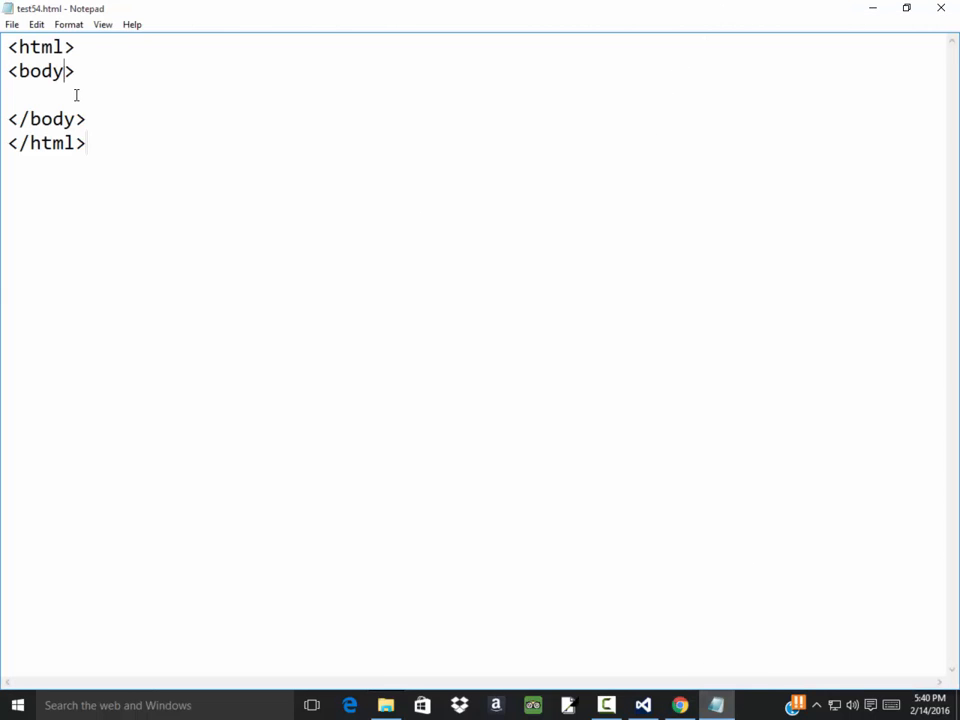
pyautogui.write('bgcolor')
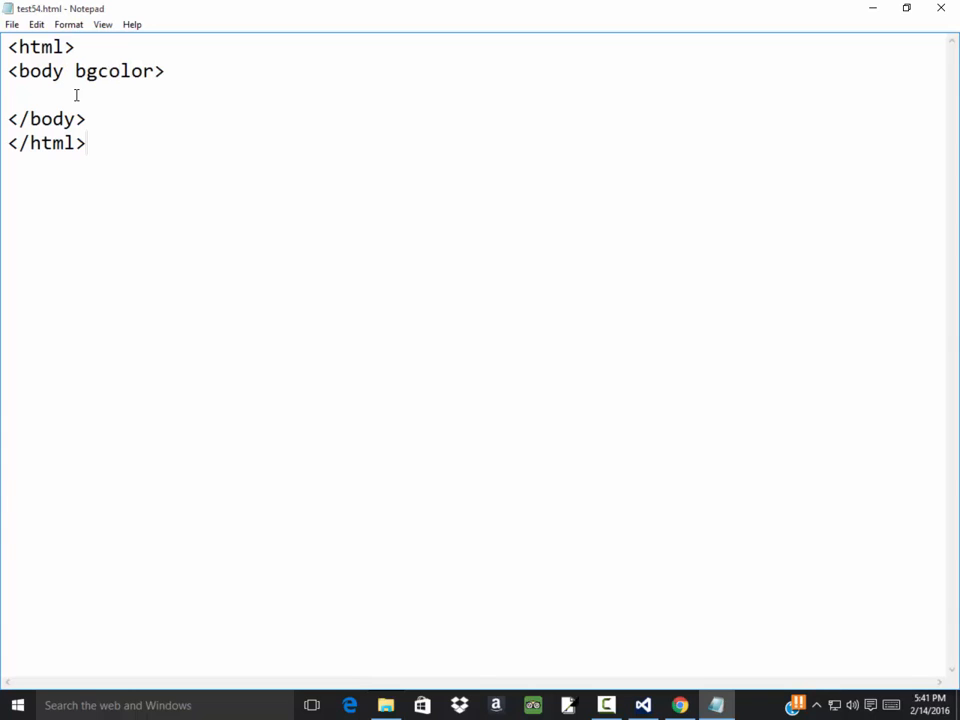
pyautogui.write('="')
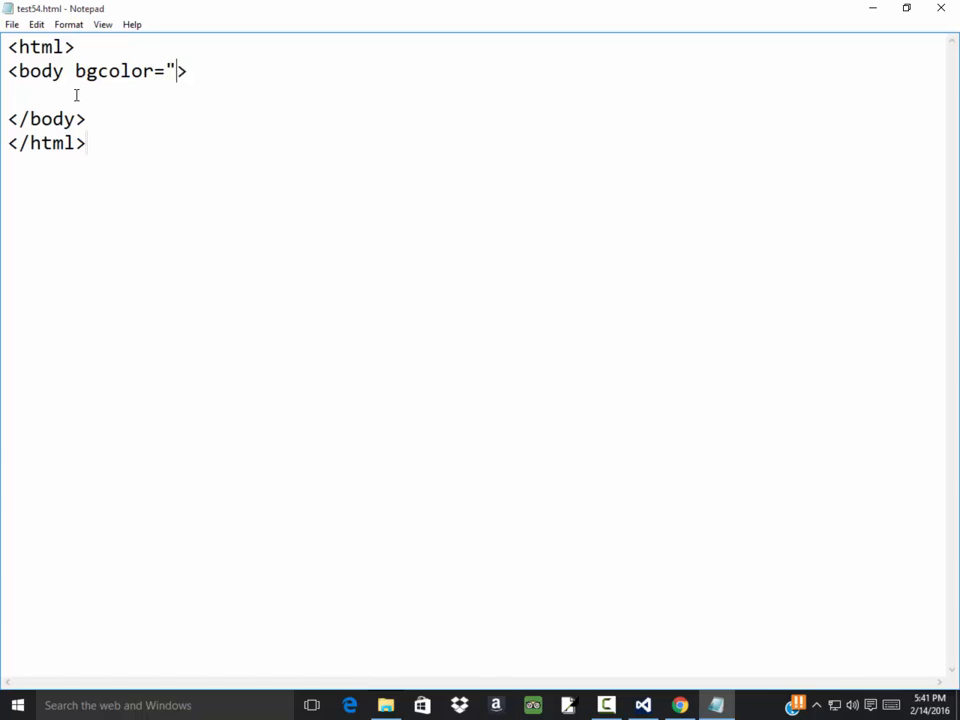
pyautogui.press('Backspace')
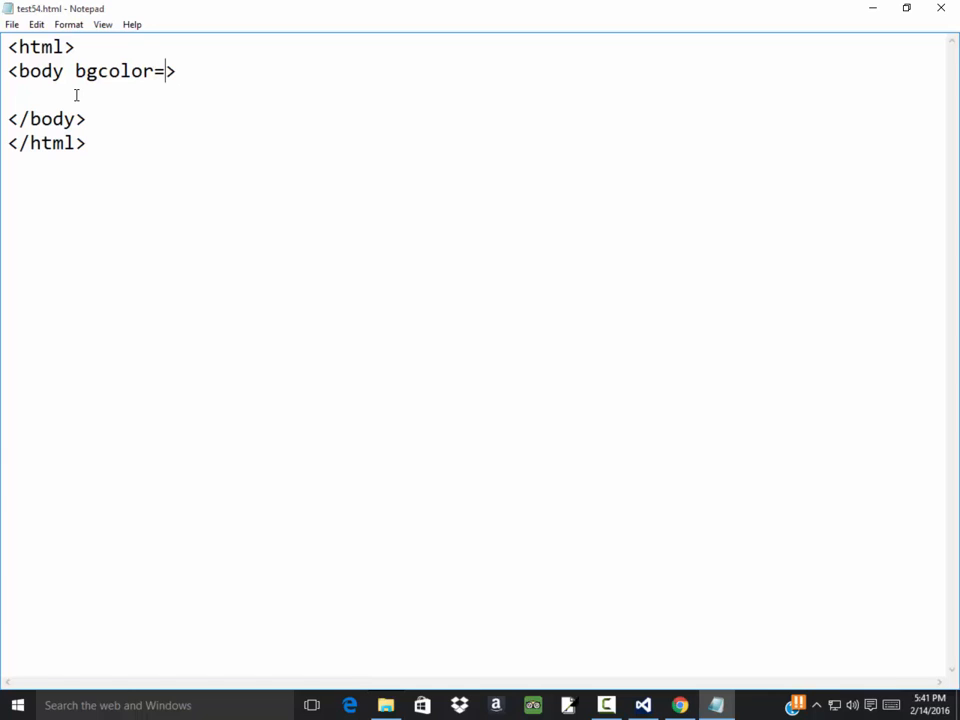
pyautogui.write("'red'")
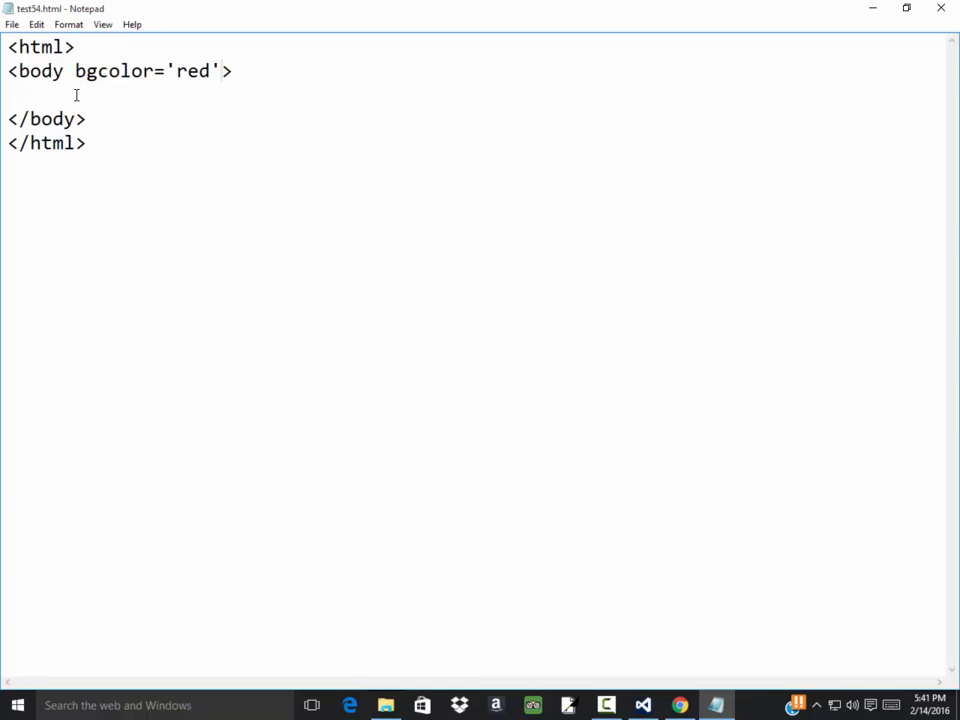
pyautogui.click(218, 72)
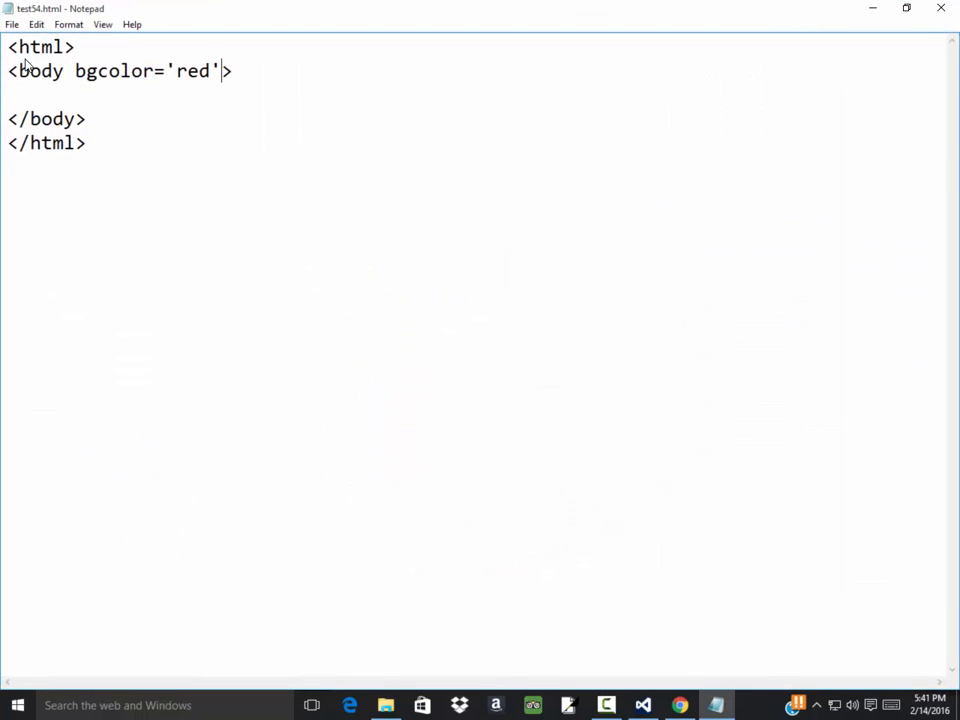
pyautogui.moveTo(176, 82)
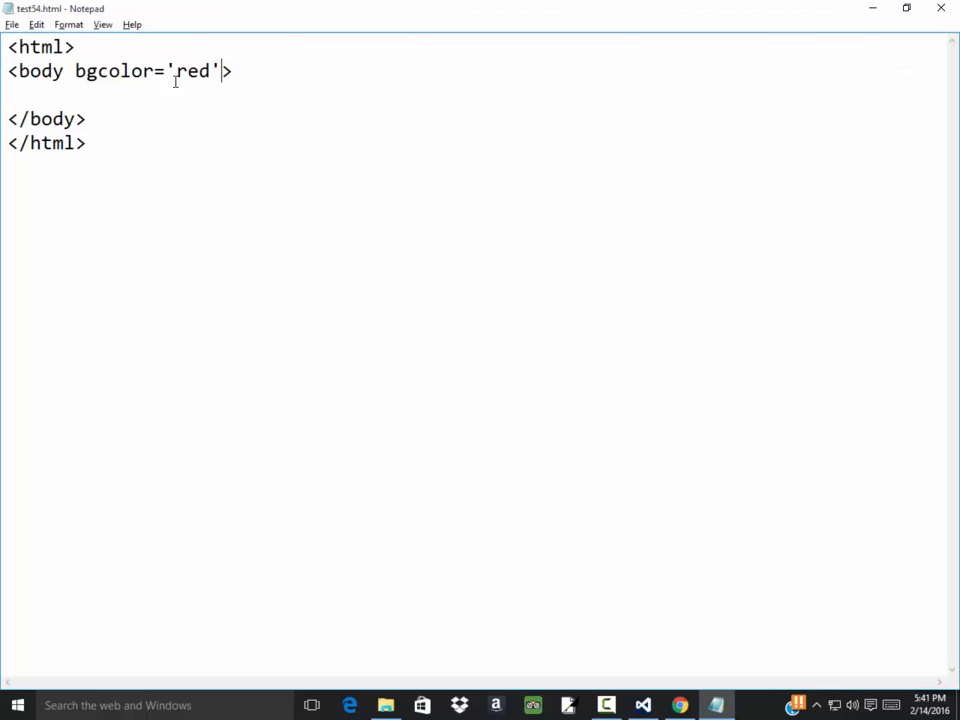
pyautogui.moveTo(122, 96)
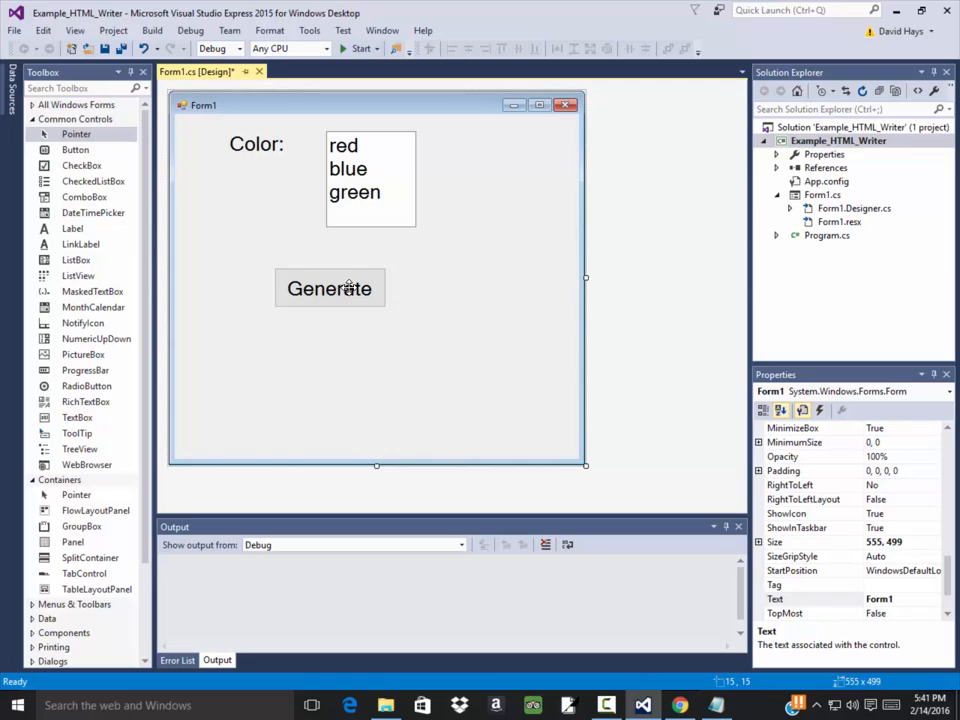
# In the Generate button's click handler, declare 'StreamWriter outputFile;'.
pyautogui.doubleClick(328, 288)
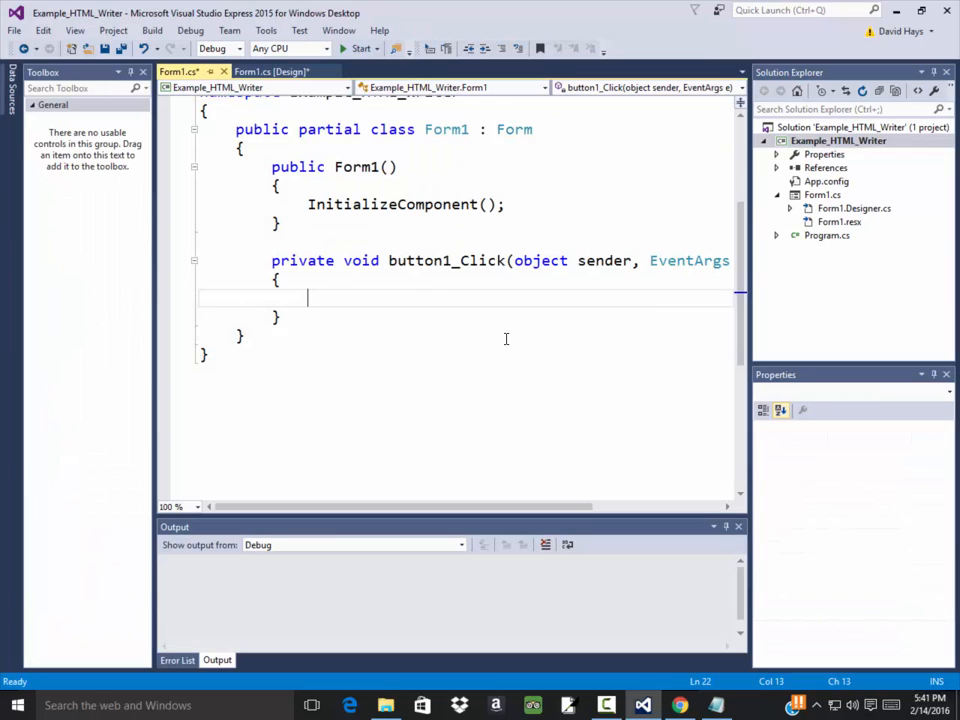
pyautogui.write('s')
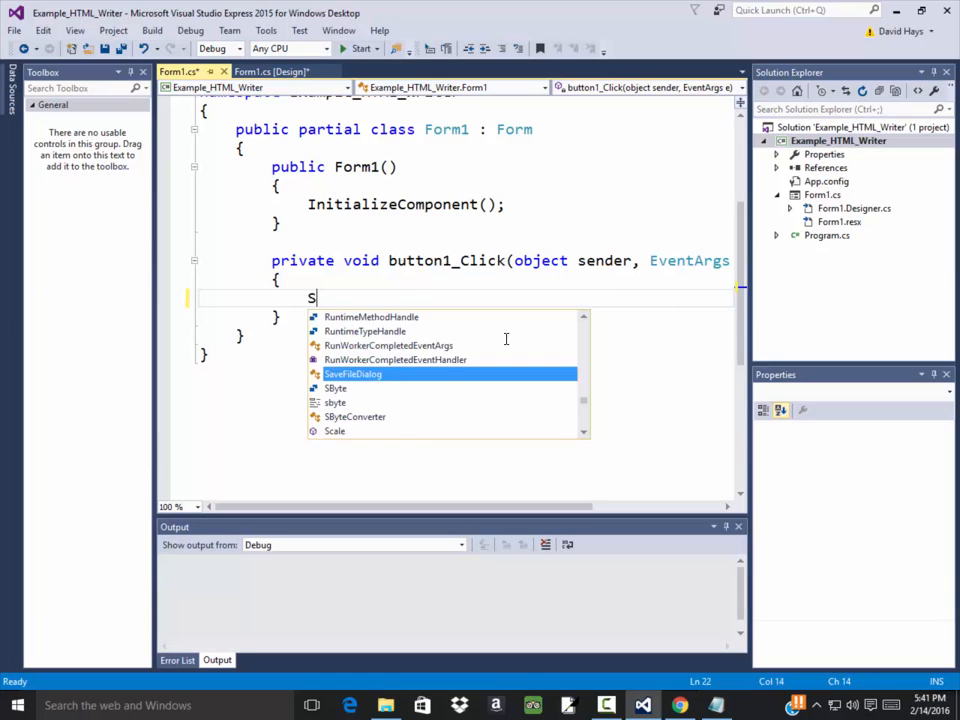
pyautogui.write('tre')
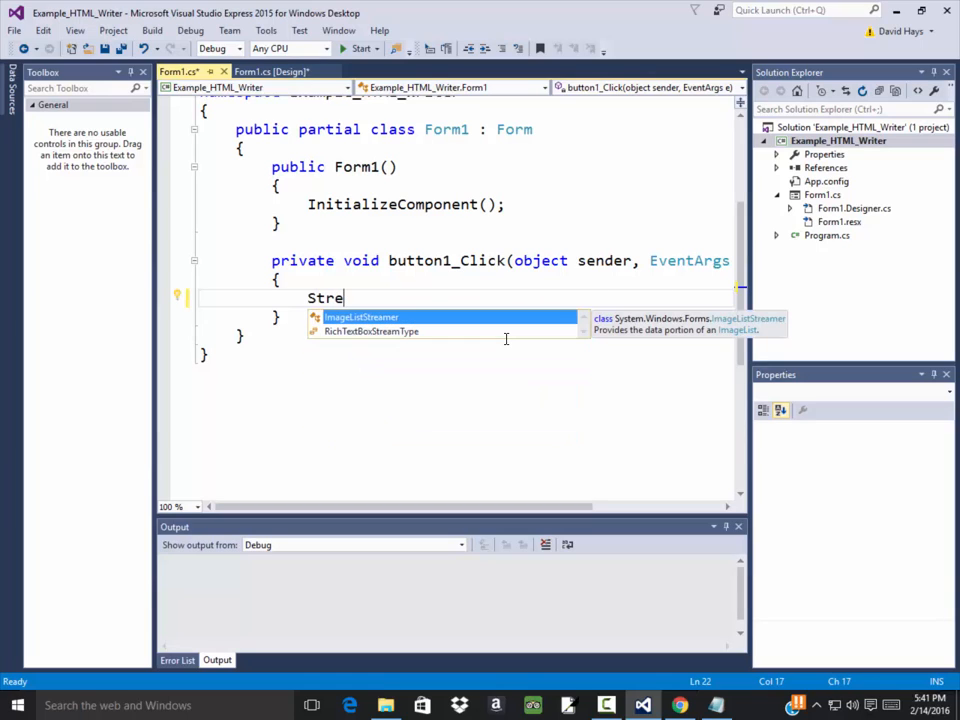
pyautogui.write('amWri')
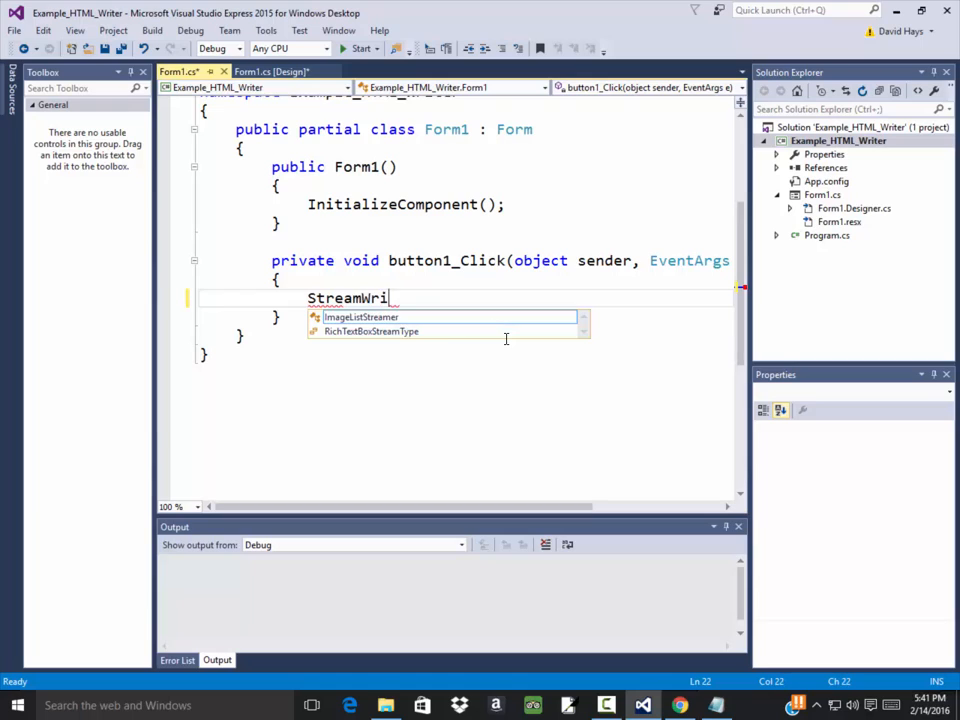
pyautogui.write('ter')
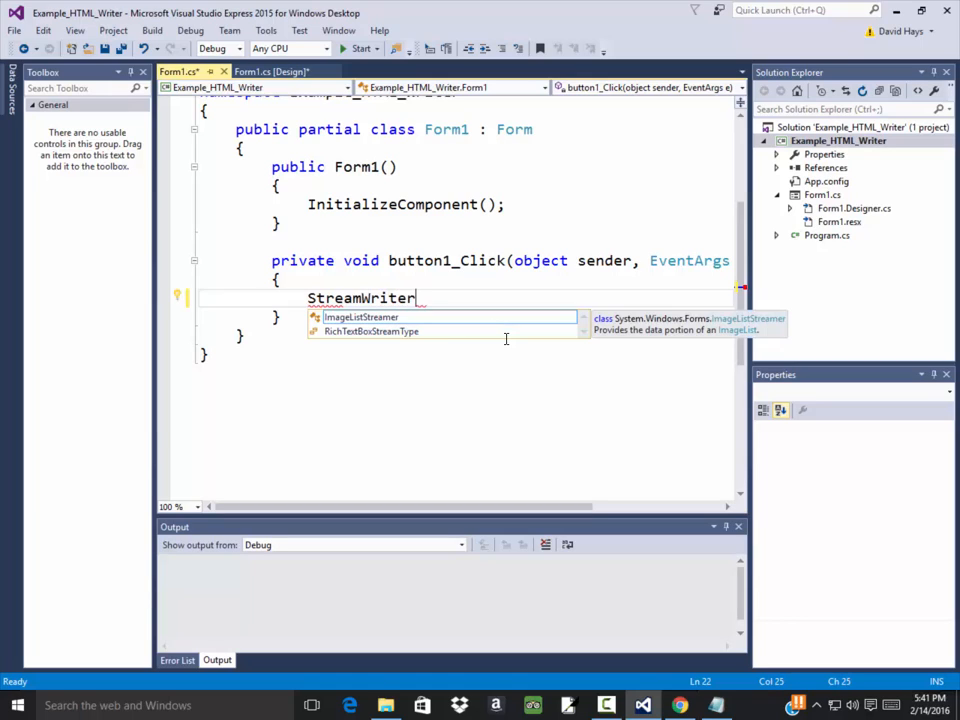
pyautogui.write('output')
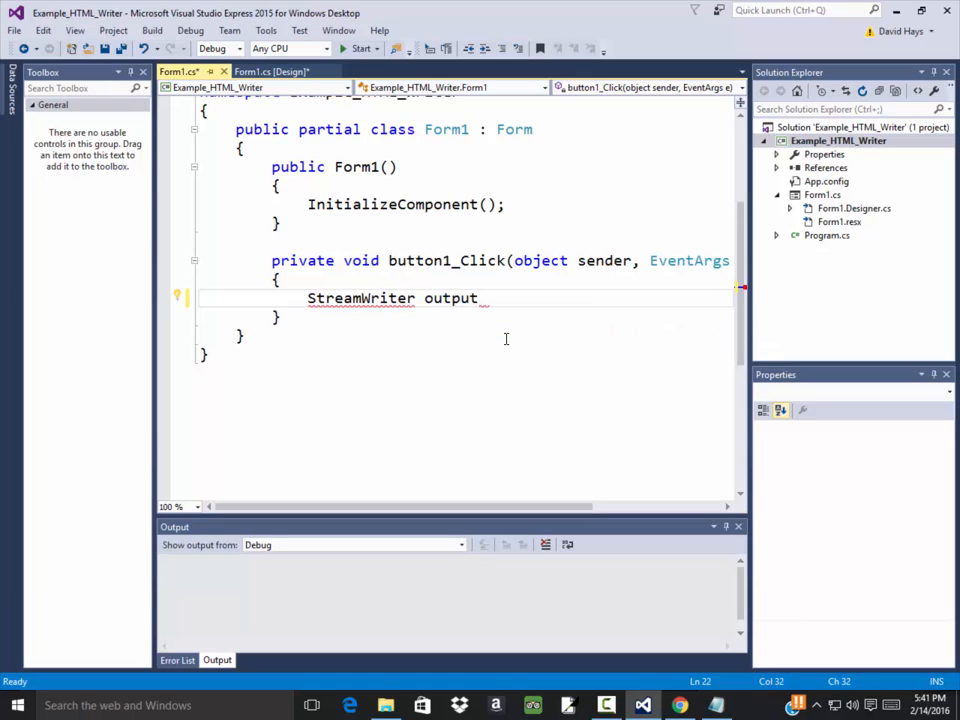
pyautogui.write('File;')
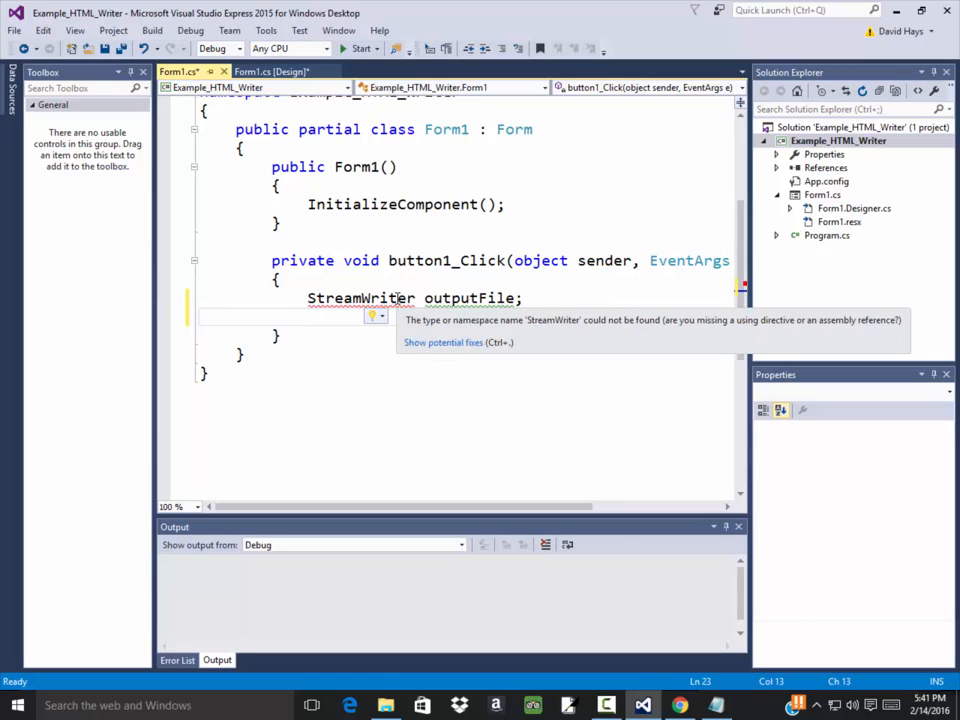
pyautogui.moveTo(456, 340)
pyautogui.write('using')
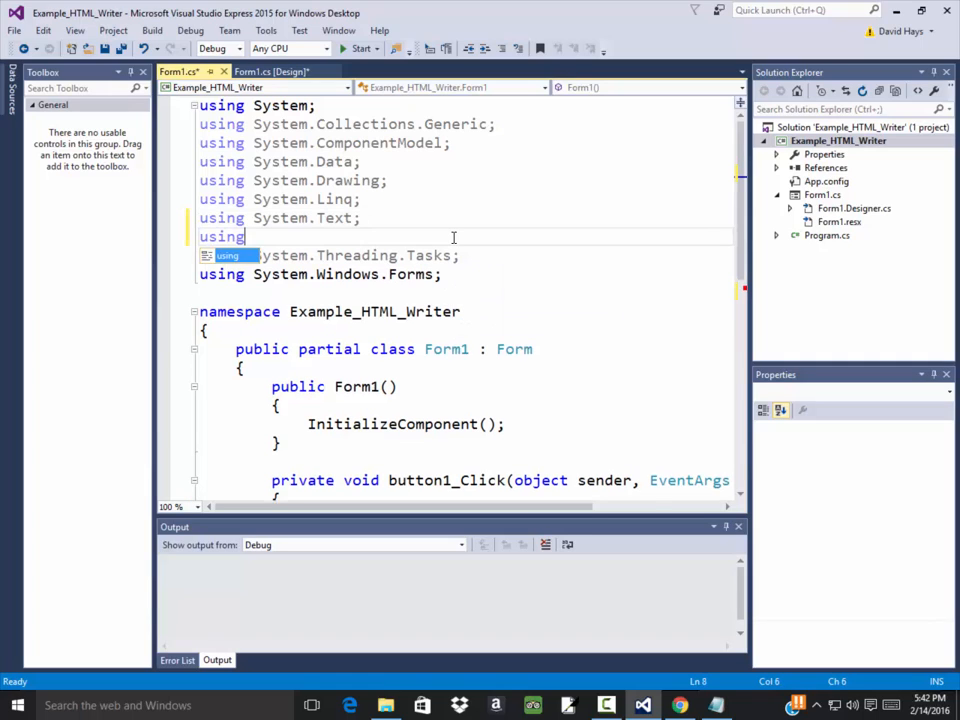
# Add a 'using System.IO;' directive among the imports at the top of Form1.cs.
pyautogui.write('Syst')
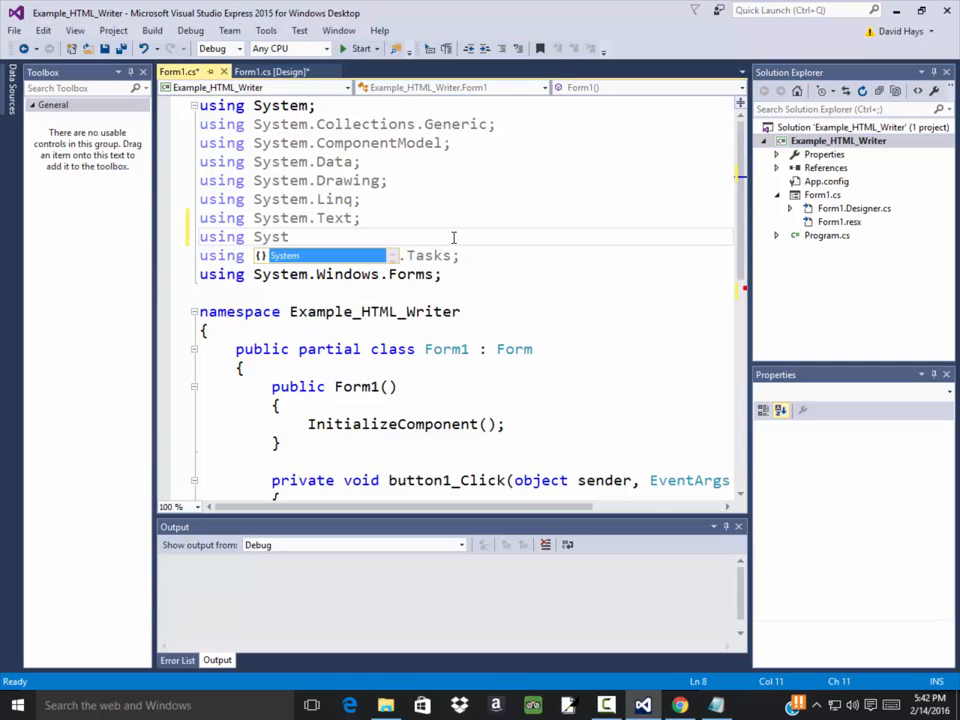
pyautogui.write('.')
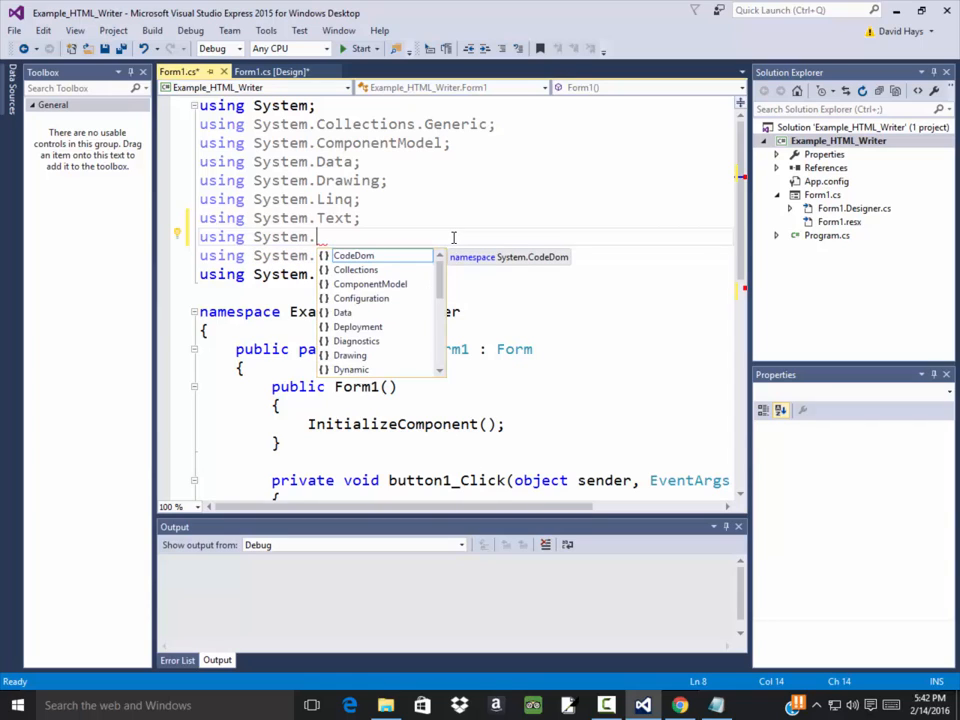
pyautogui.write('io')
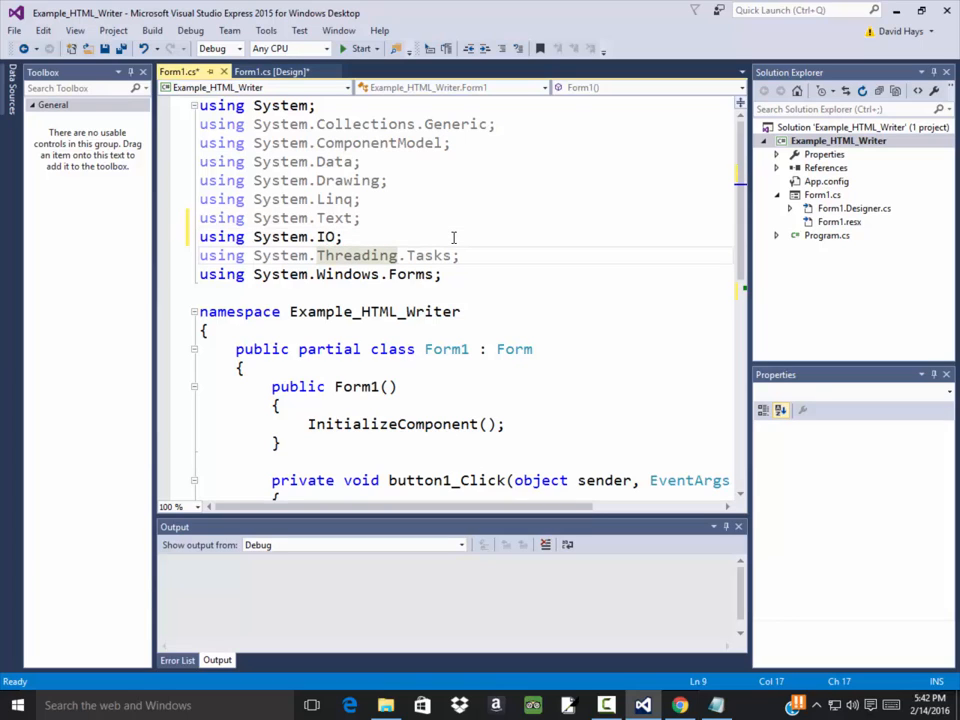
pyautogui.scroll(-3)
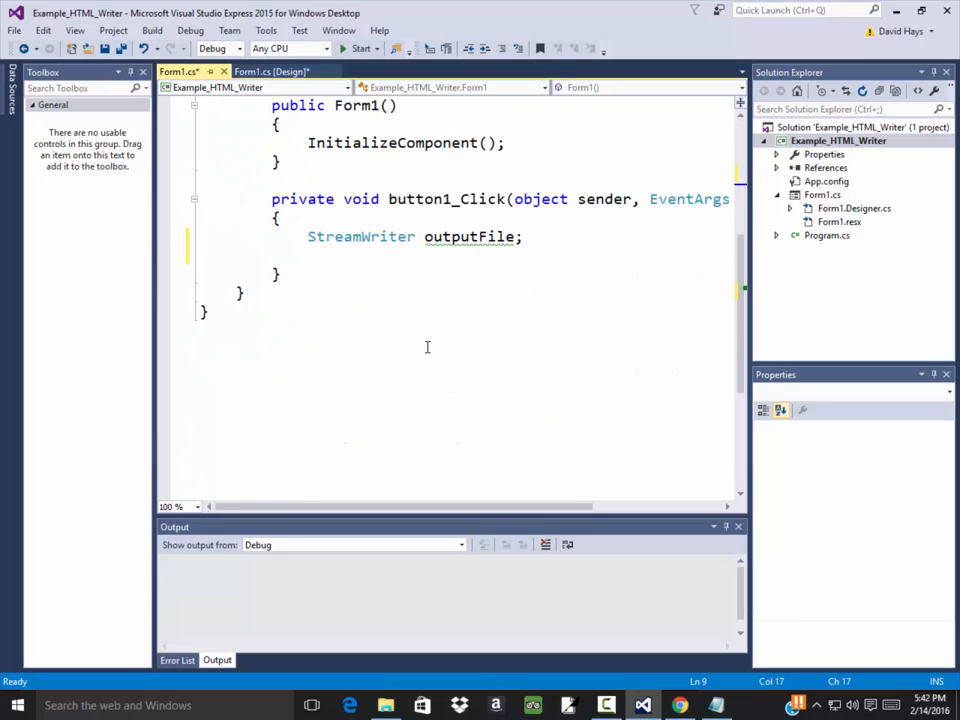
pyautogui.moveTo(360, 236)
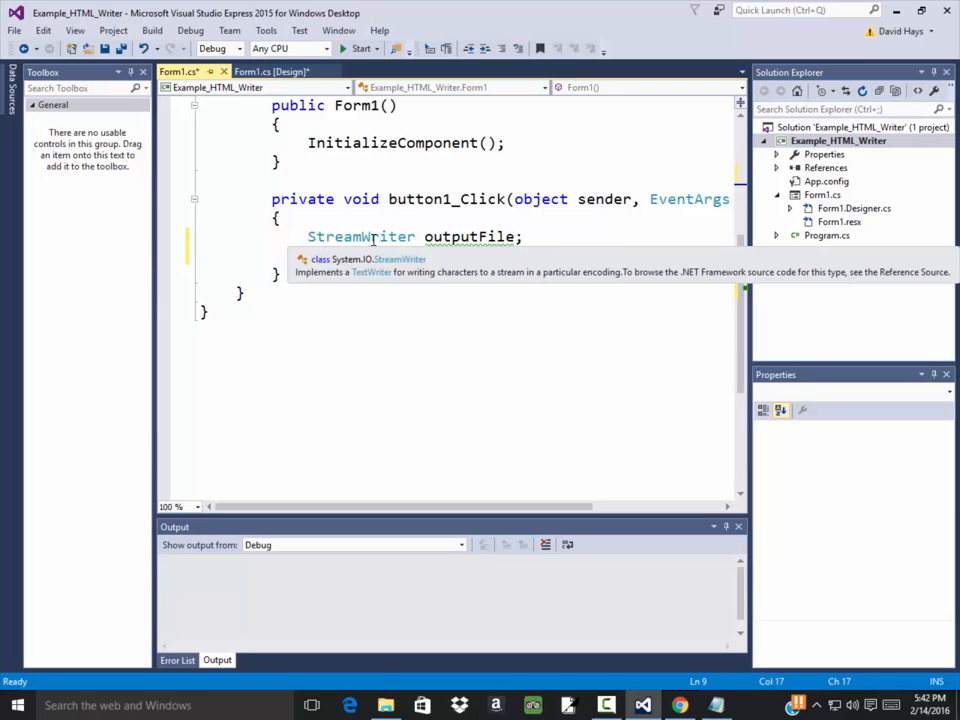
pyautogui.scroll(3)
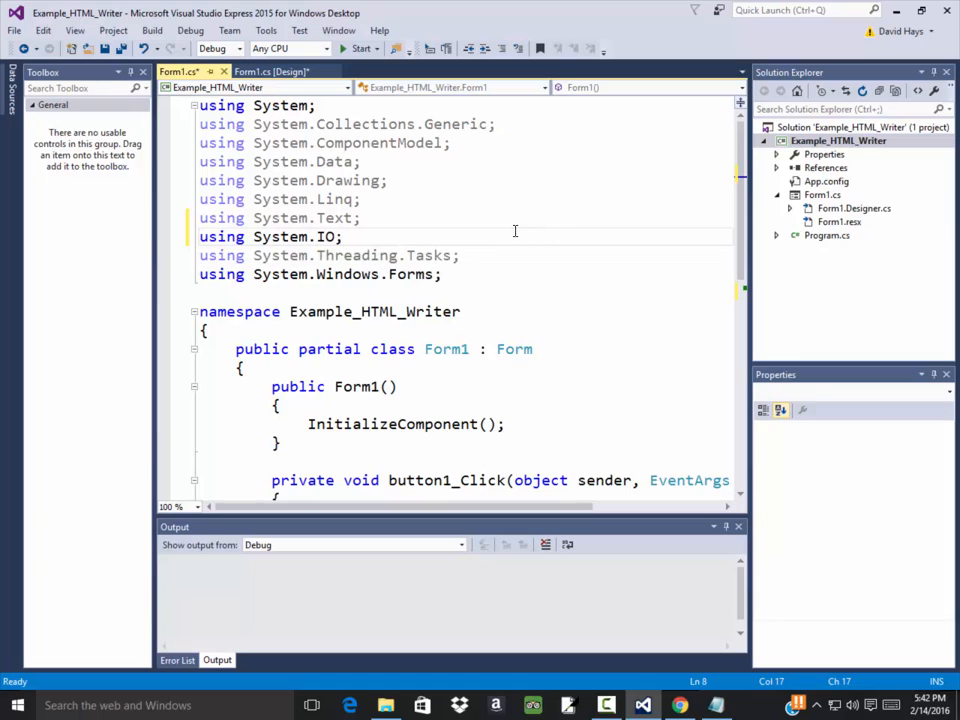
pyautogui.press('Backspace')
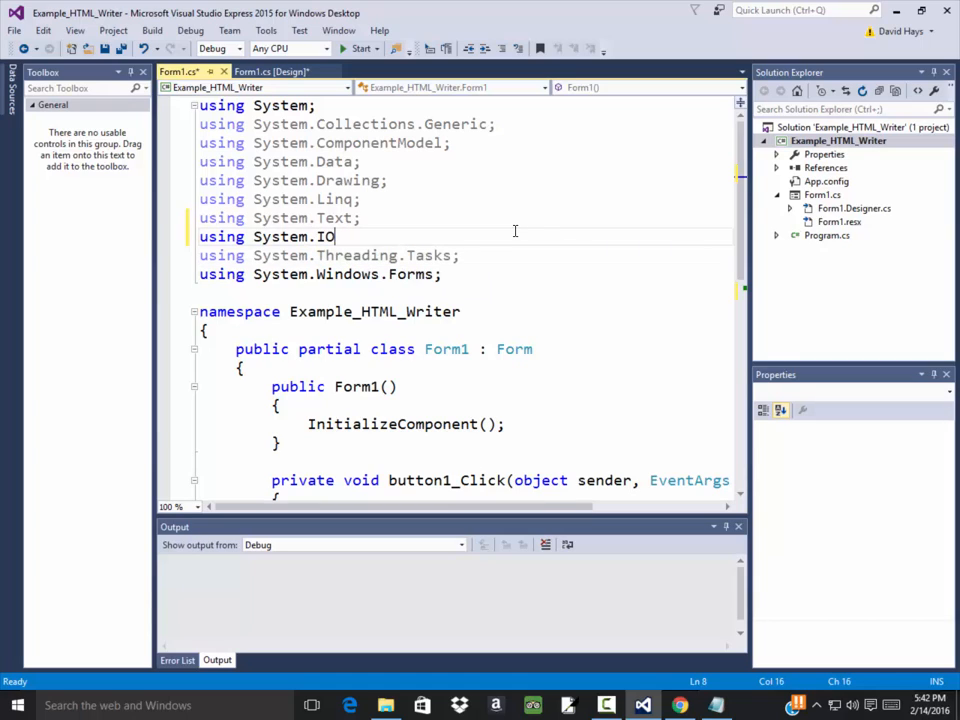
pyautogui.write('.')
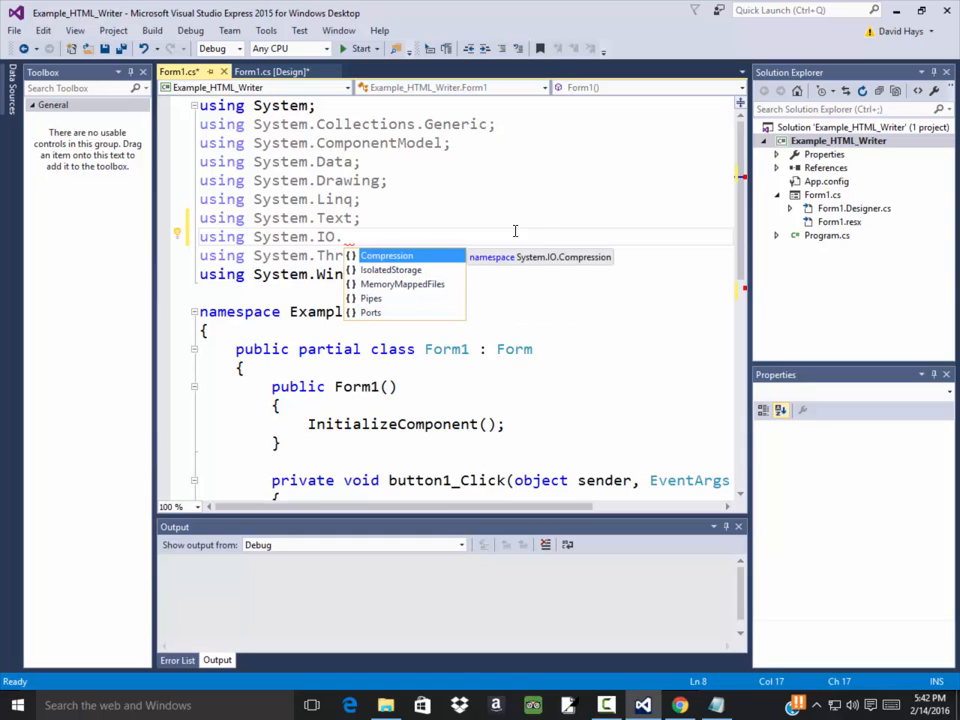
pyautogui.moveTo(420, 240)
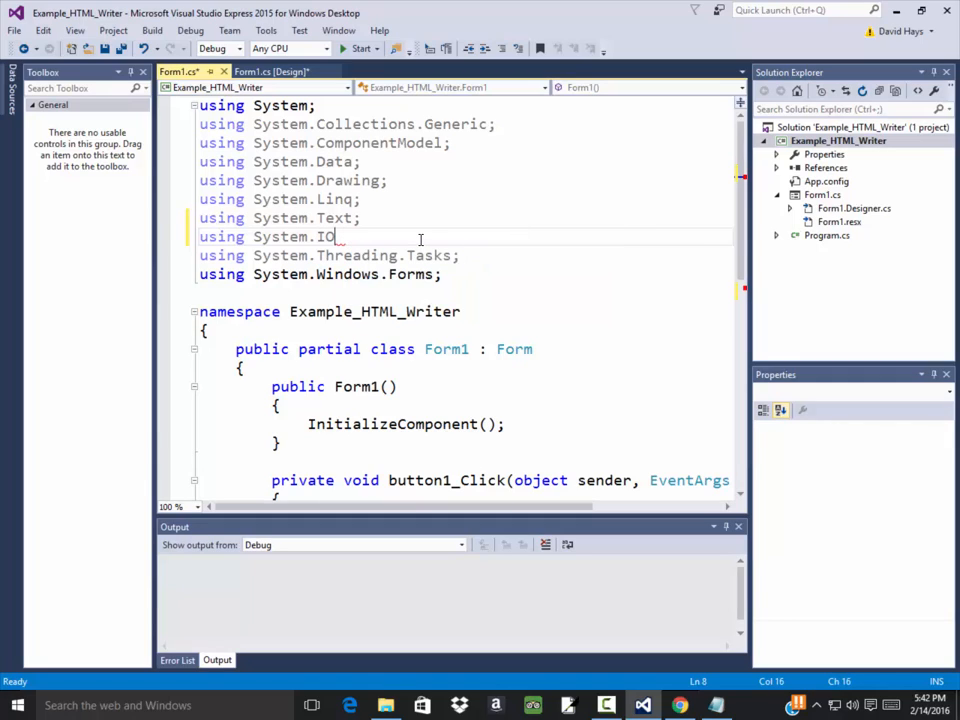
pyautogui.write(';')
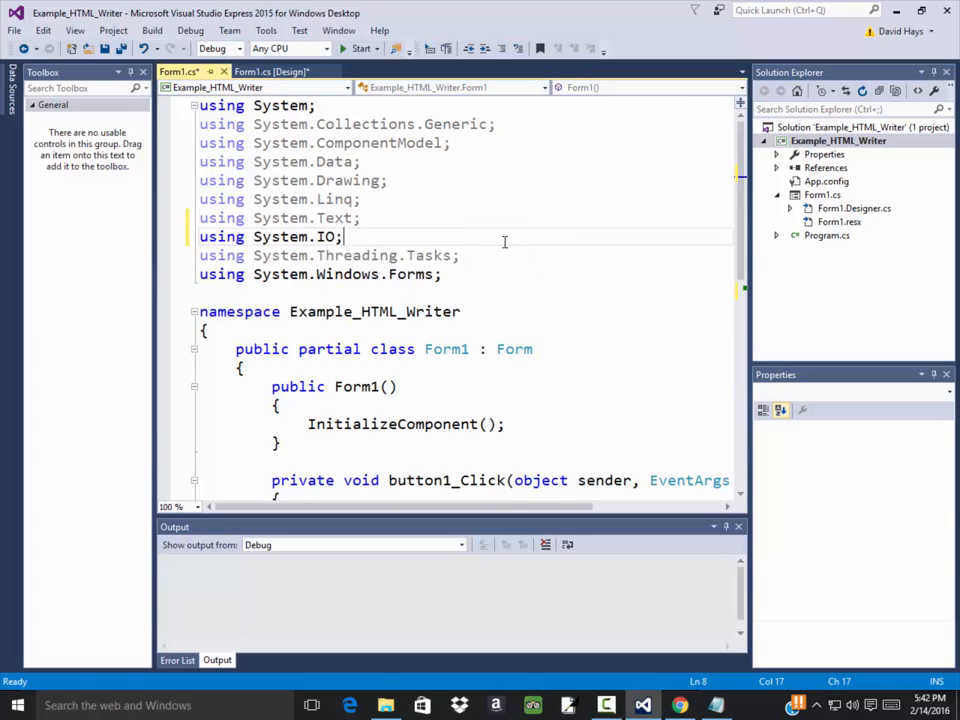
pyautogui.moveTo(492, 230)
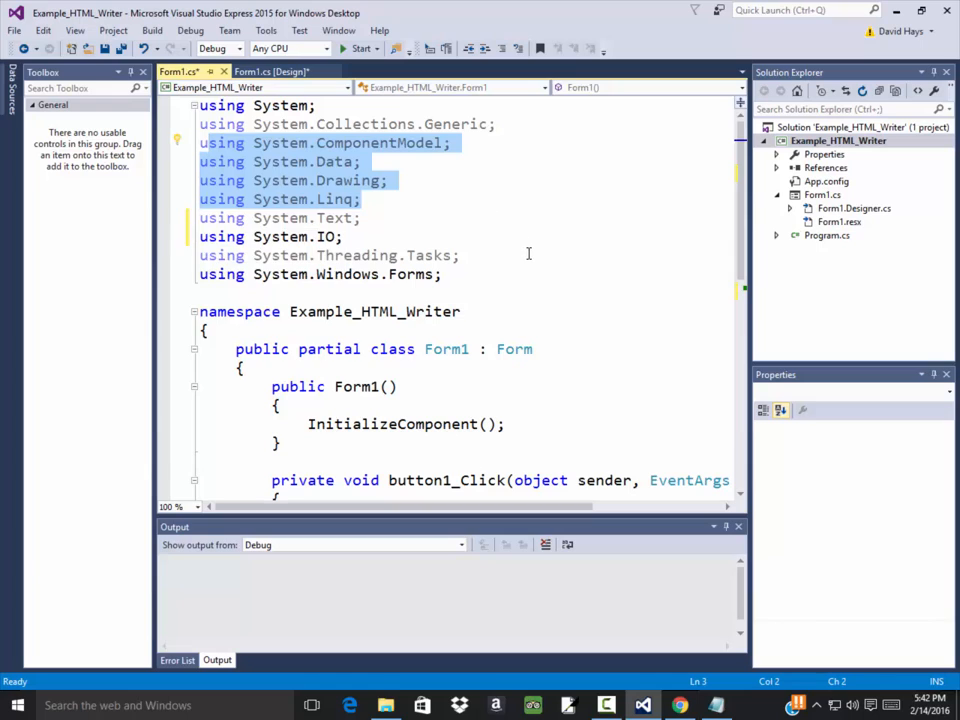
# Declare 'StreamWriter outputFile;' in the Generate click handler, now resolving.
pyautogui.write('StreamWriter outputFile;')
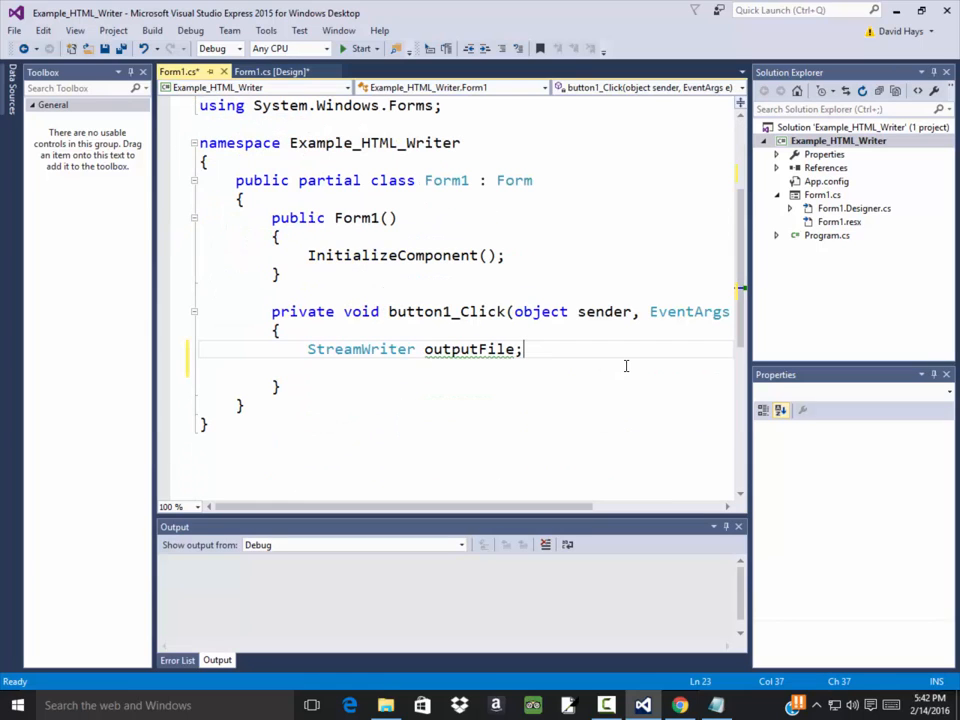
# Rename the StreamWriter variable from outputFile to ofile.
pyautogui.press('BackSpace')
pyautogui.write('f')
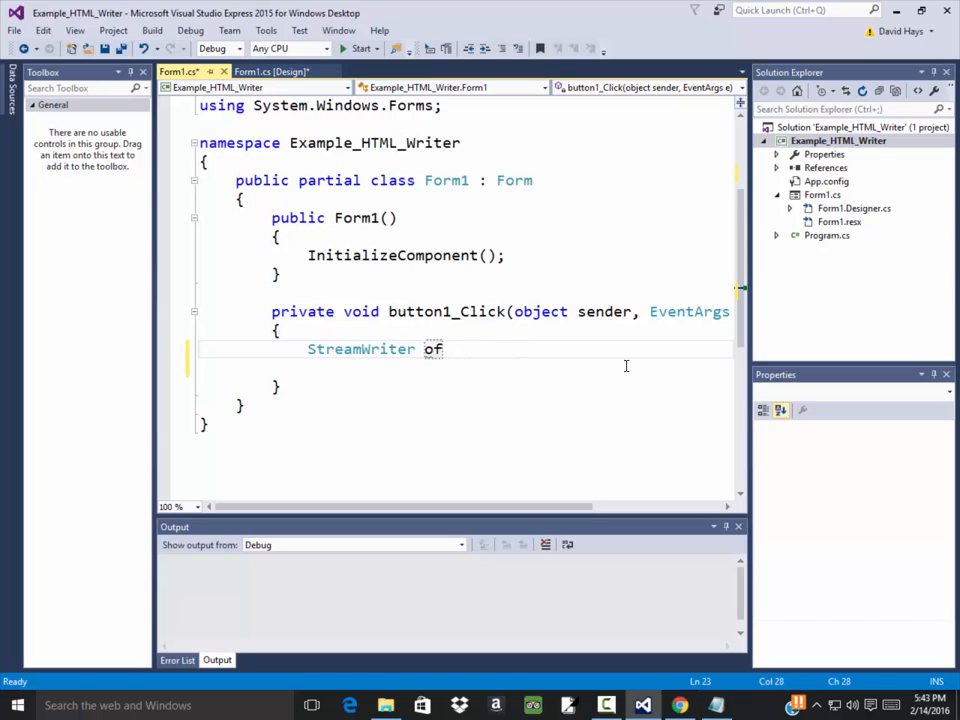
pyautogui.write(';')
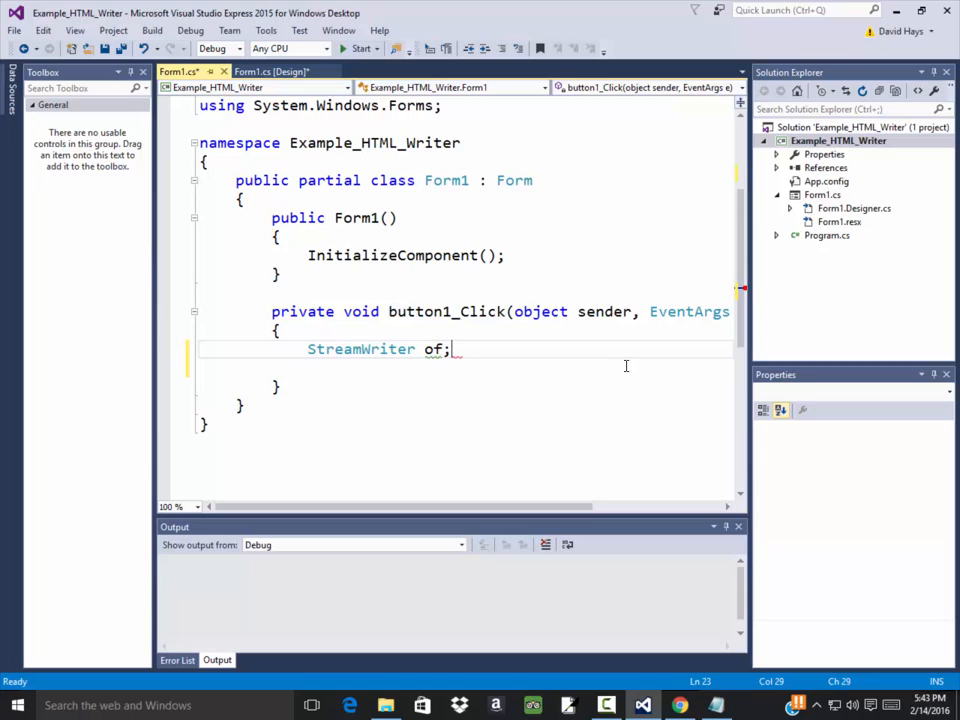
pyautogui.write('ile')
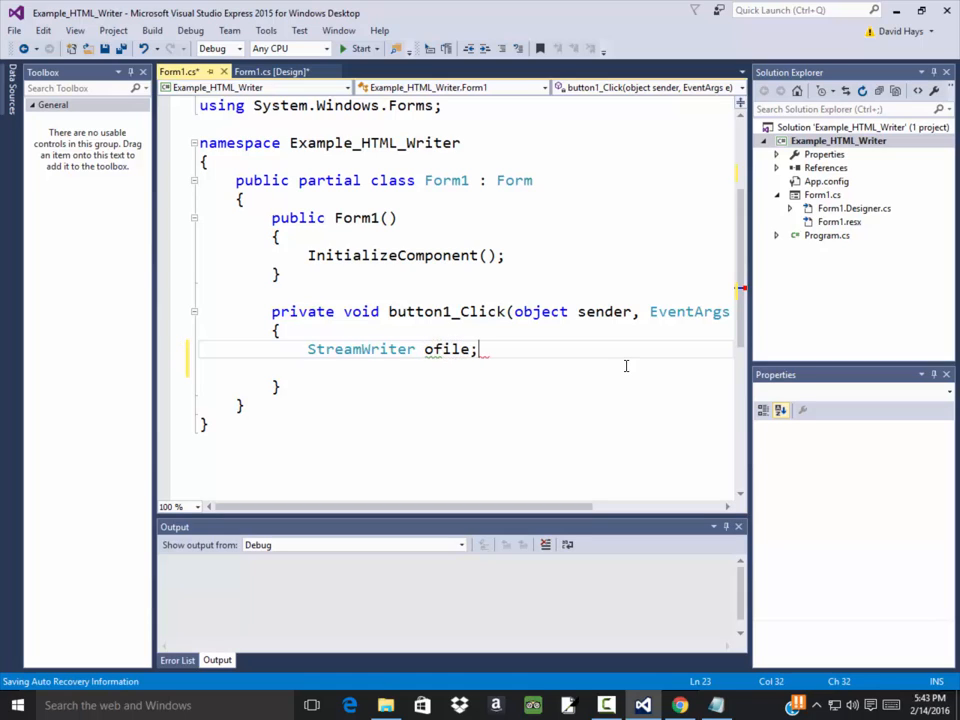
pyautogui.press('enter')
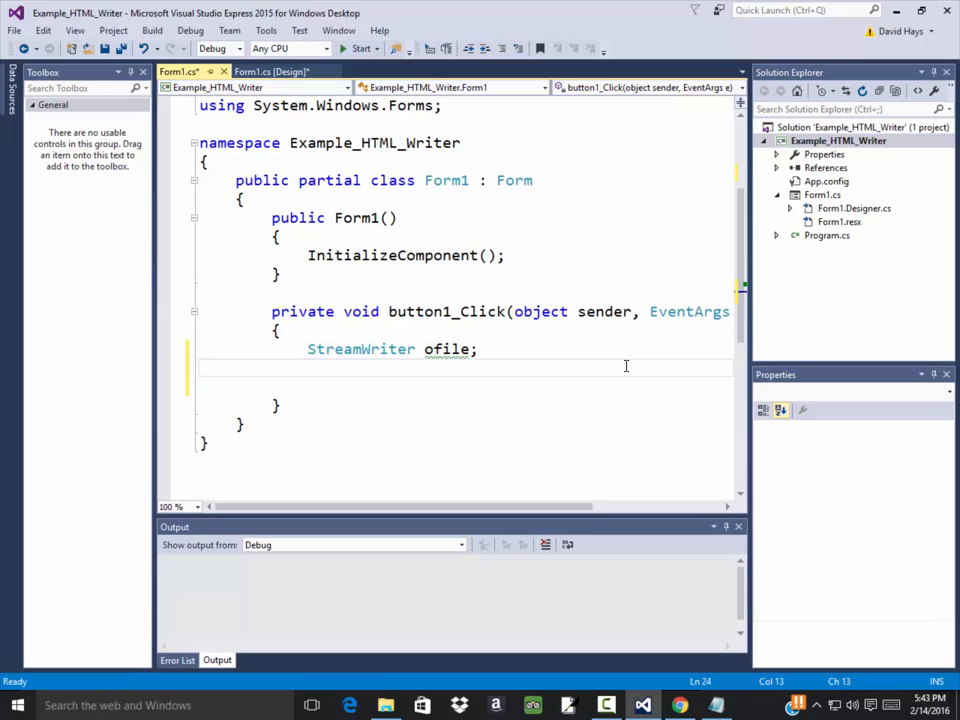
# Assign ofile = File.CreateText("htest.html") below the declaration.
pyautogui.write('ofile =')
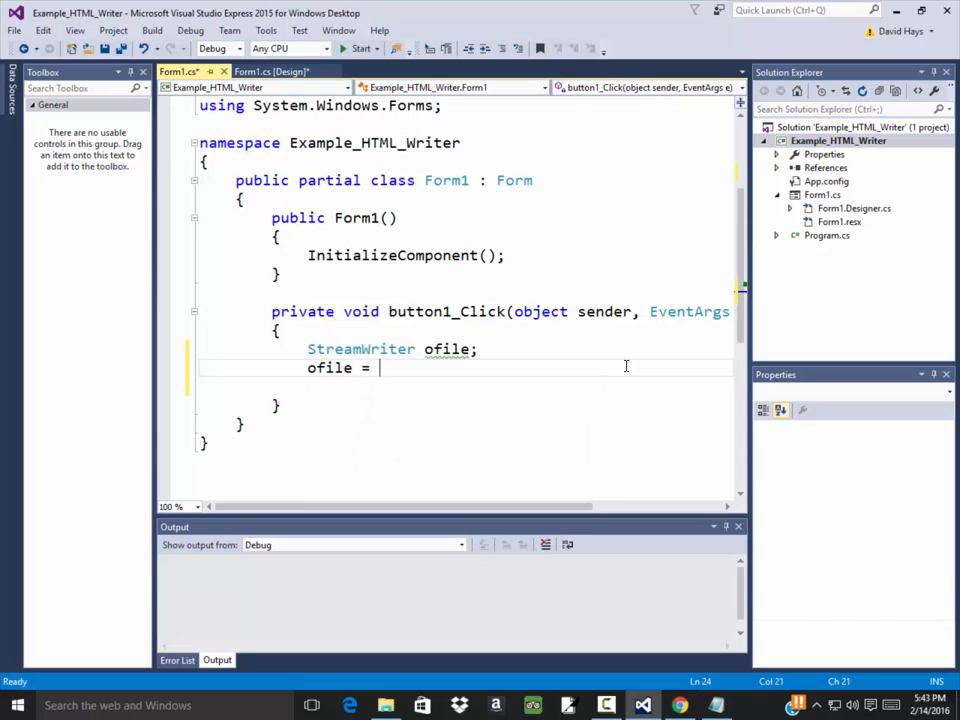
pyautogui.write('File')
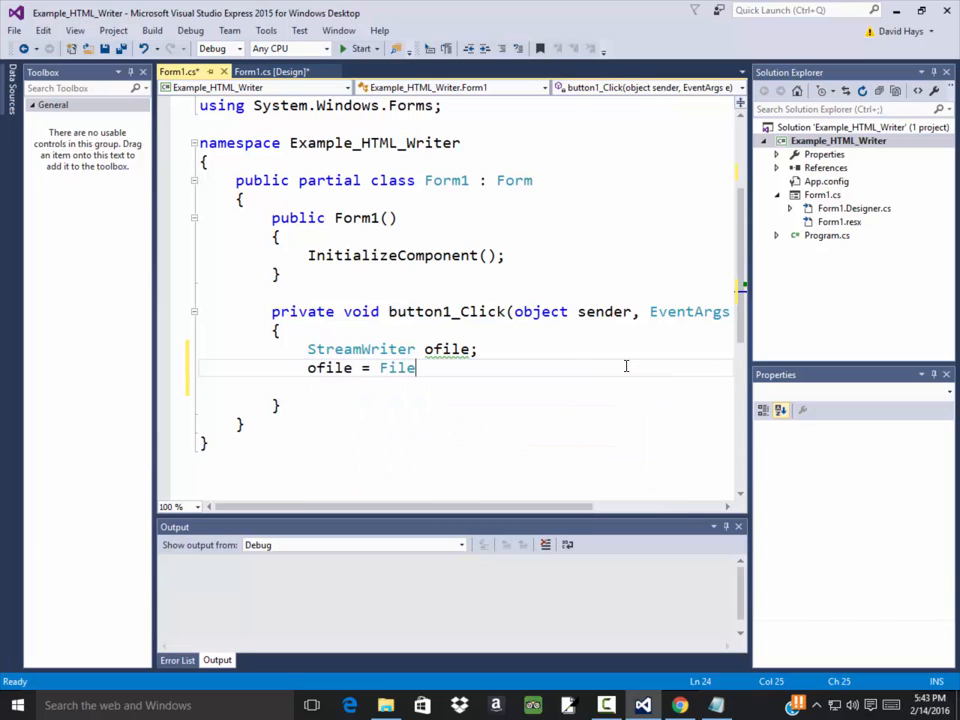
pyautogui.write('.')
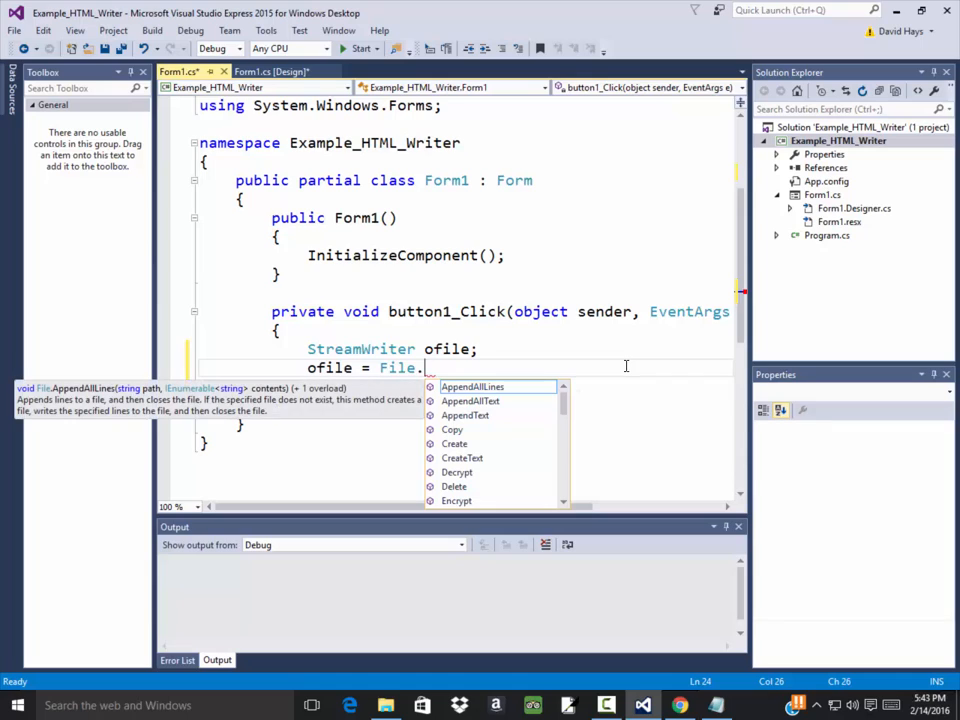
pyautogui.write('CreateText("')
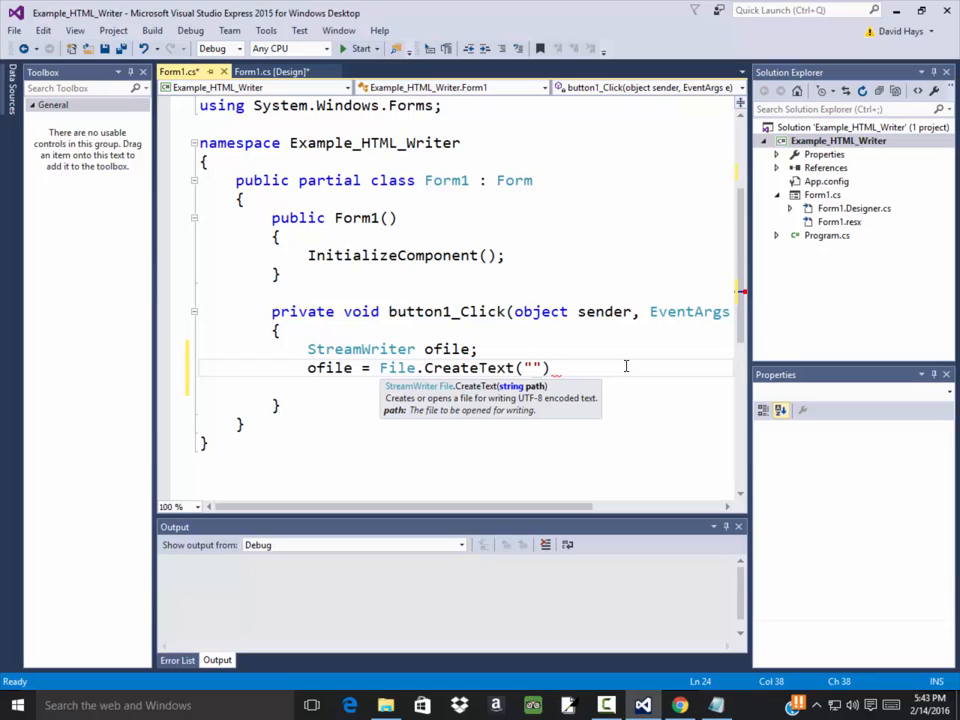
pyautogui.write('htest')
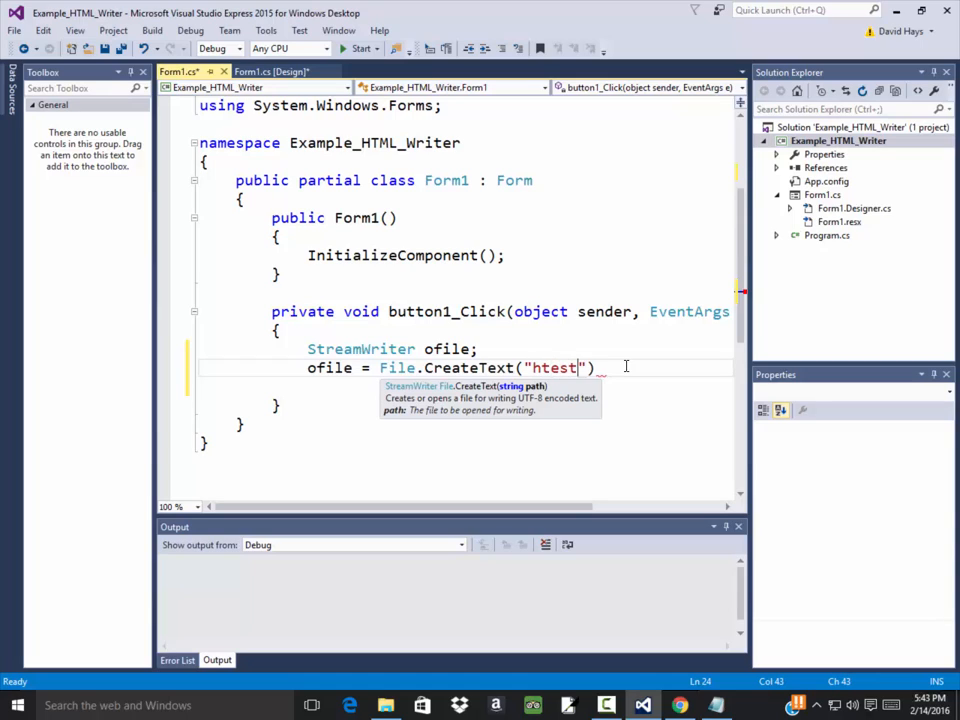
pyautogui.write('.html')
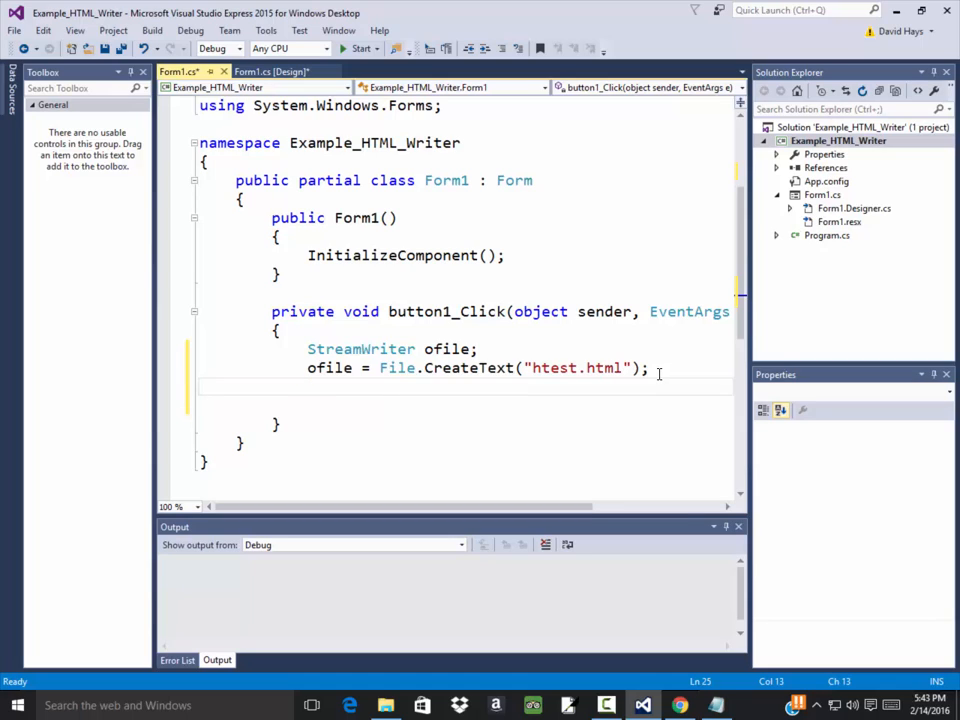
# Write ofile.WriteLine calls for "<html>" and "<body>".
pyautogui.write('ofile')
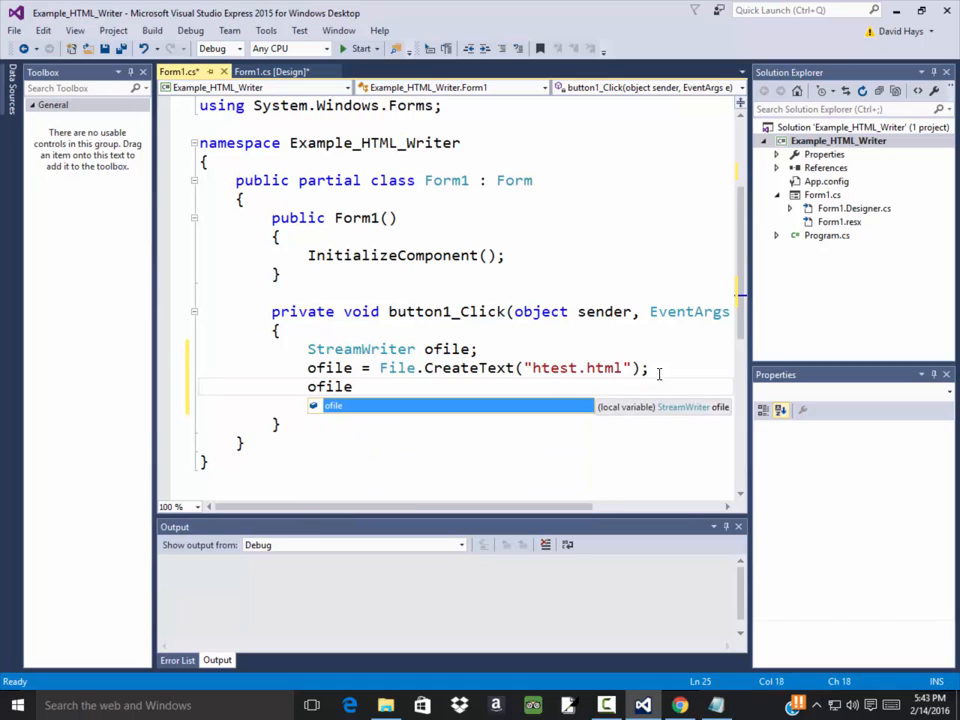
pyautogui.write('.wr')
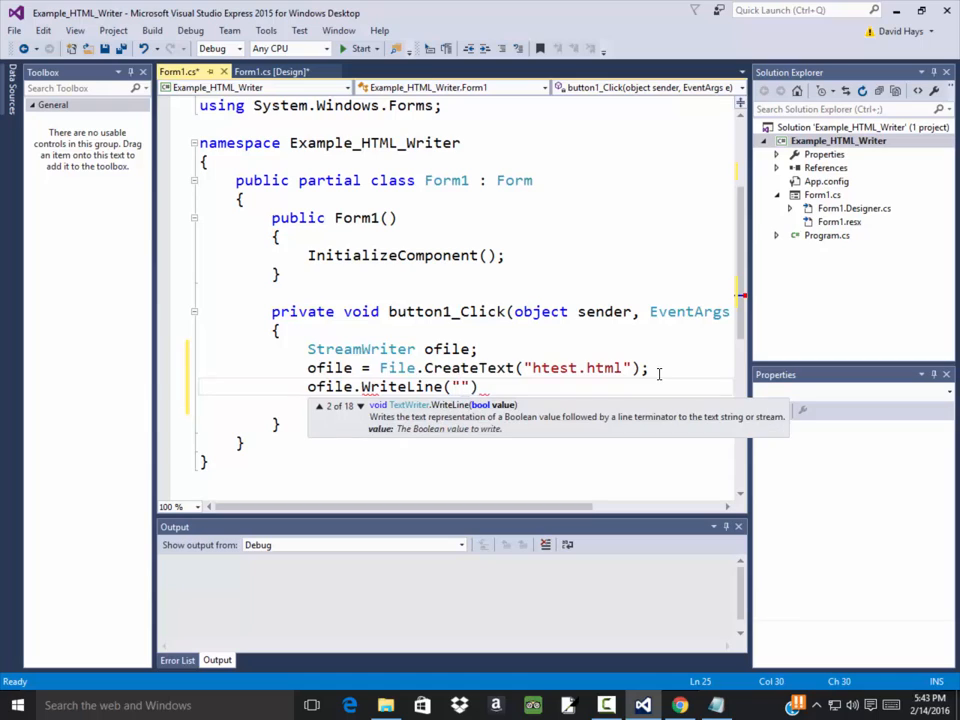
pyautogui.write('<html>')
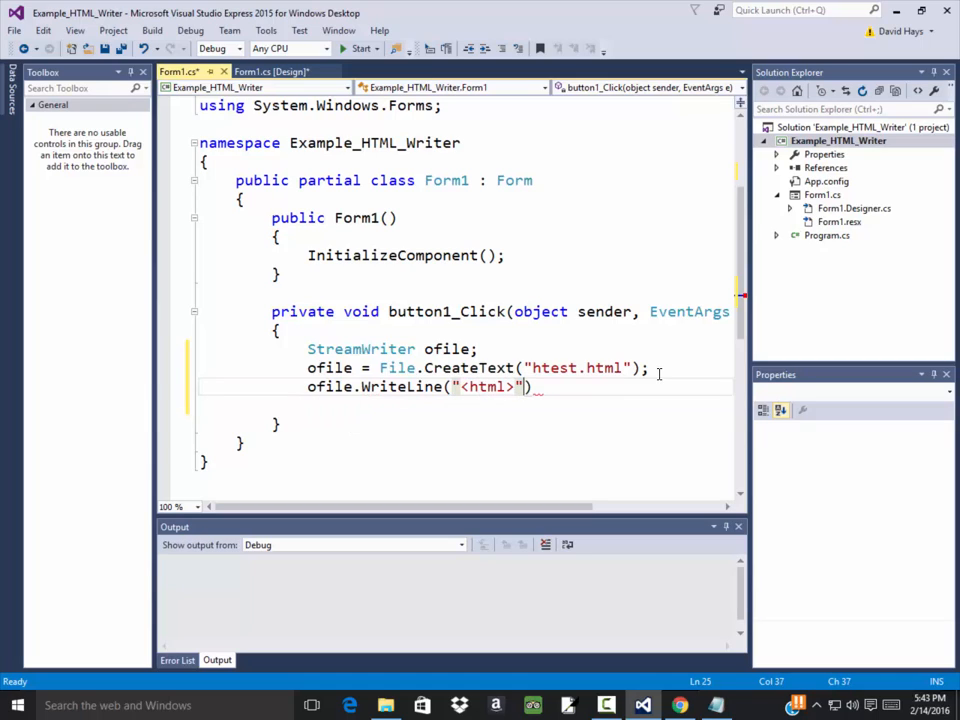
pyautogui.write(';')
pyautogui.press('enter')
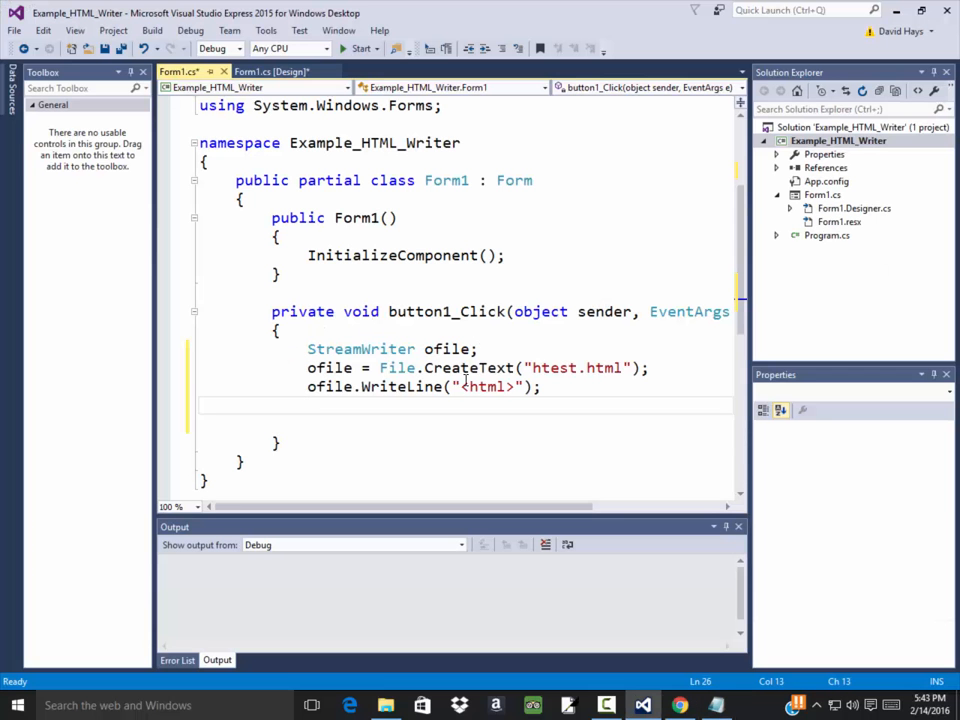
pyautogui.write('ofil')
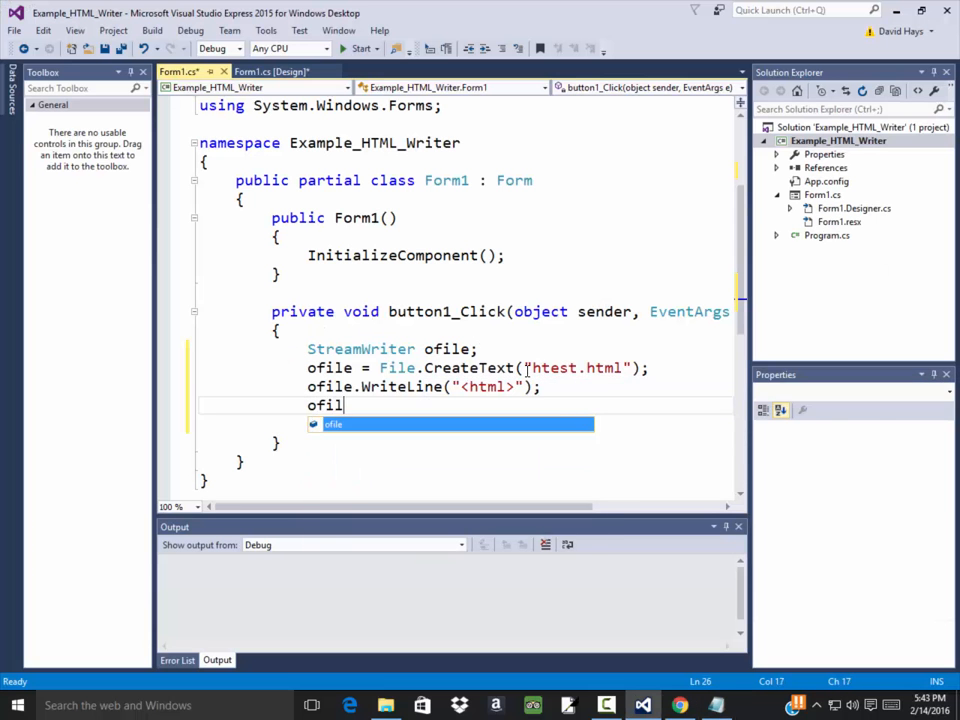
pyautogui.write('e.WriteLine("')
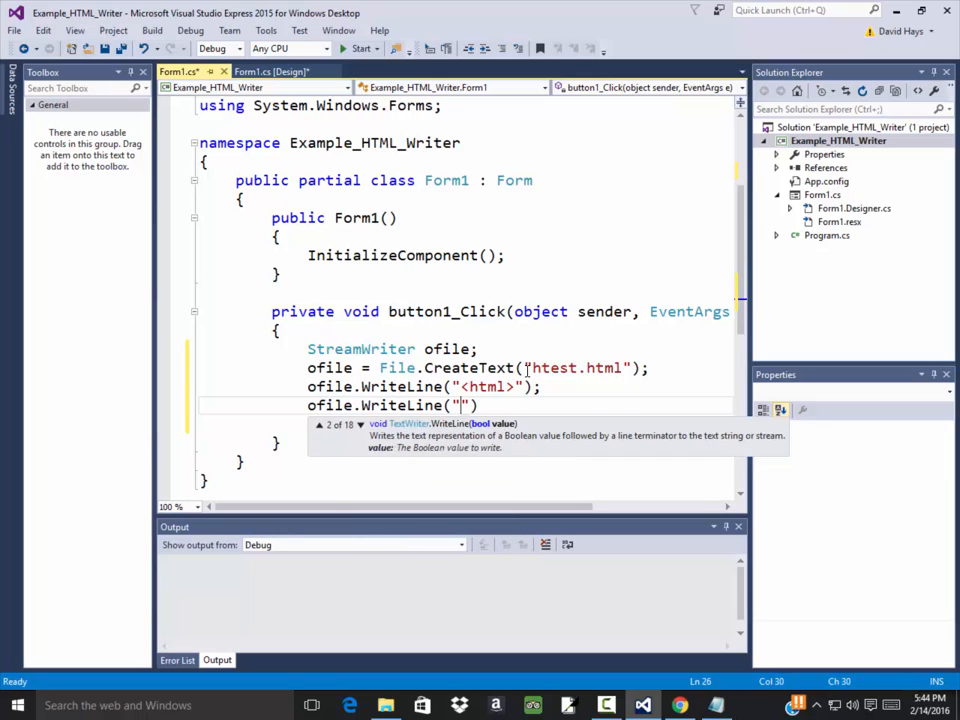
pyautogui.write('<body>')
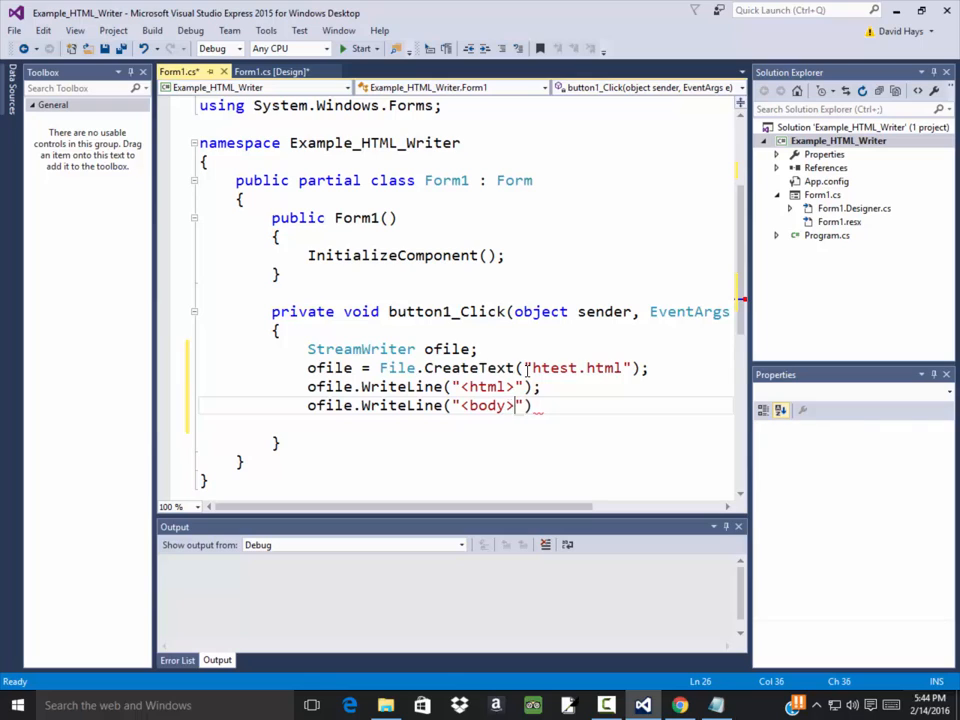
# Write ofile.WriteLine calls for "</body>" and "</html>".
pyautogui.write('o')
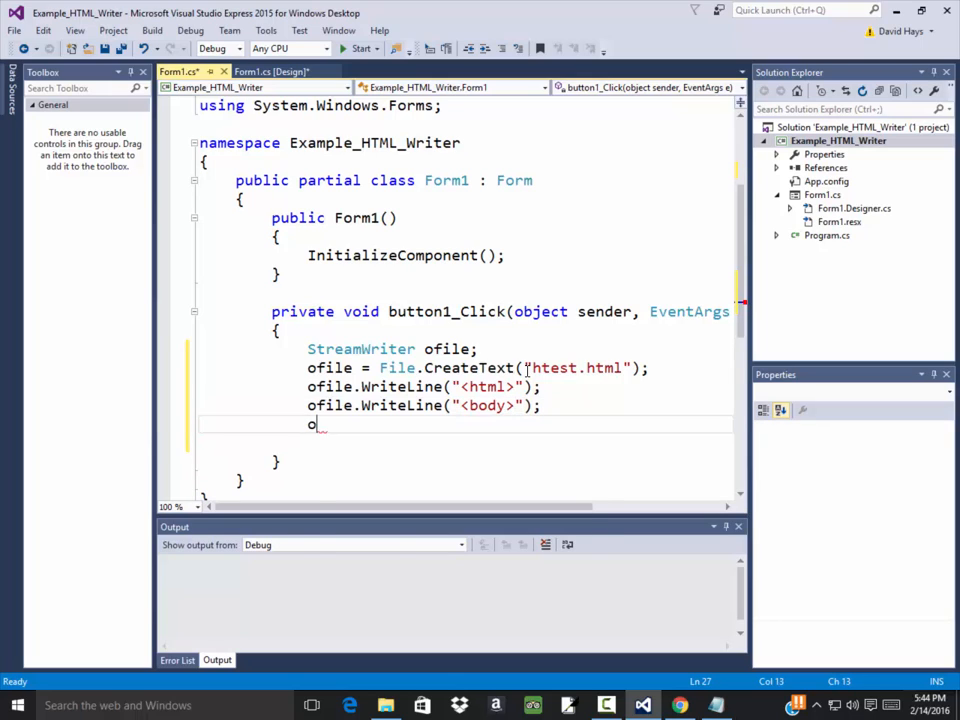
pyautogui.write('file.writeLine("')
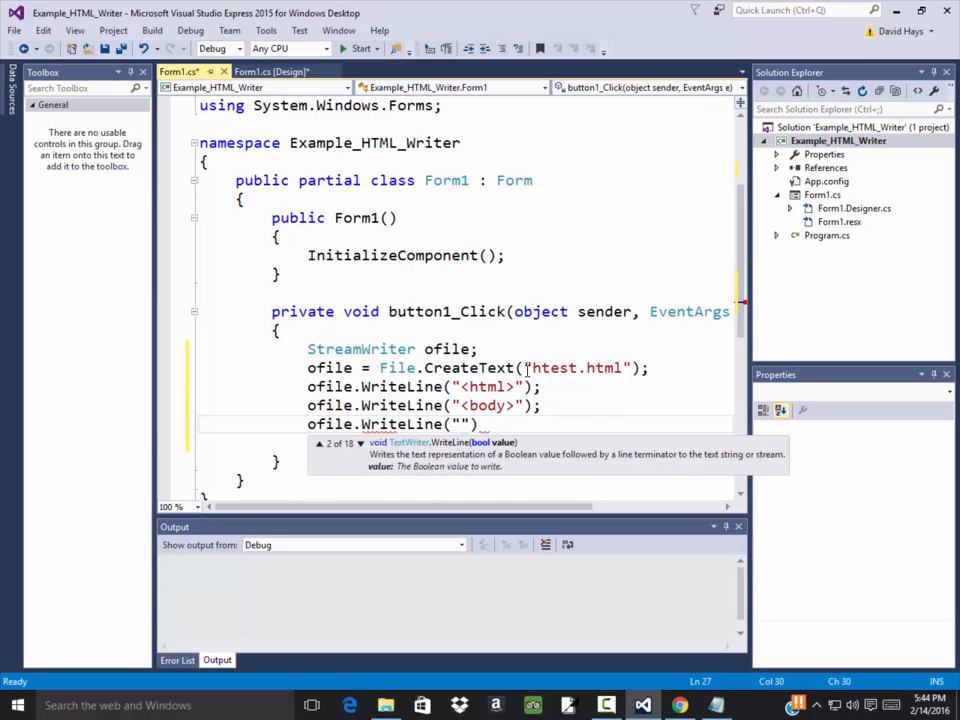
pyautogui.write('</')
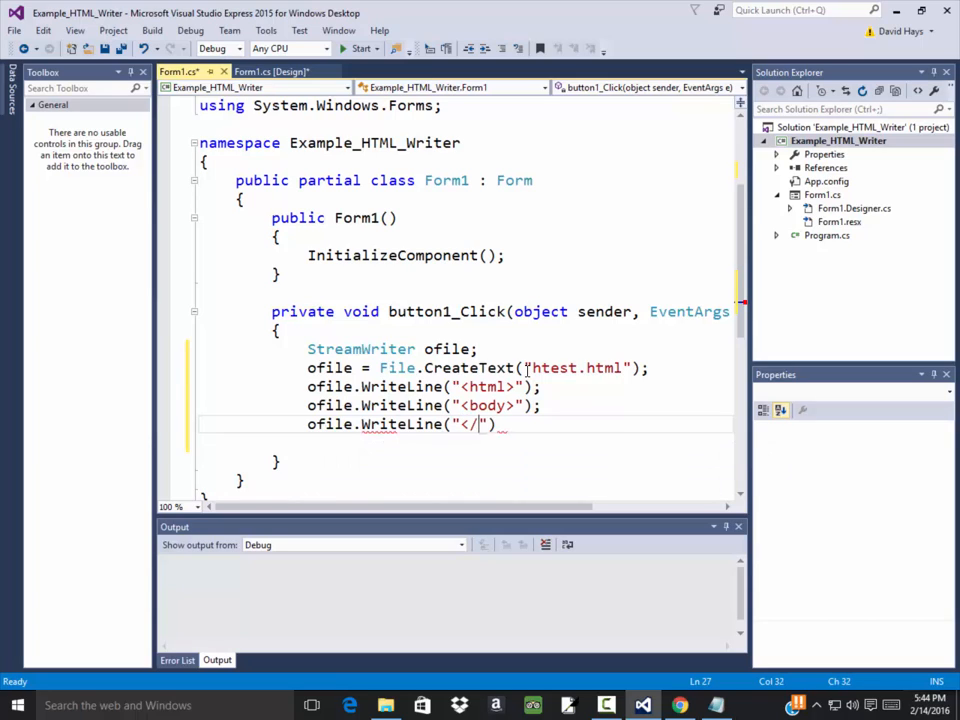
pyautogui.write('body">)')
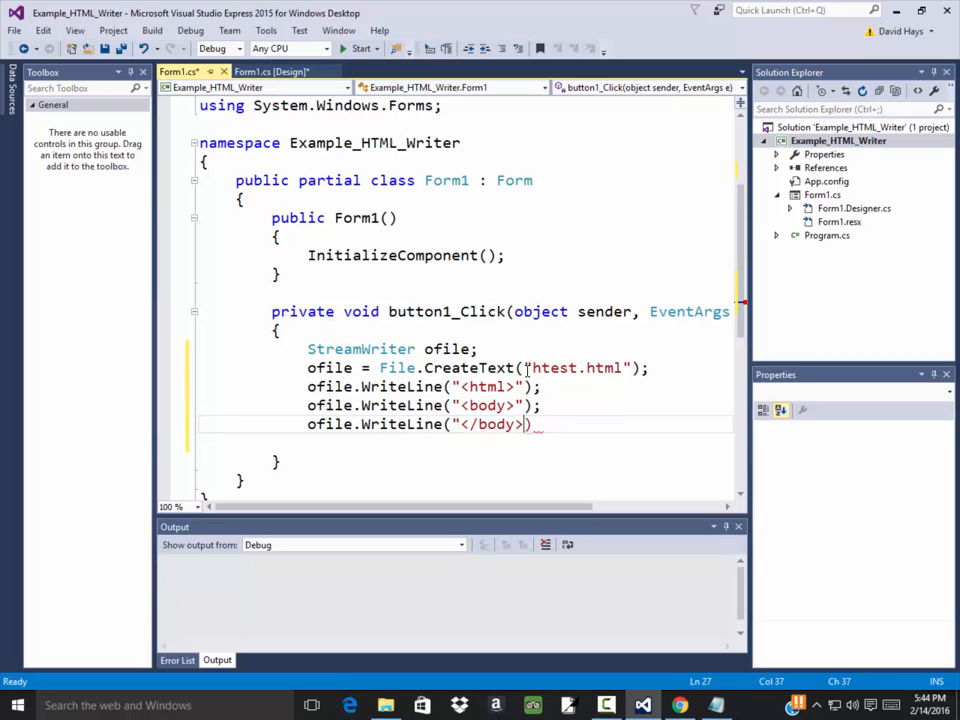
pyautogui.write('o')
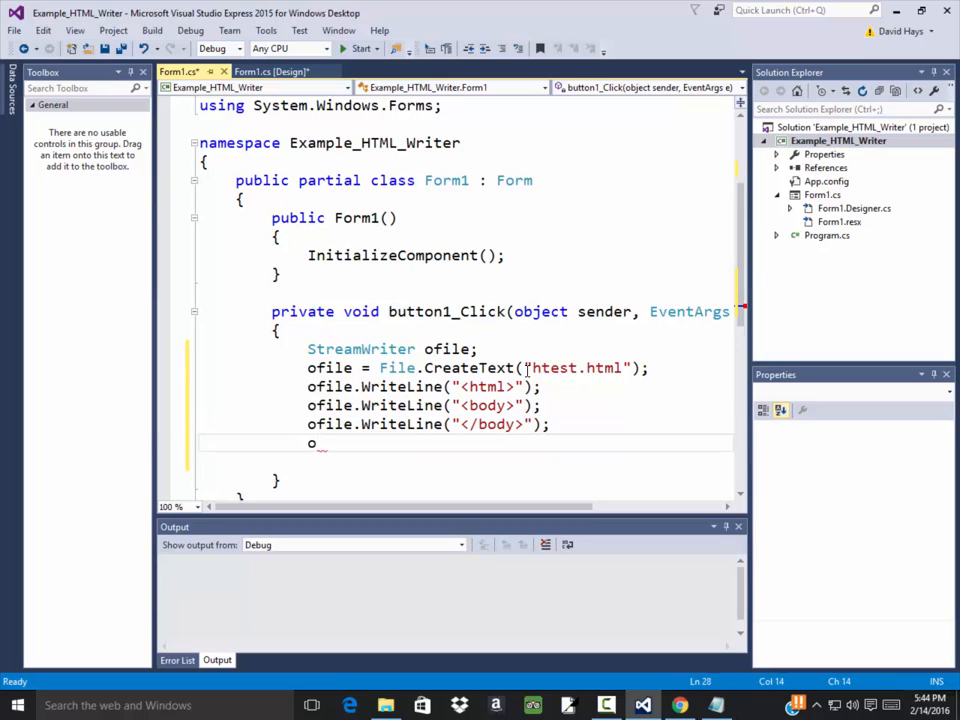
pyautogui.write('file.writeLine("</html>");')
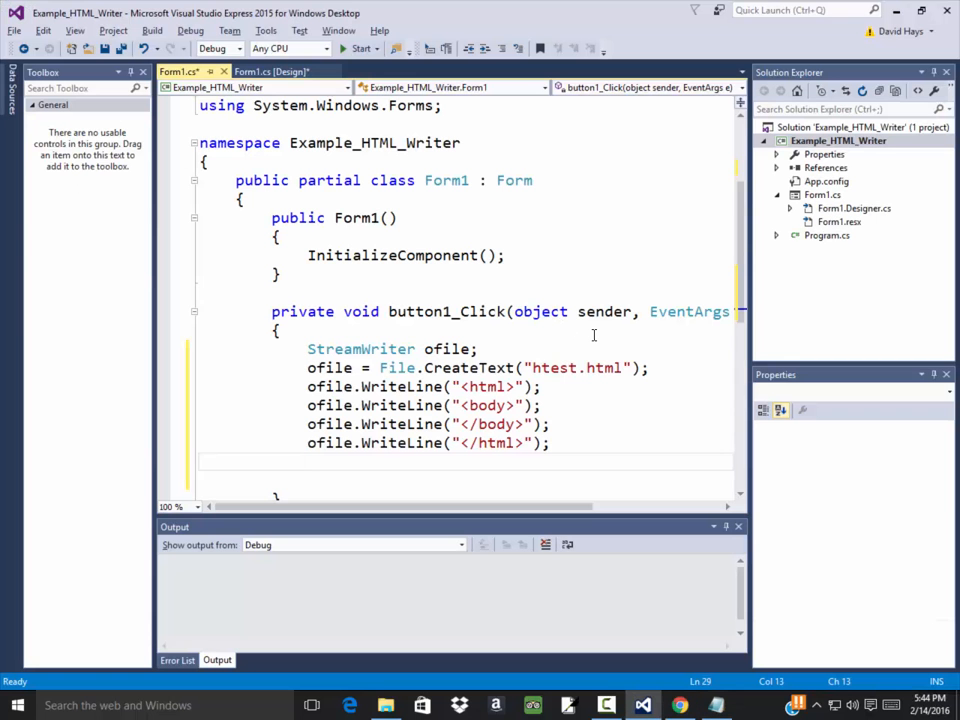
# End the handler with ofile.Close() and run the form application.
pyautogui.write('ofile.c')
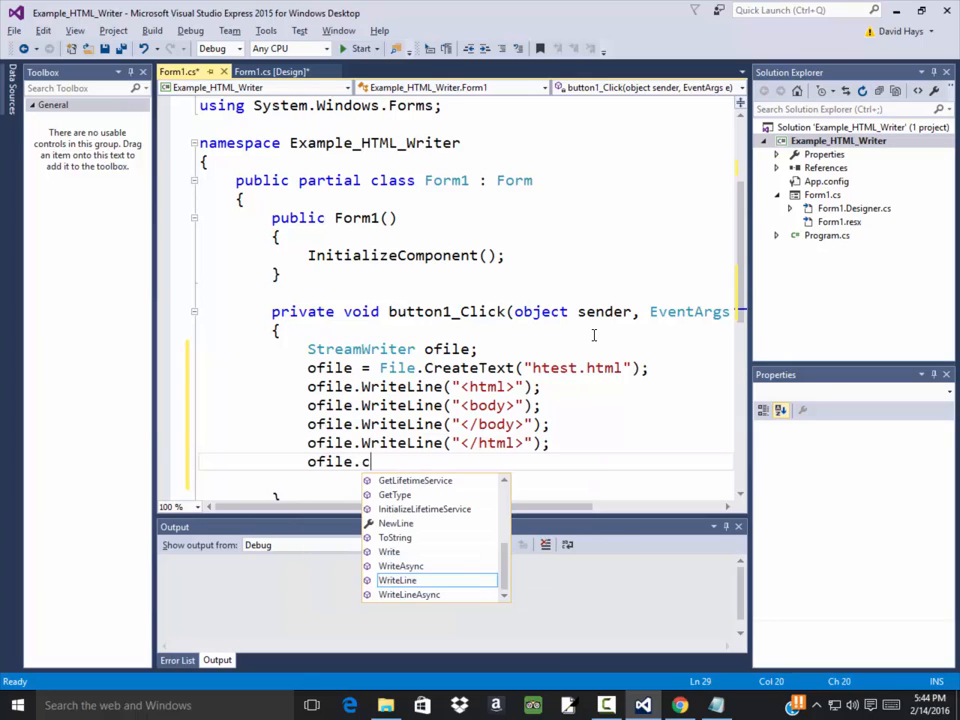
pyautogui.write('lose();')
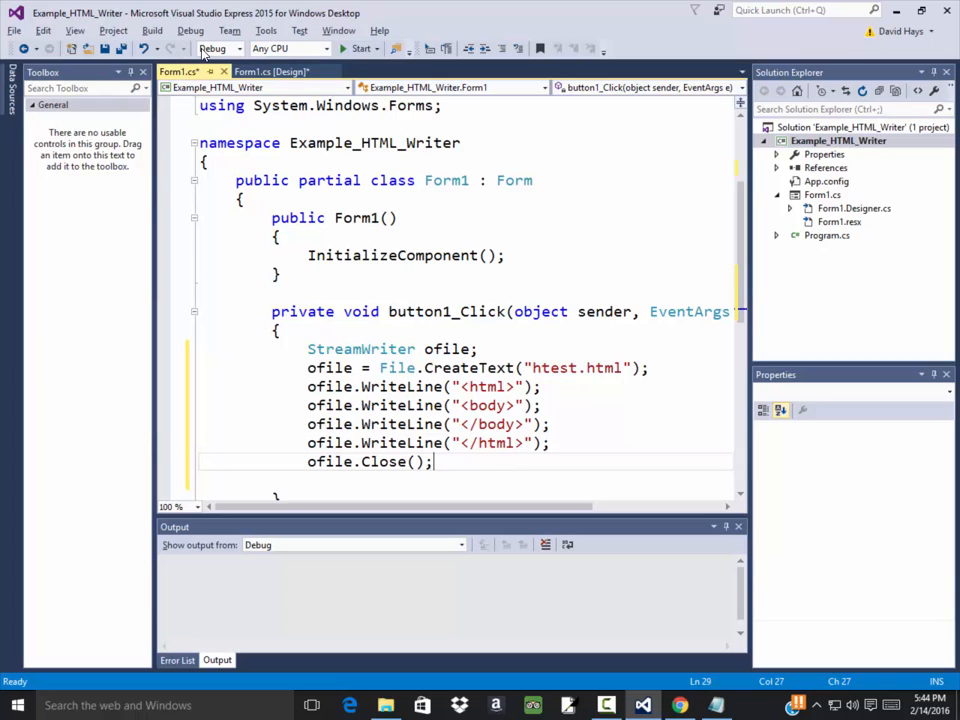
pyautogui.click(356, 48)
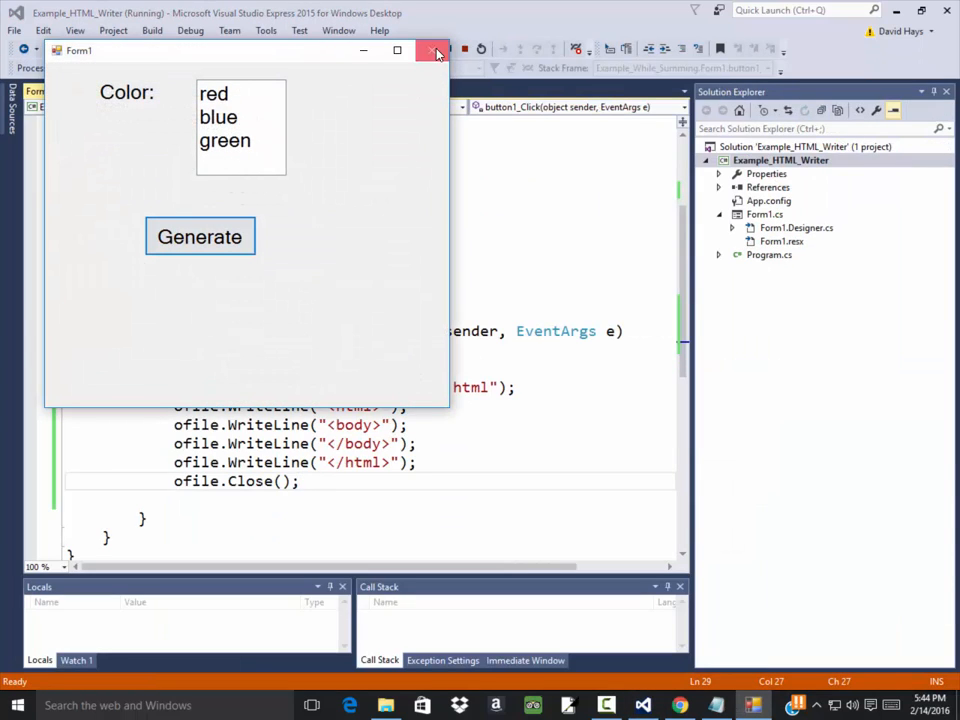
# Generate the HTML file from the running form, then close it.
pyautogui.click(436, 50)
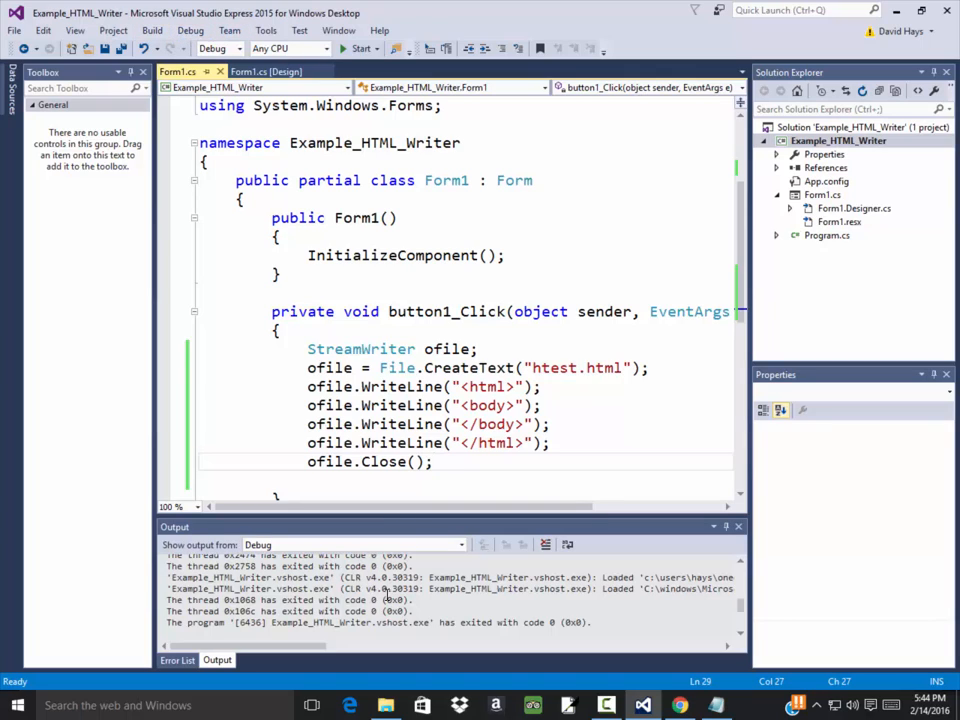
pyautogui.moveTo(384, 704)
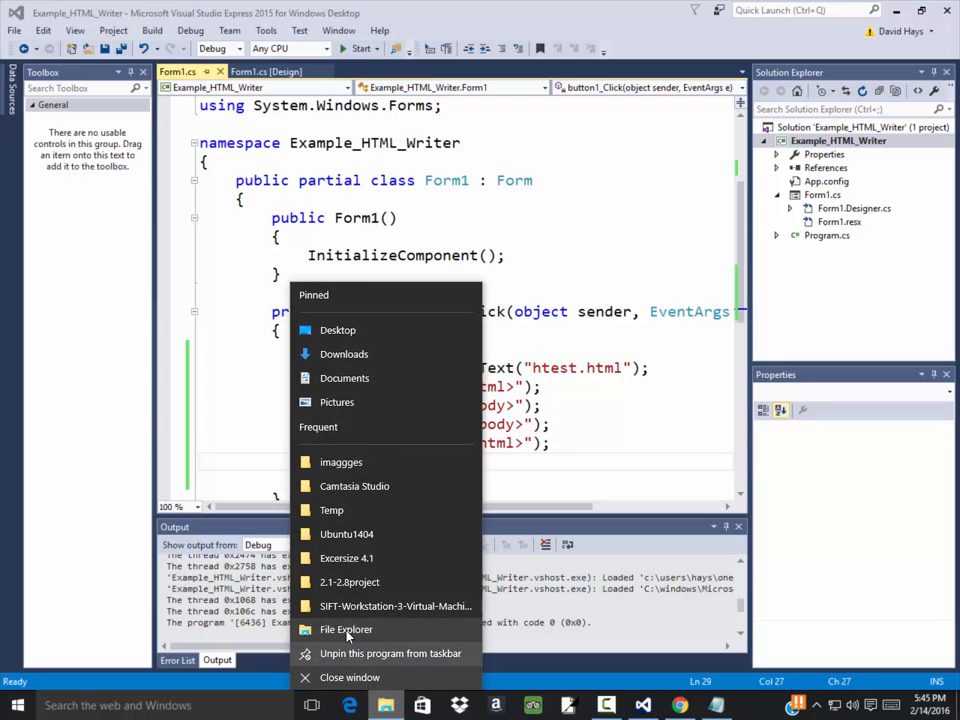
# Navigate File Explorer to Documents > Projects > Example_HTML_Writer.
pyautogui.click(346, 628)
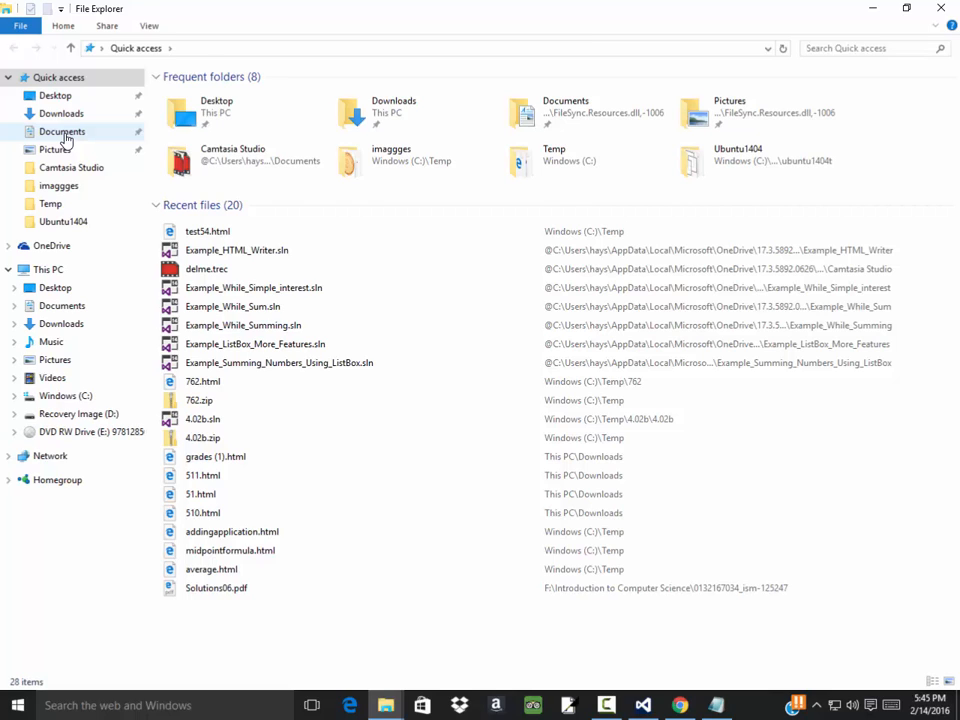
pyautogui.click(62, 132)
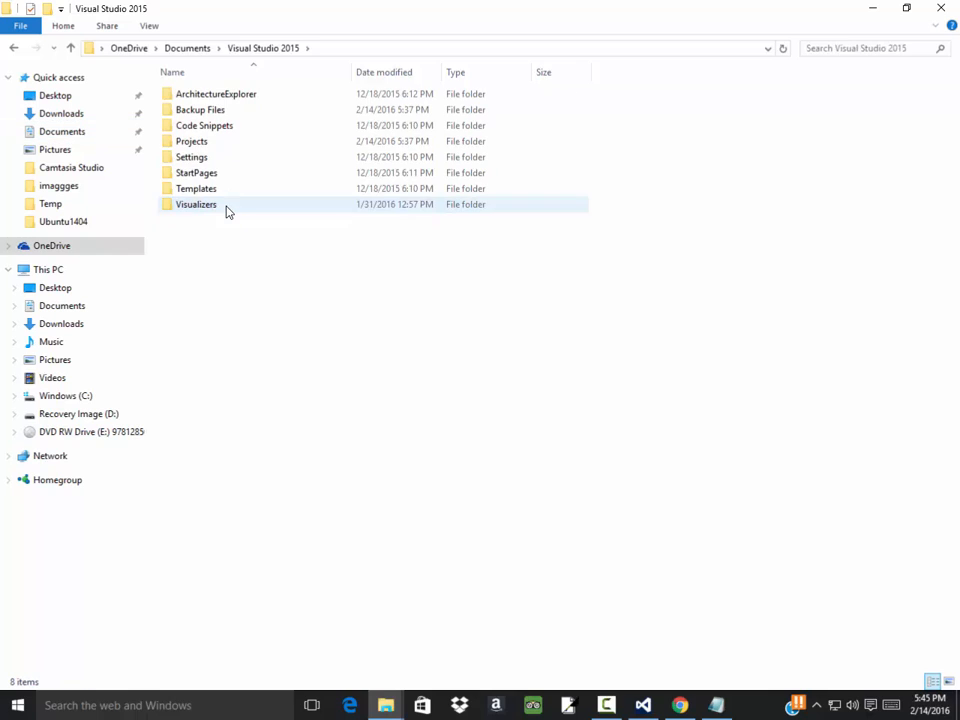
pyautogui.doubleClick(192, 140)
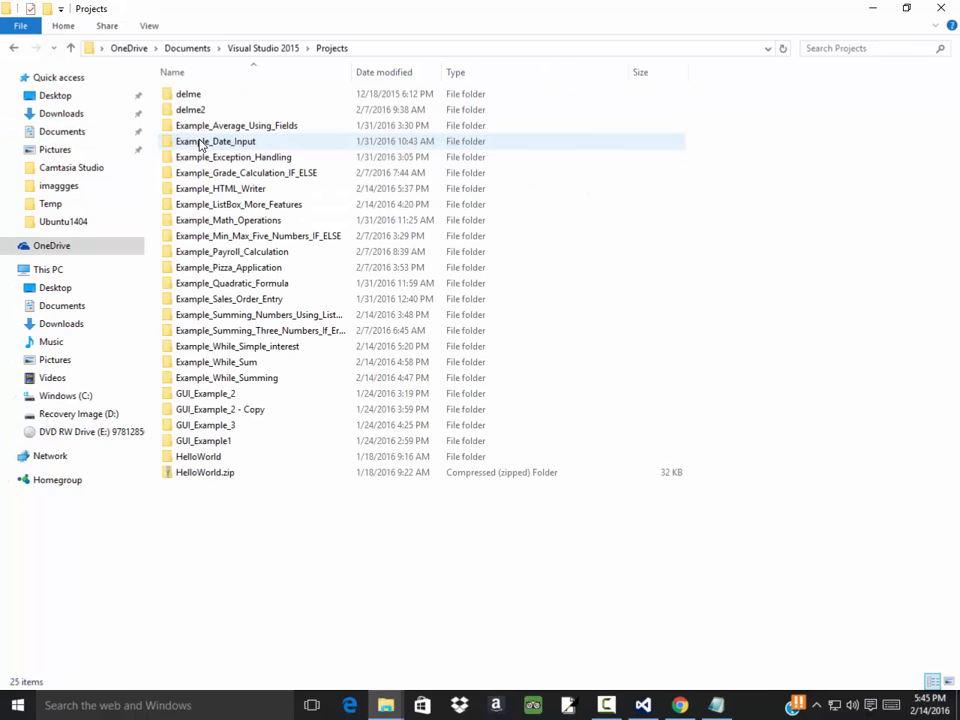
pyautogui.click(172, 72)
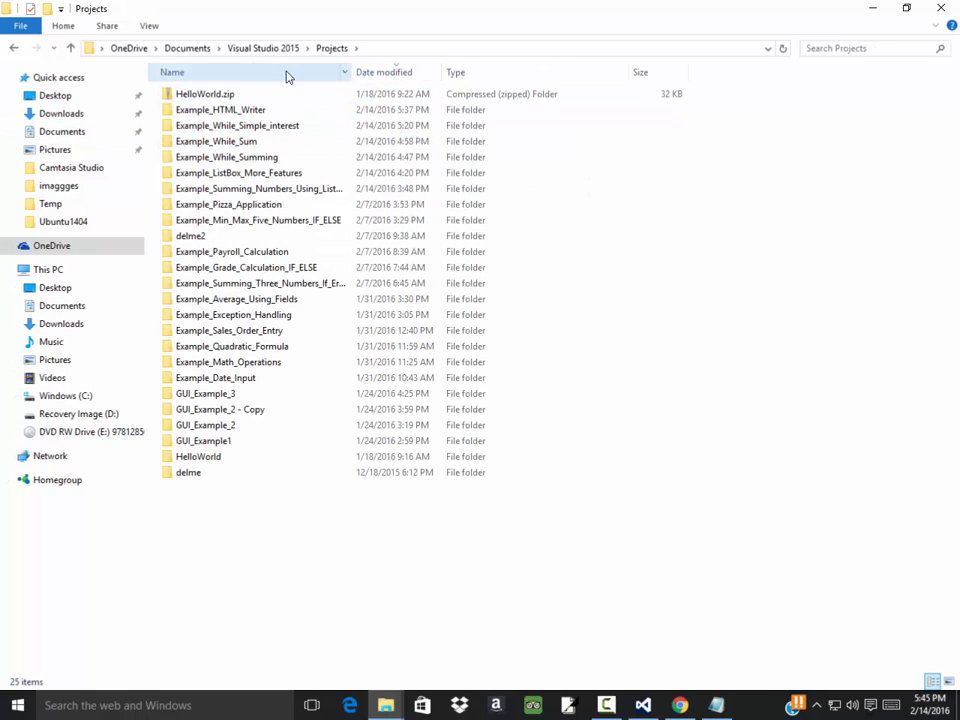
pyautogui.click(220, 108)
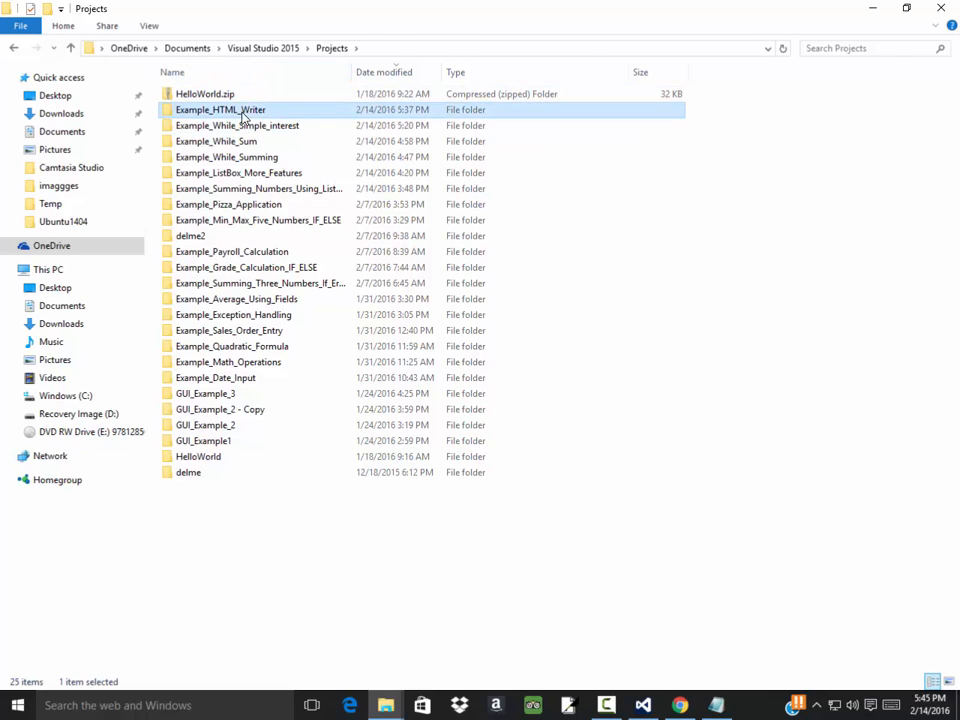
pyautogui.doubleClick(220, 108)
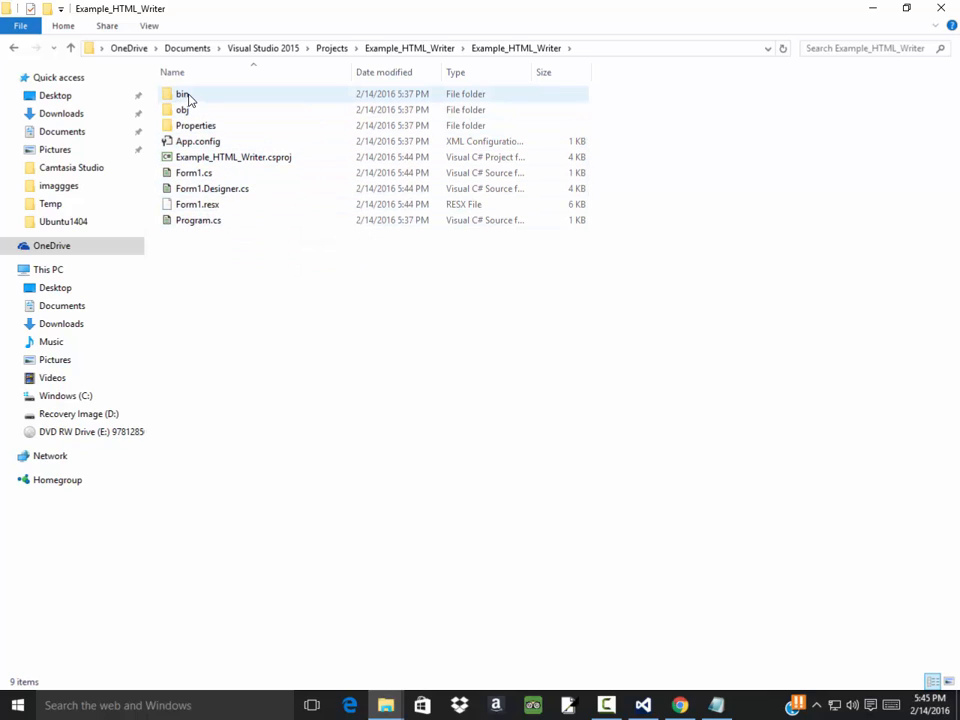
# Go into bin\Debug and bring up the Open with choices for htest.html.
pyautogui.doubleClick(182, 94)
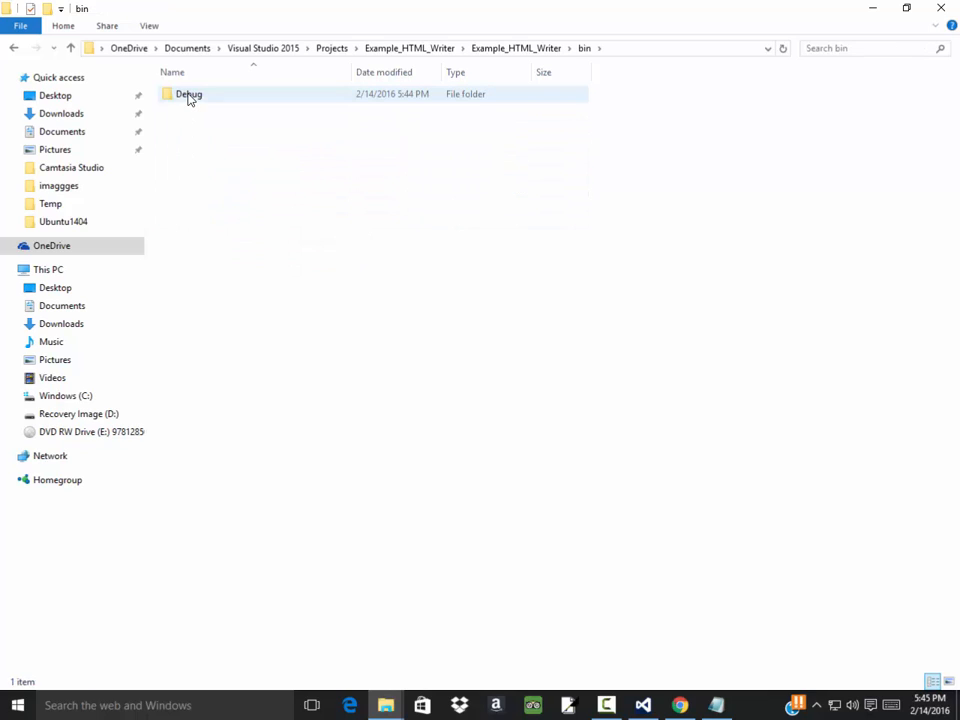
pyautogui.doubleClick(188, 94)
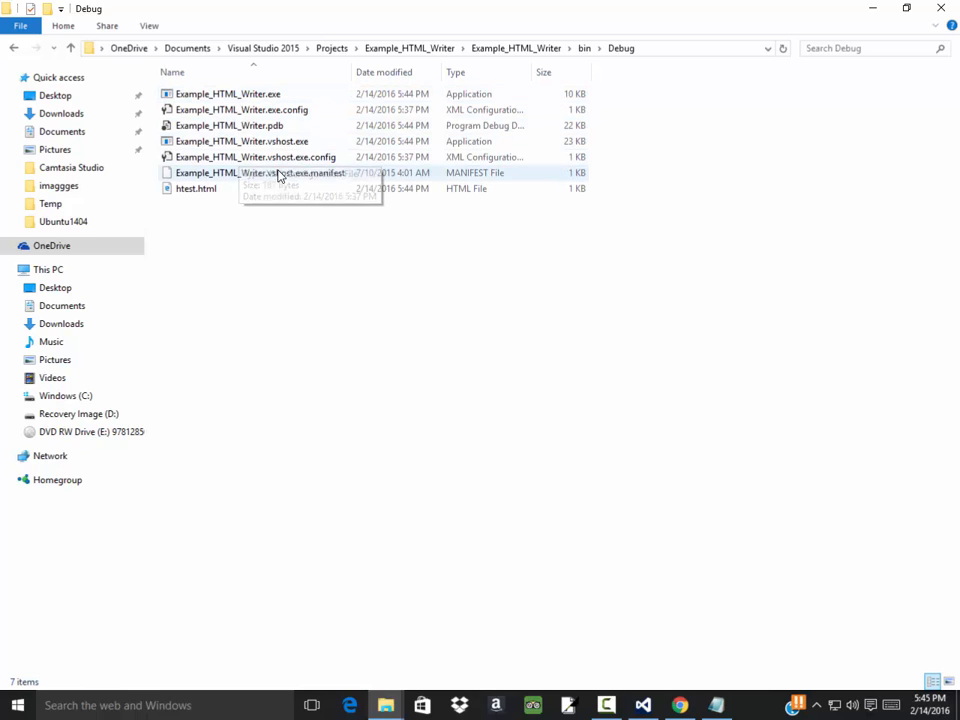
pyautogui.click(196, 188)
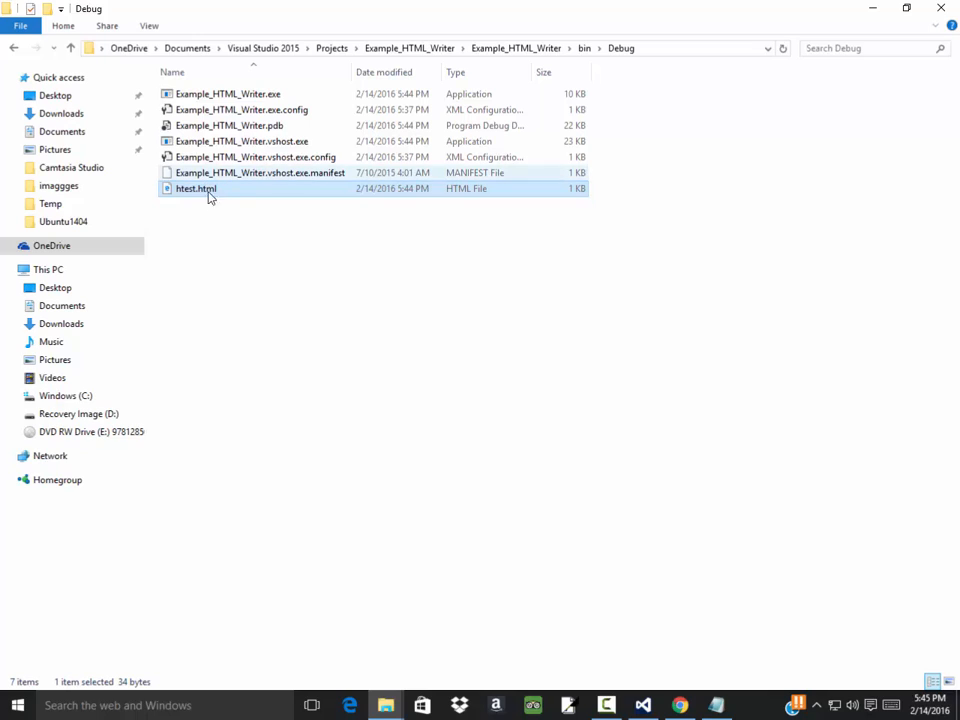
pyautogui.rightClick(196, 188)
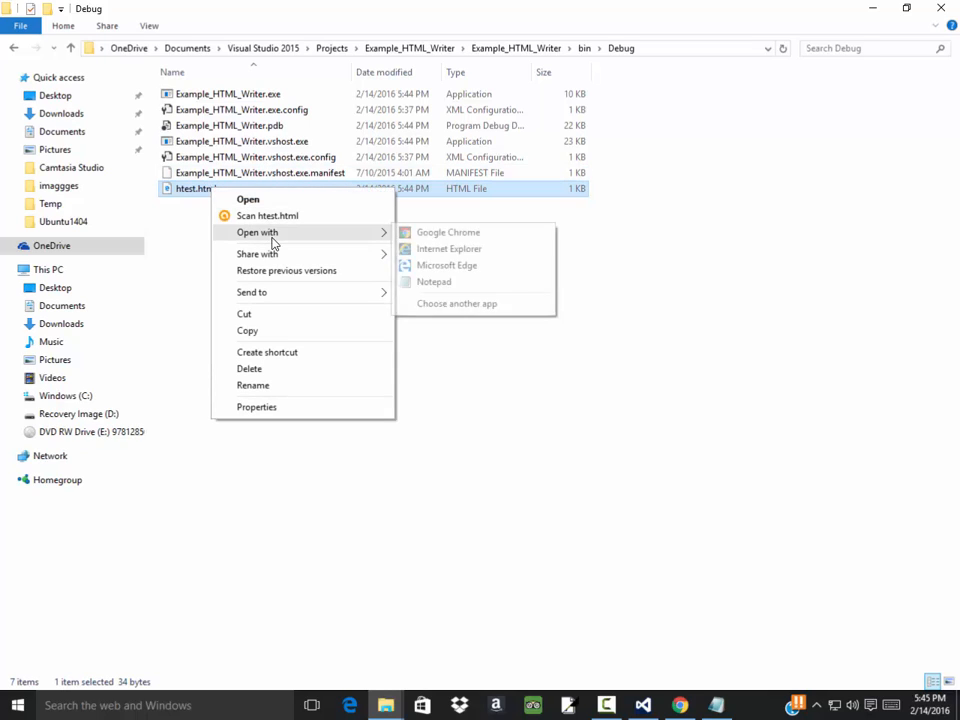
# View the generated page in Google Chrome as a solid red background.
pyautogui.click(448, 232)
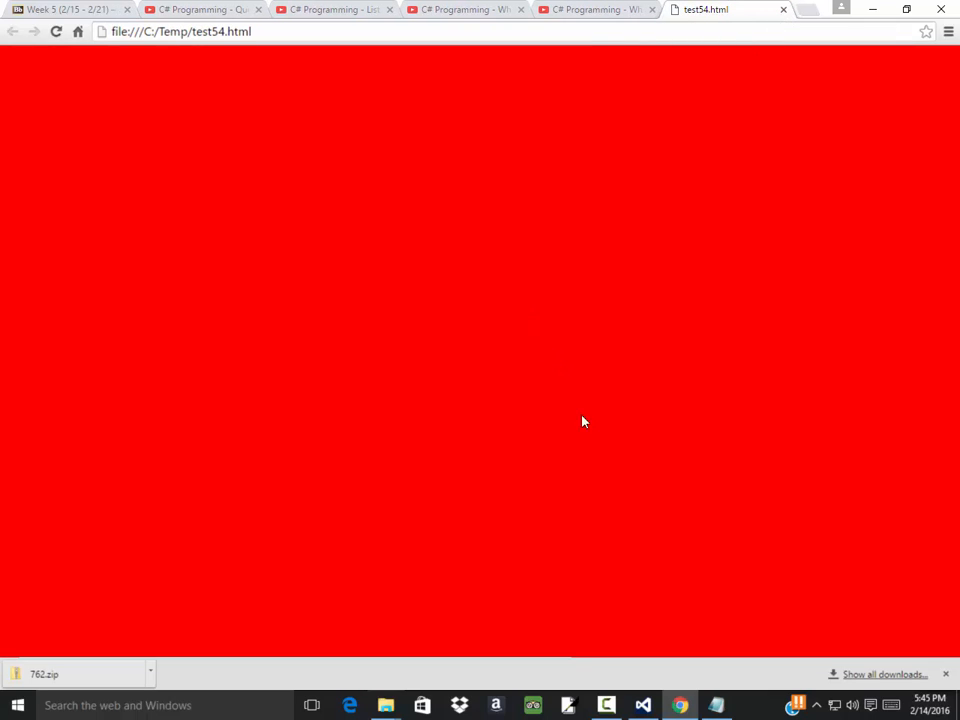
pyautogui.moveTo(680, 704)
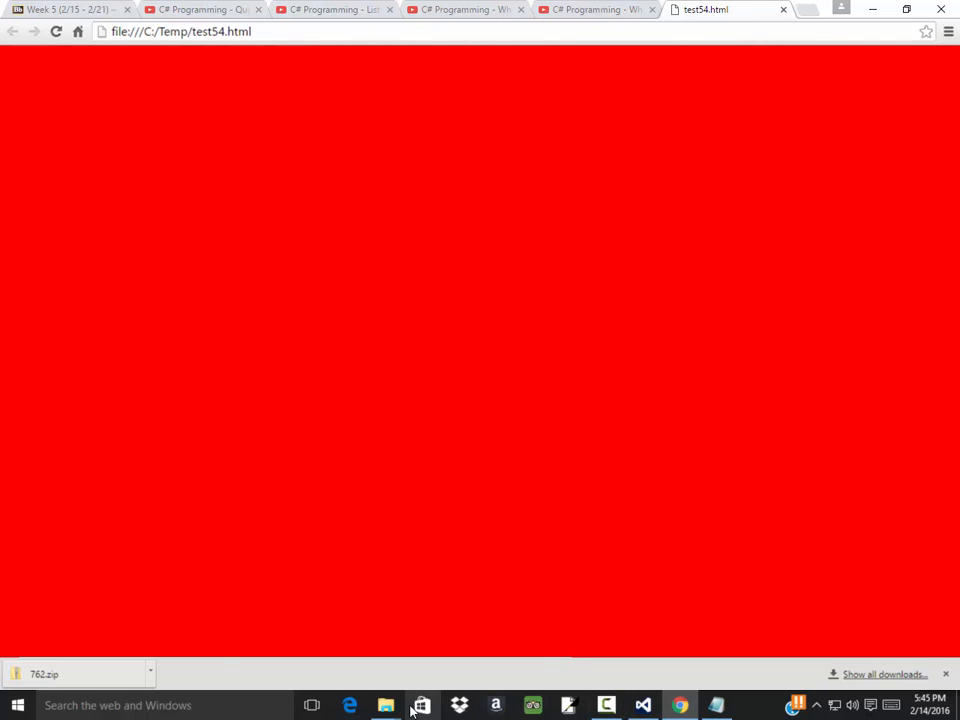
pyautogui.moveTo(644, 704)
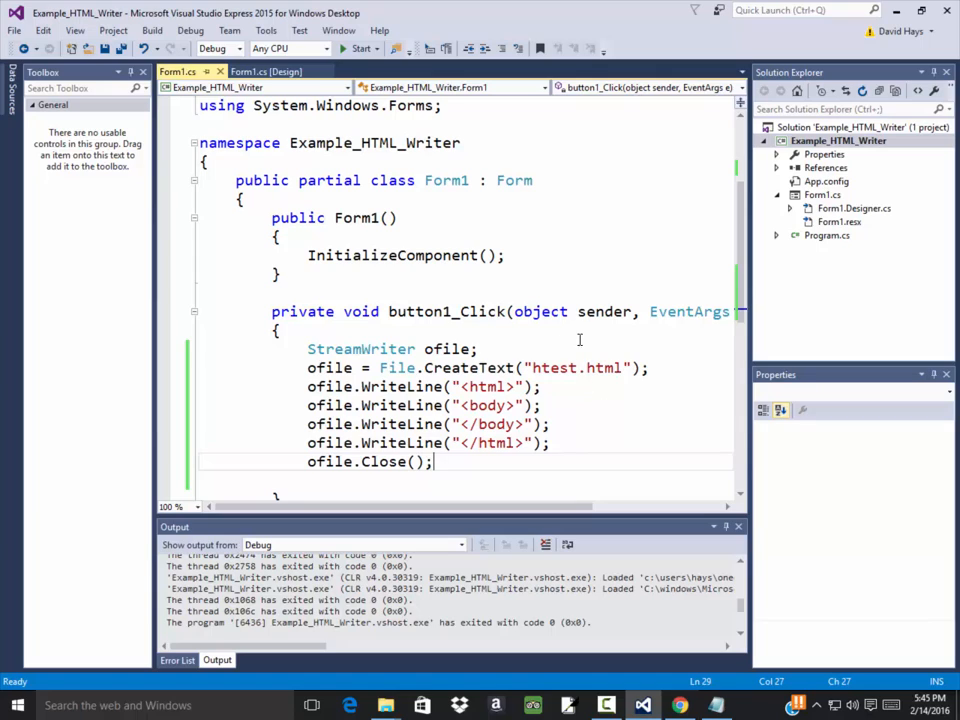
# Declare 'string color;' at the top of button1_Click and begin 'color = lb'.
pyautogui.click(280, 72)
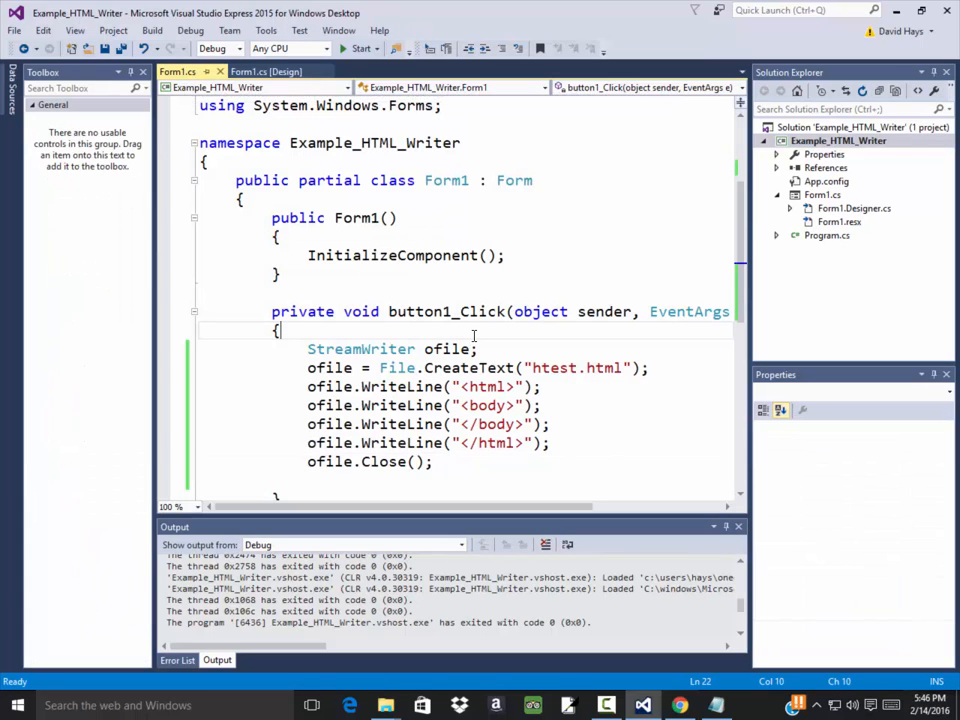
pyautogui.write('string co')
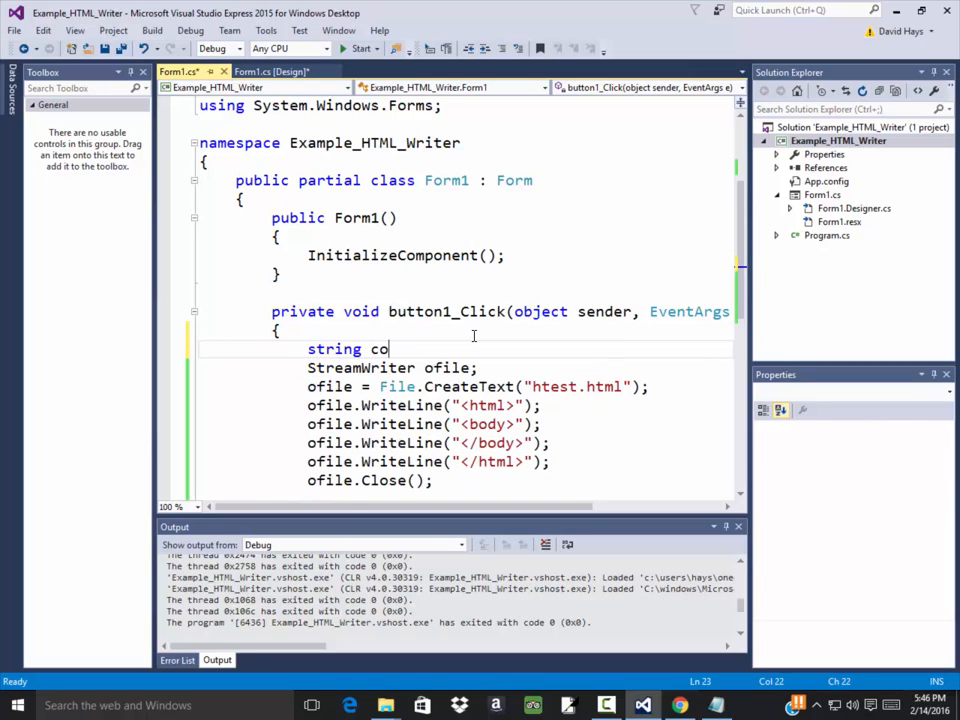
pyautogui.write('lor;')
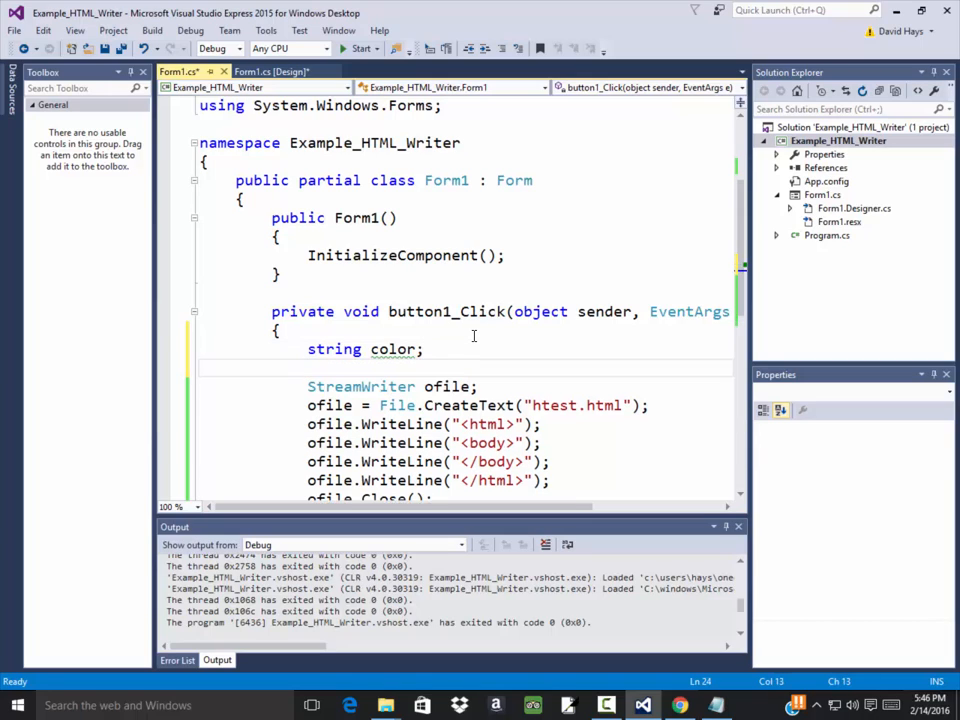
pyautogui.write('color =')
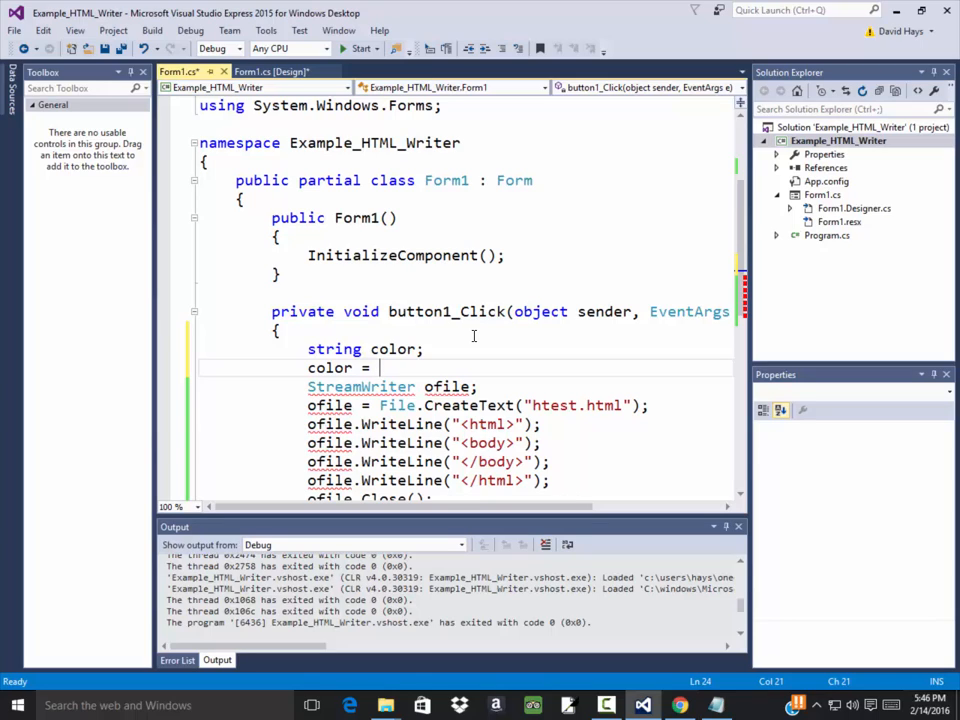
pyautogui.write('lb')
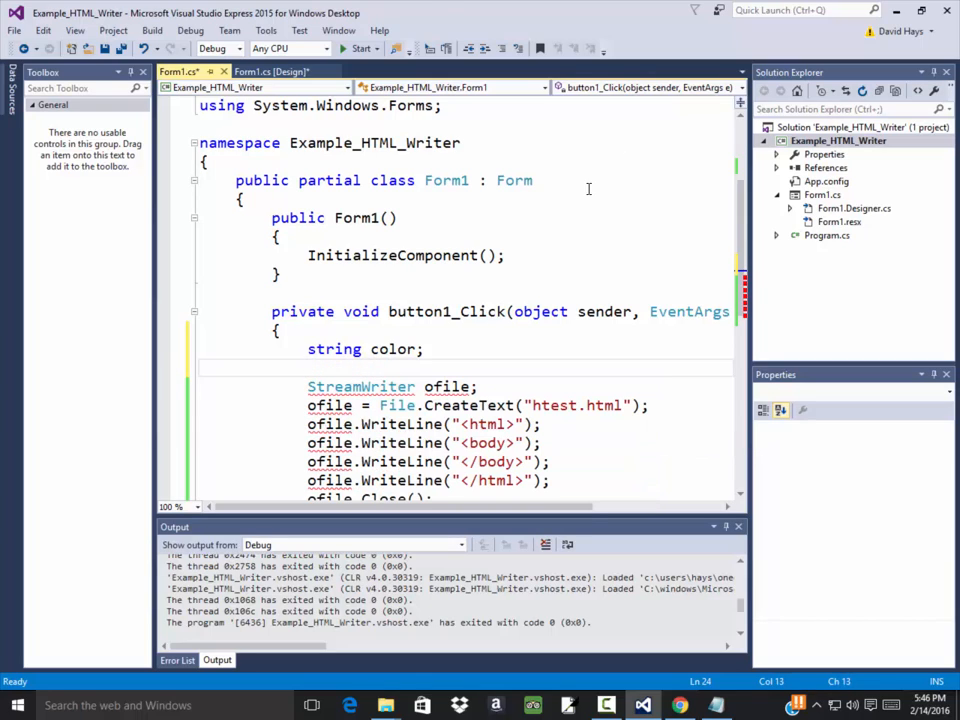
# Rename the form's colour list box to lb_colors in the designer's Properties.
pyautogui.click(272, 72)
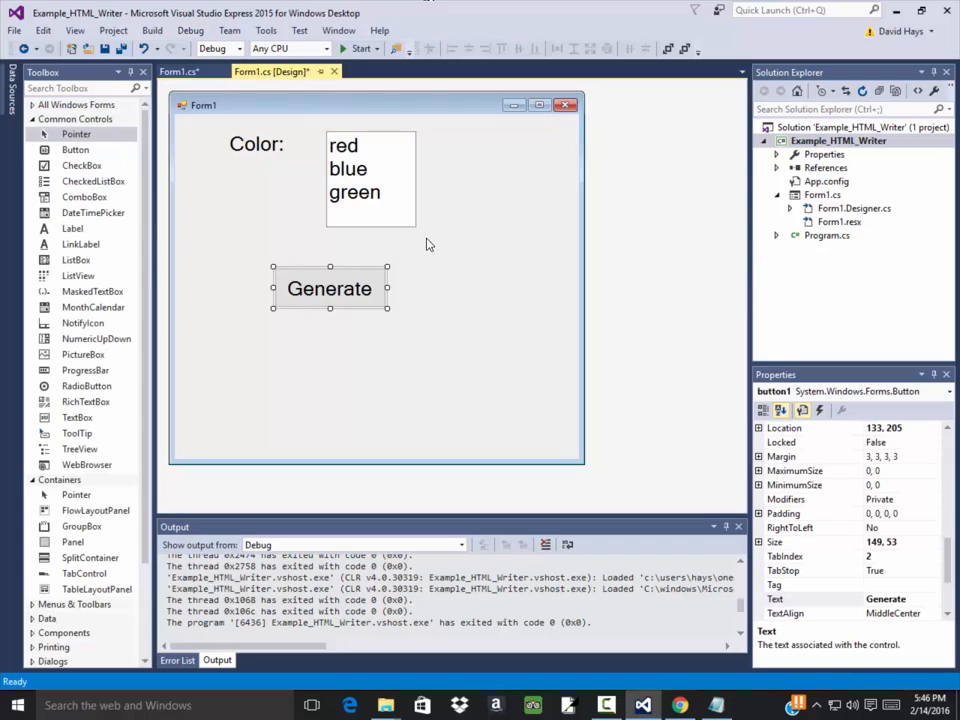
pyautogui.click(370, 168)
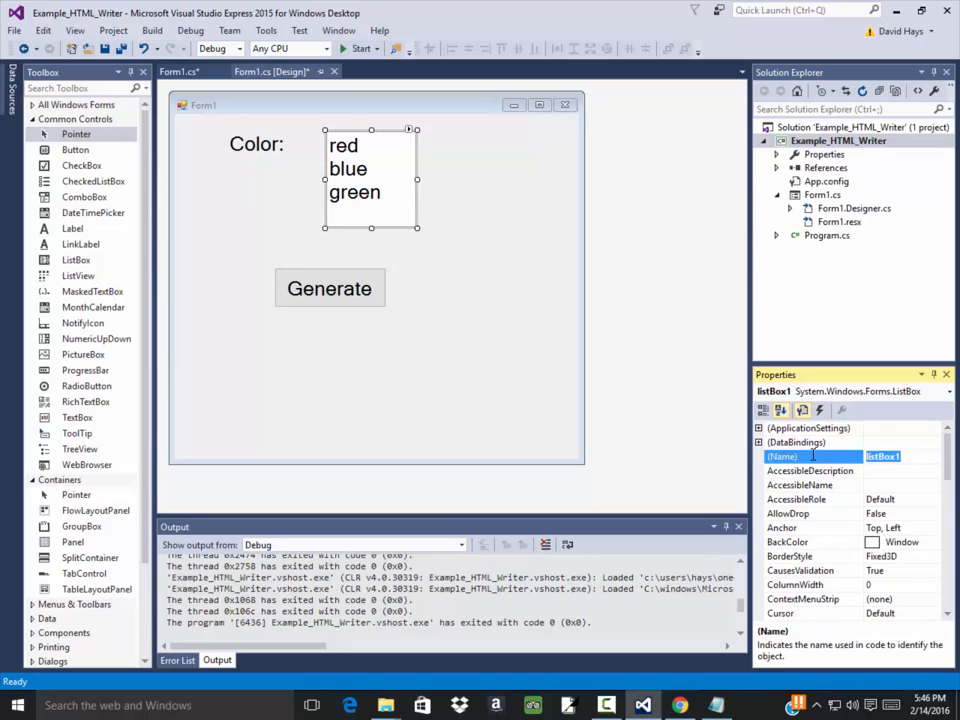
pyautogui.write('lb_colors')
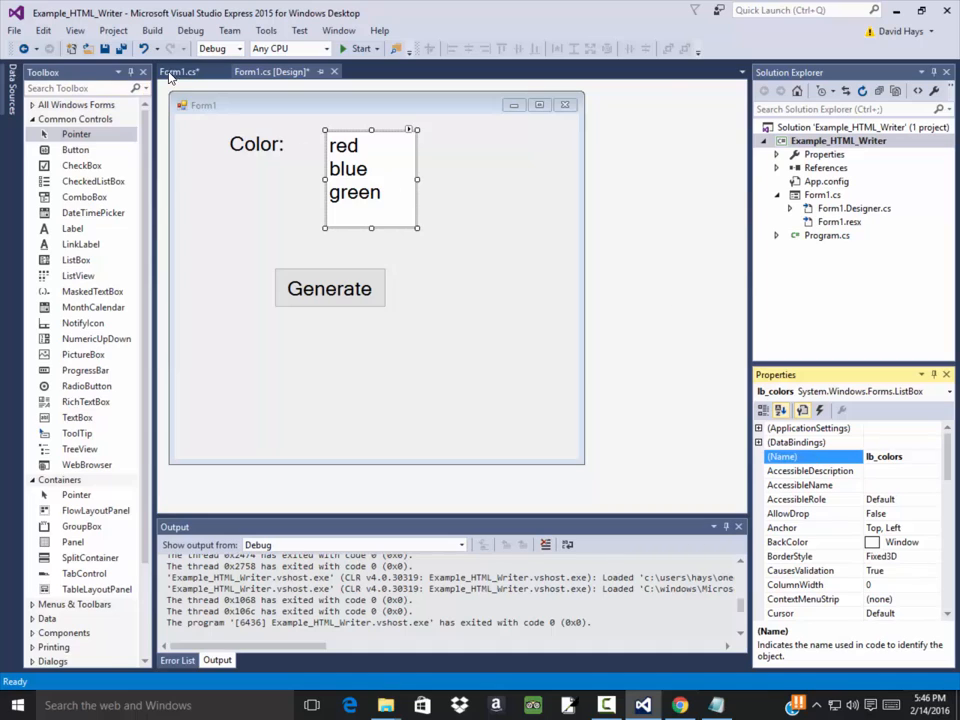
pyautogui.click(178, 72)
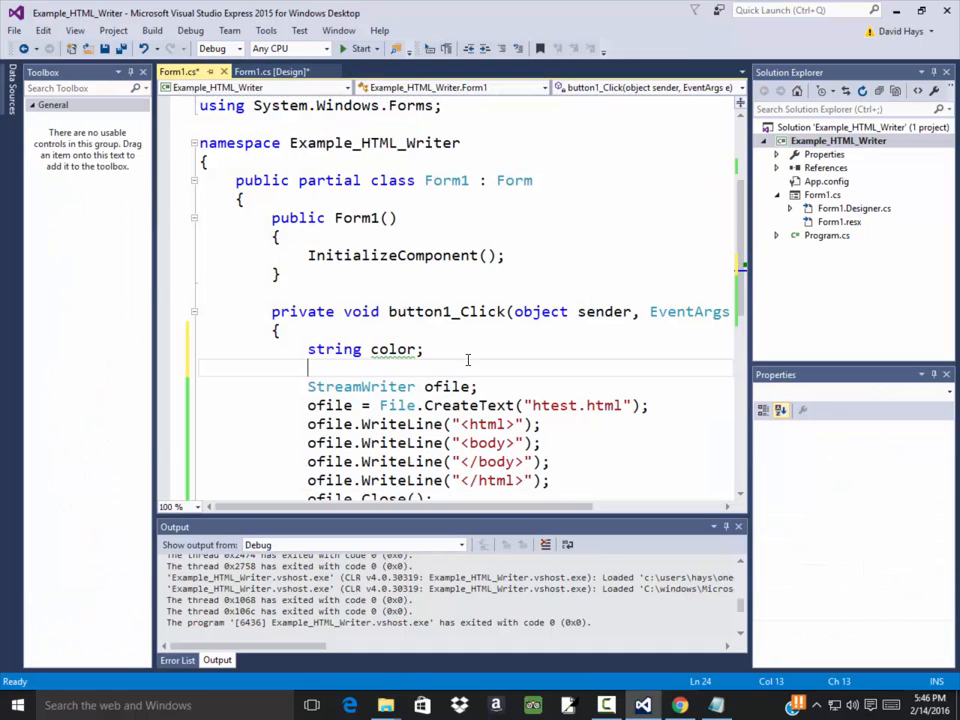
# Type 'color = lb_colors.' and pick a Selected member via IntelliSense.
pyautogui.write('color')
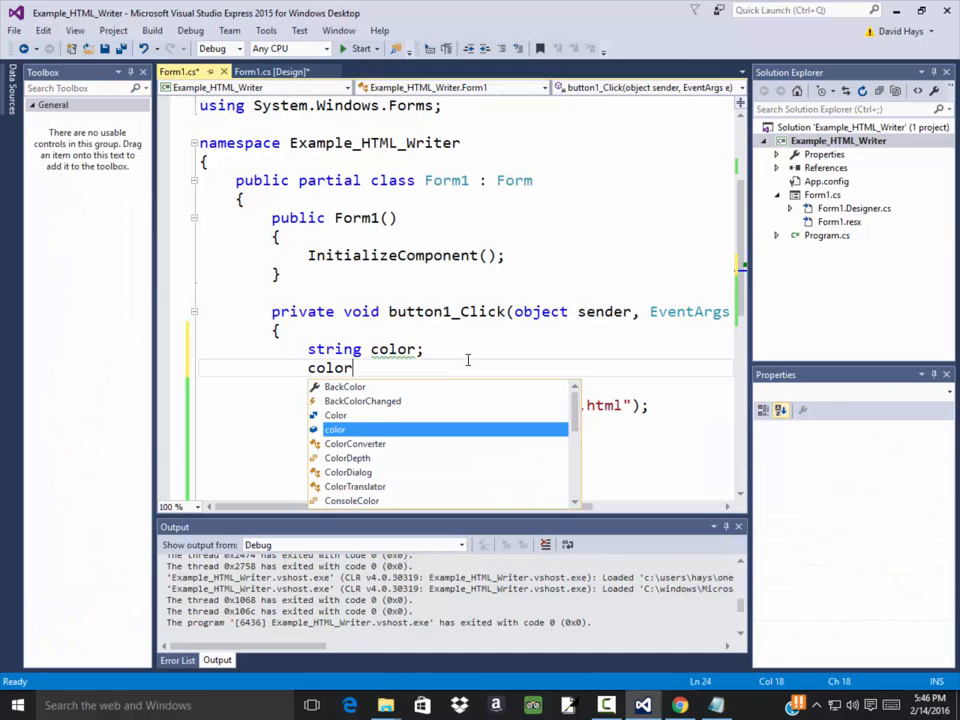
pyautogui.write('= lb')
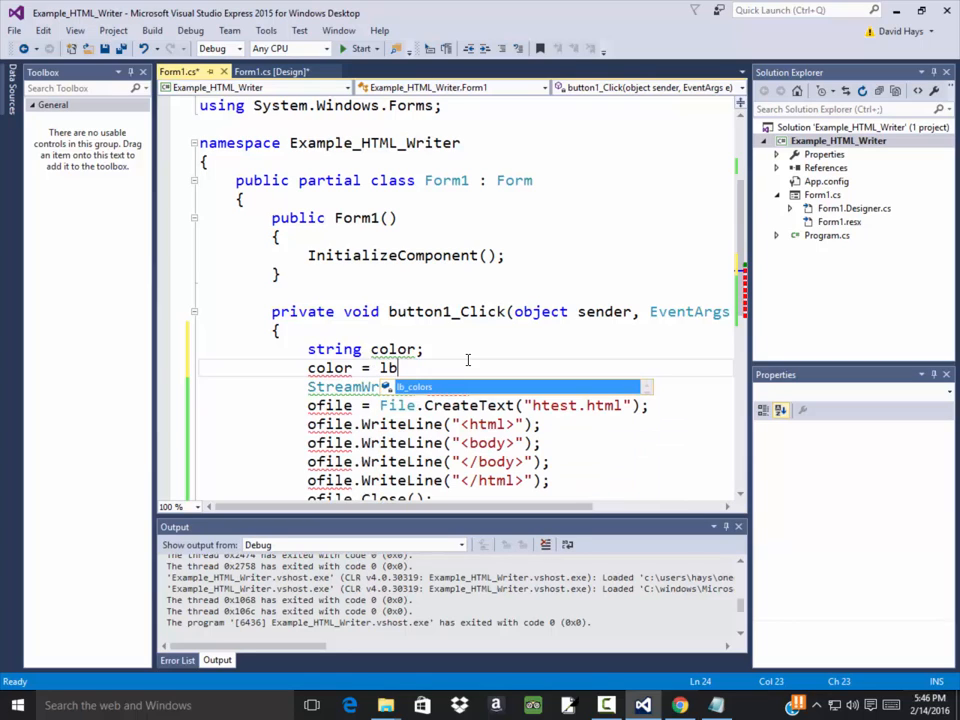
pyautogui.write('_colors.')
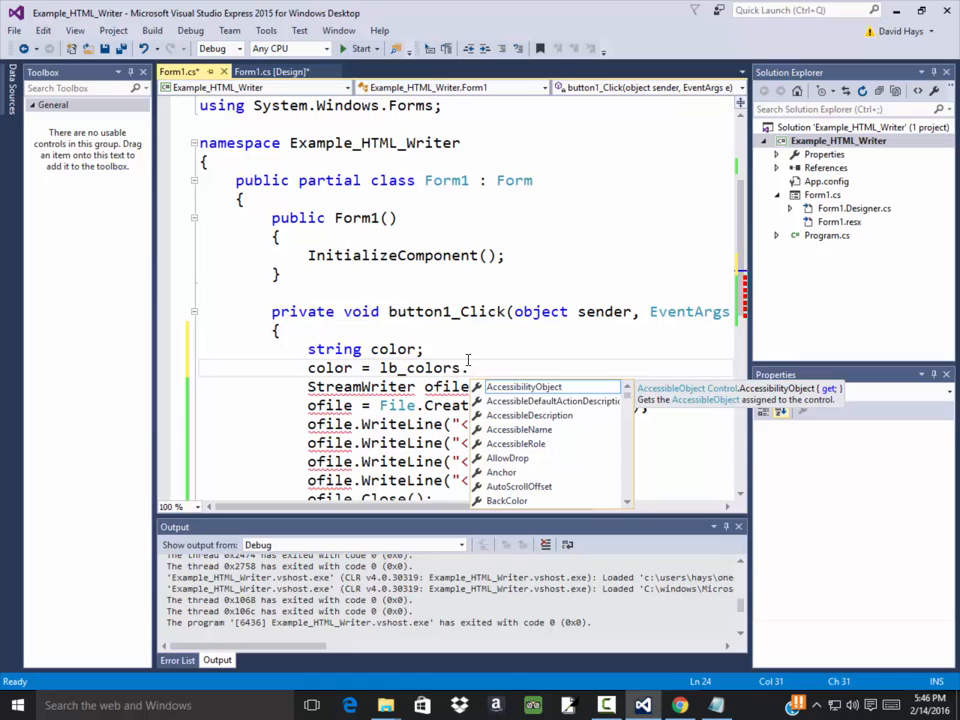
pyautogui.write('sel')
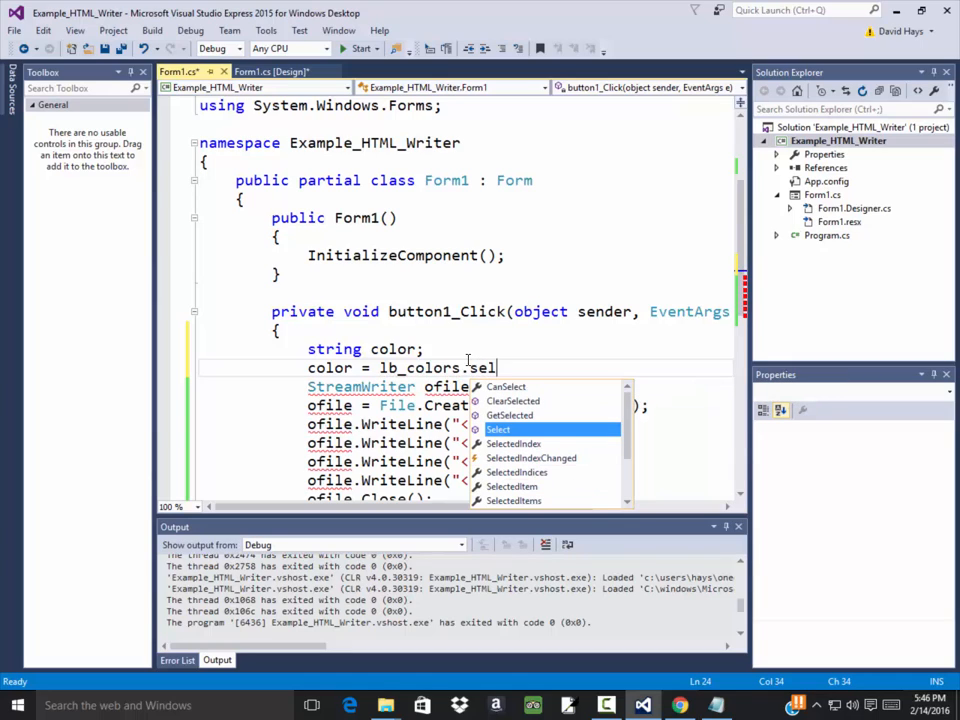
pyautogui.write('electedItem')
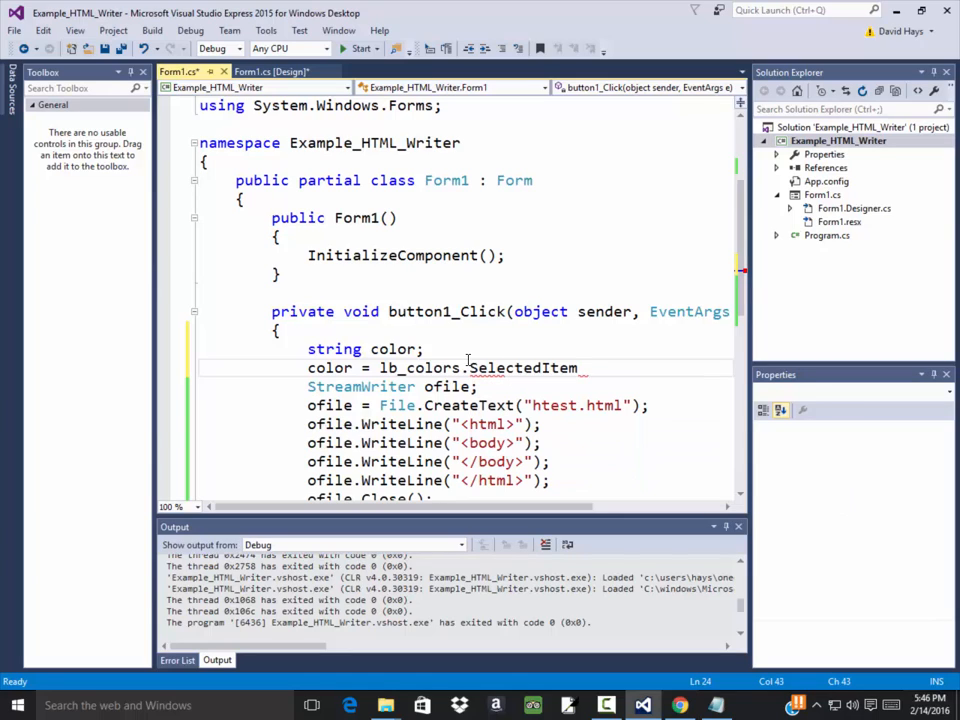
pyautogui.write('();')
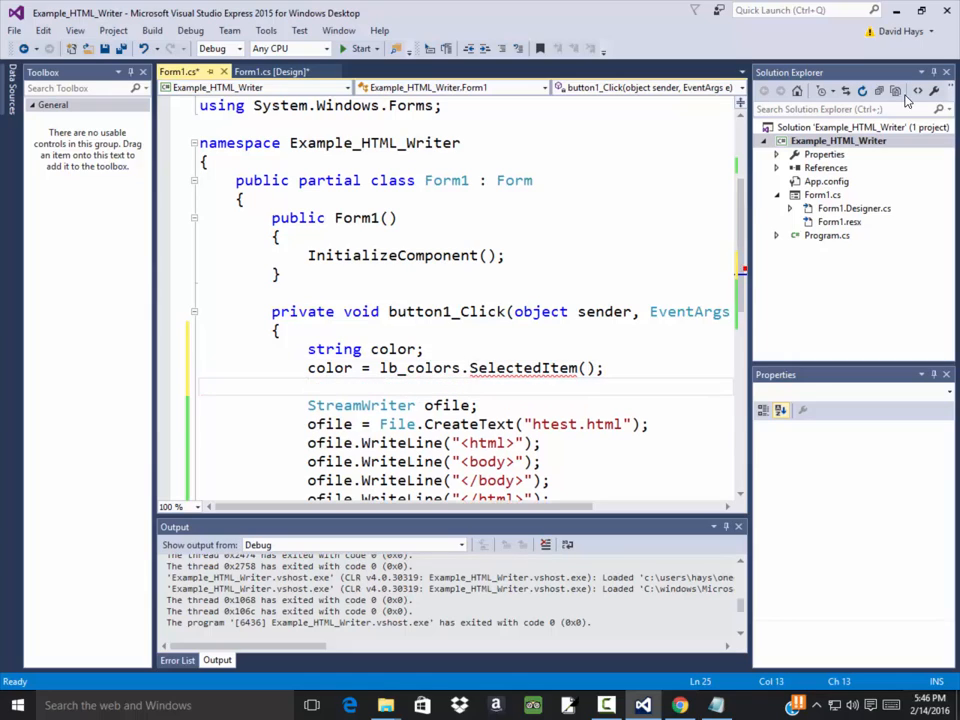
pyautogui.moveTo(522, 368)
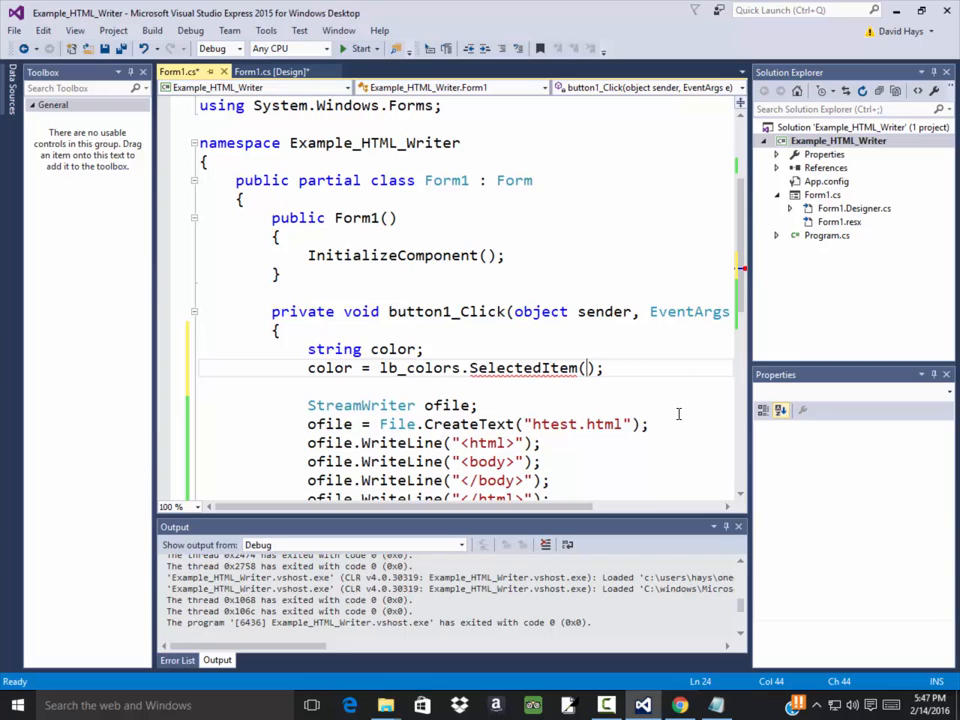
# Rework the expression to lb_colors.SelectedItem, assigned to color.
pyautogui.write('lb')
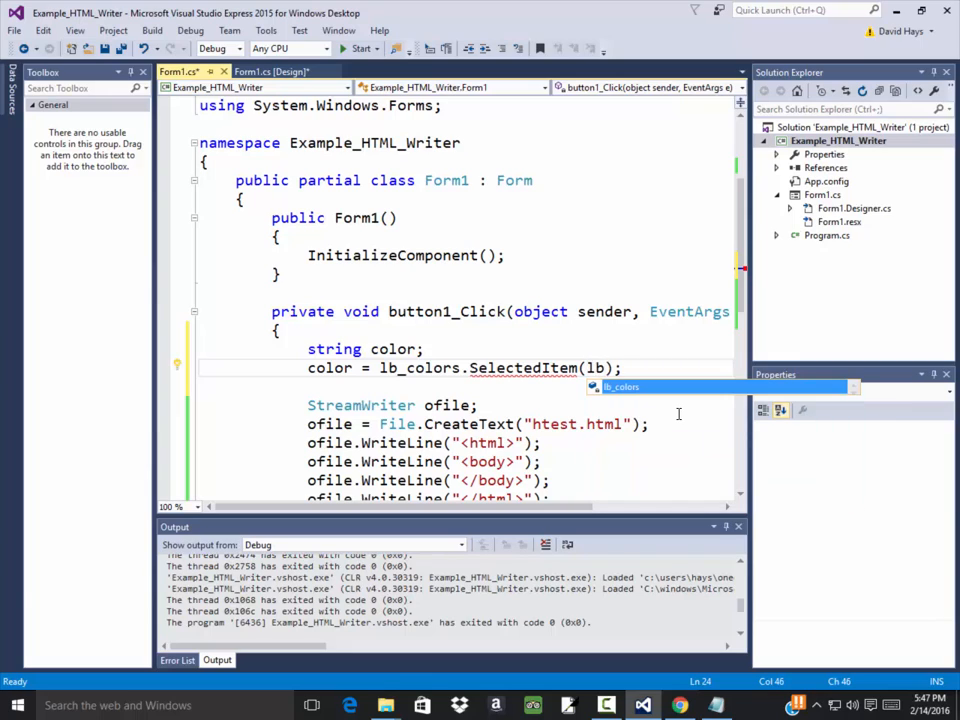
pyautogui.write('sl')
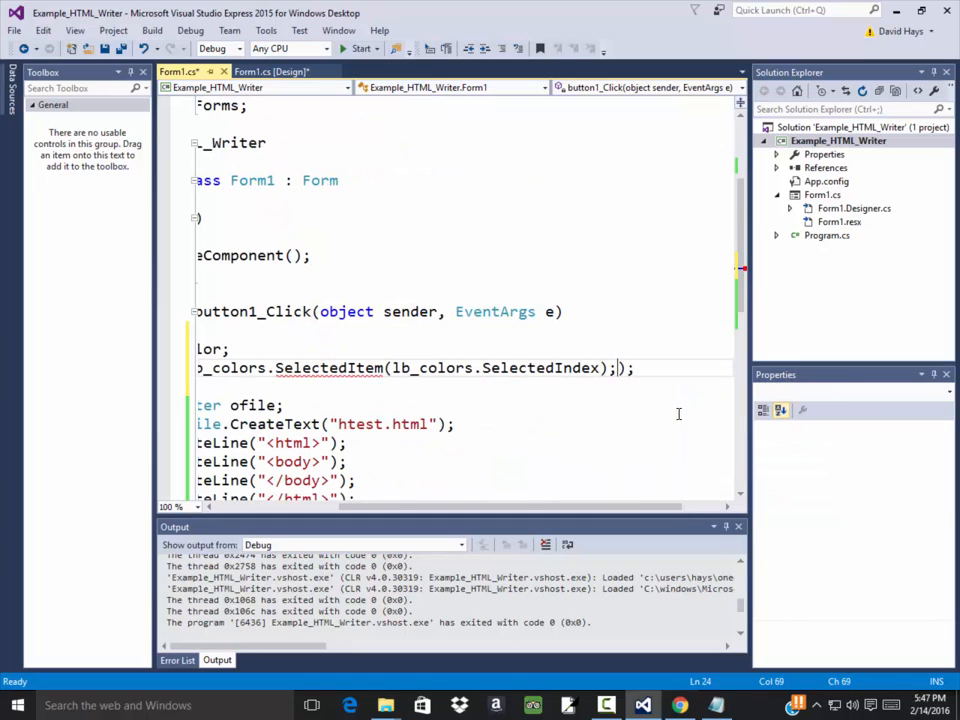
pyautogui.write('\\\\)')
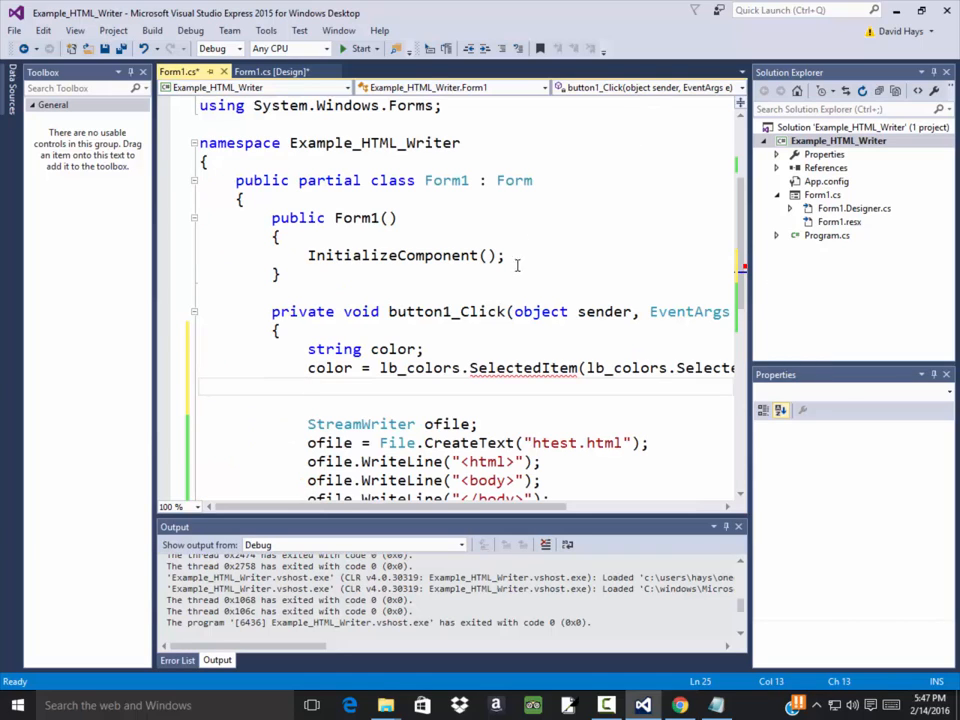
pyautogui.moveTo(522, 368)
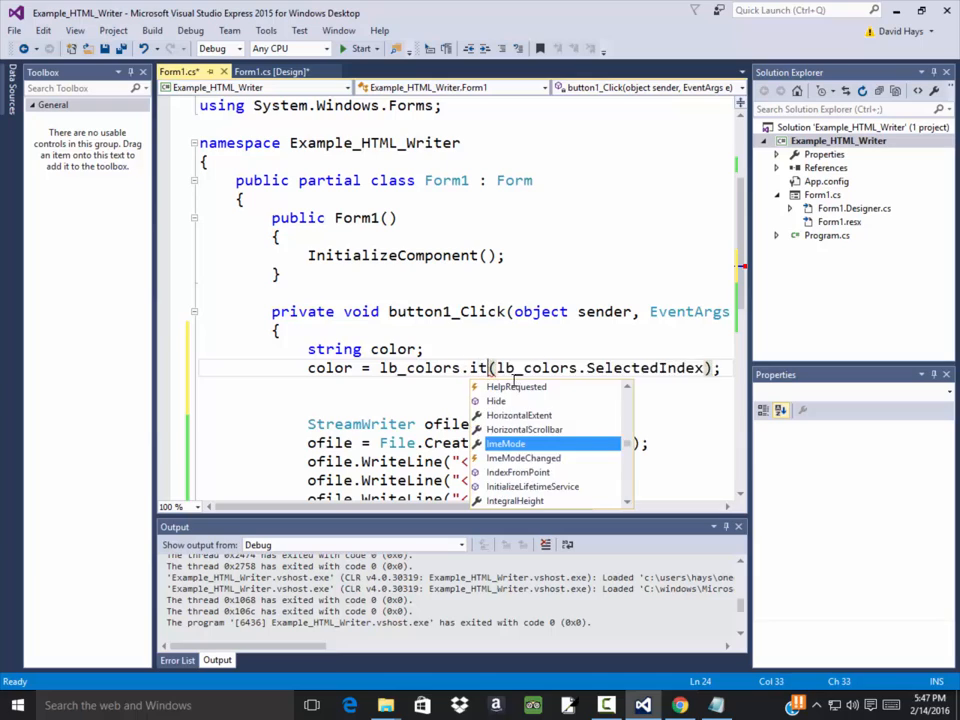
pyautogui.write('ems')
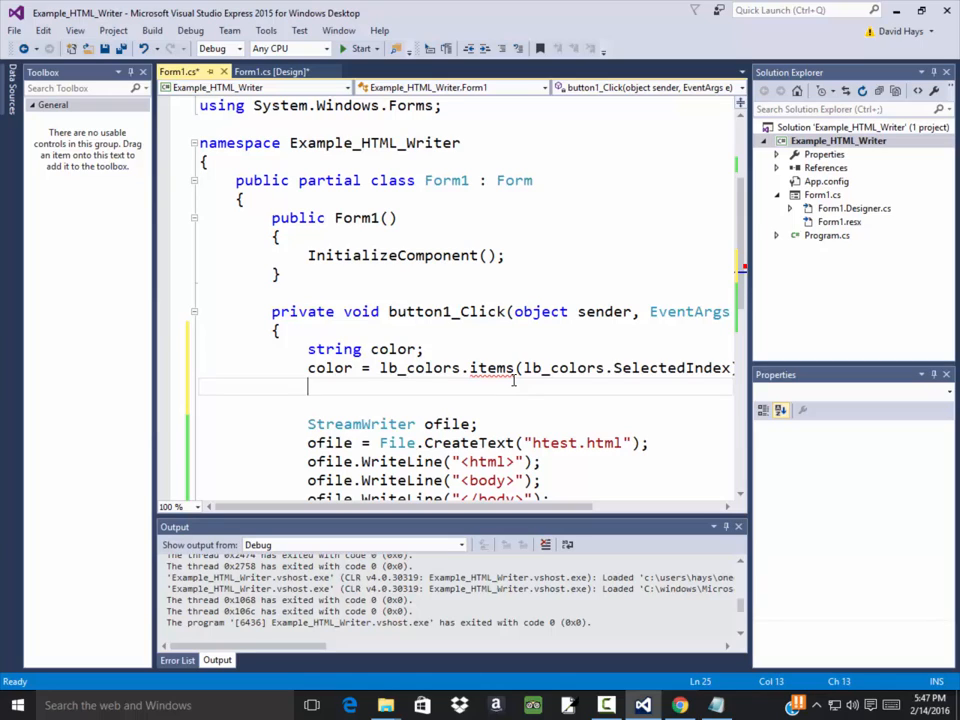
pyautogui.moveTo(516, 378)
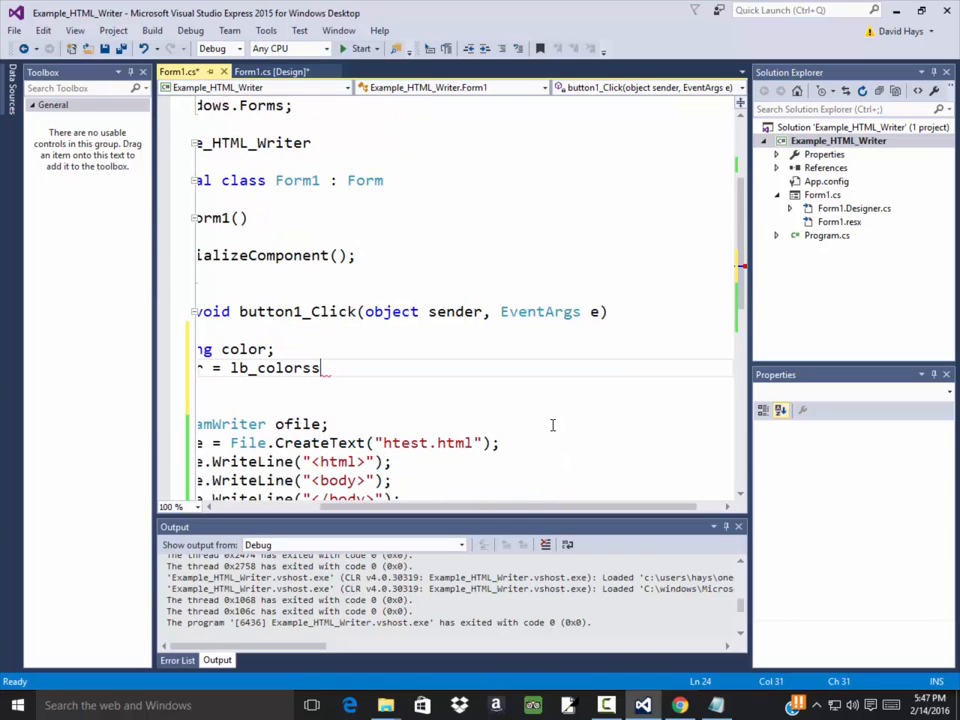
pyautogui.write('.sel')
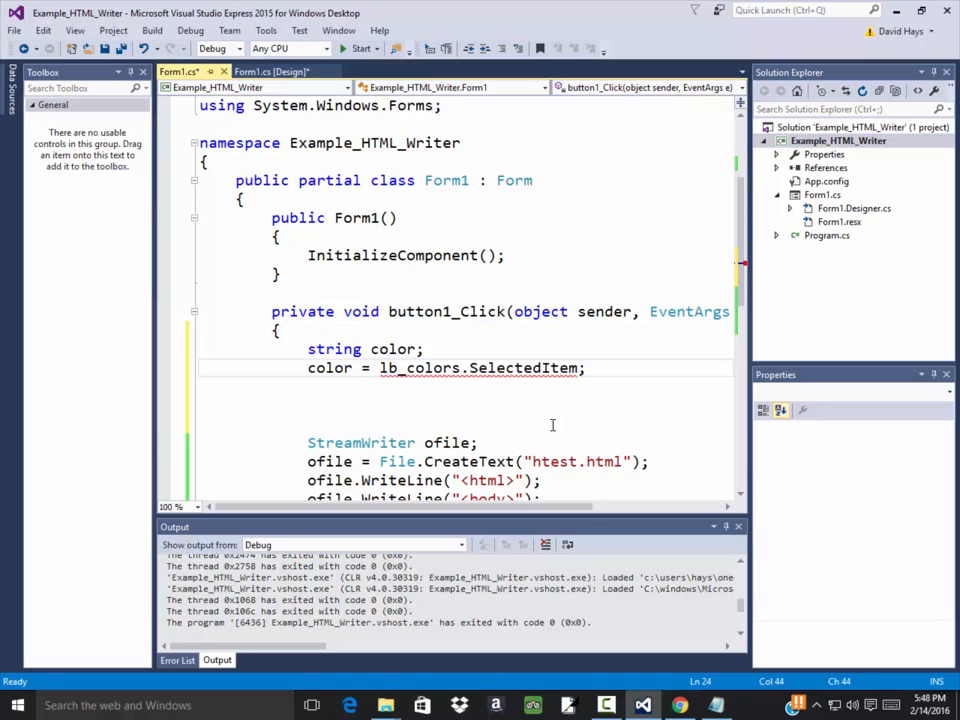
# Convert the selected item with ToString() and add a WriteLine for the bgcolor line built from color.
pyautogui.write('.')
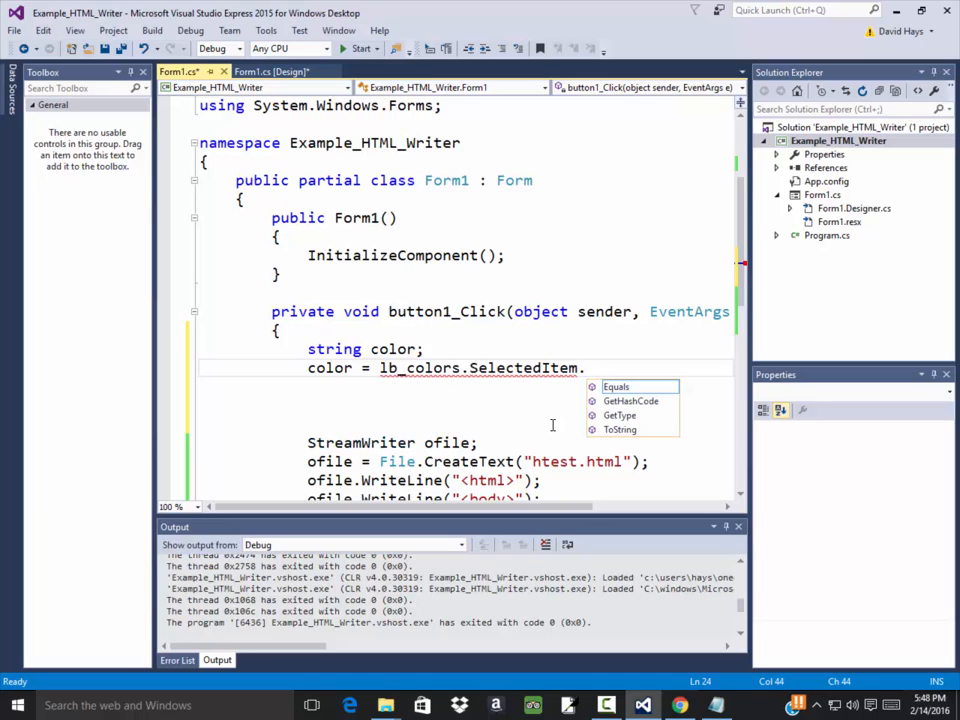
pyautogui.write('ToString();')
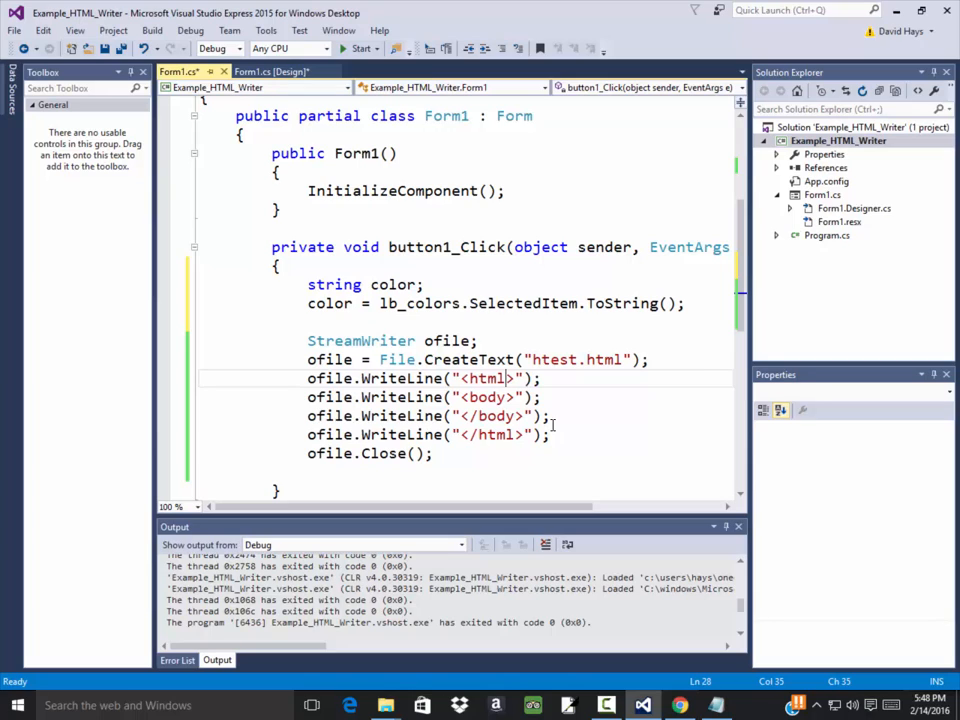
pyautogui.write('\\')
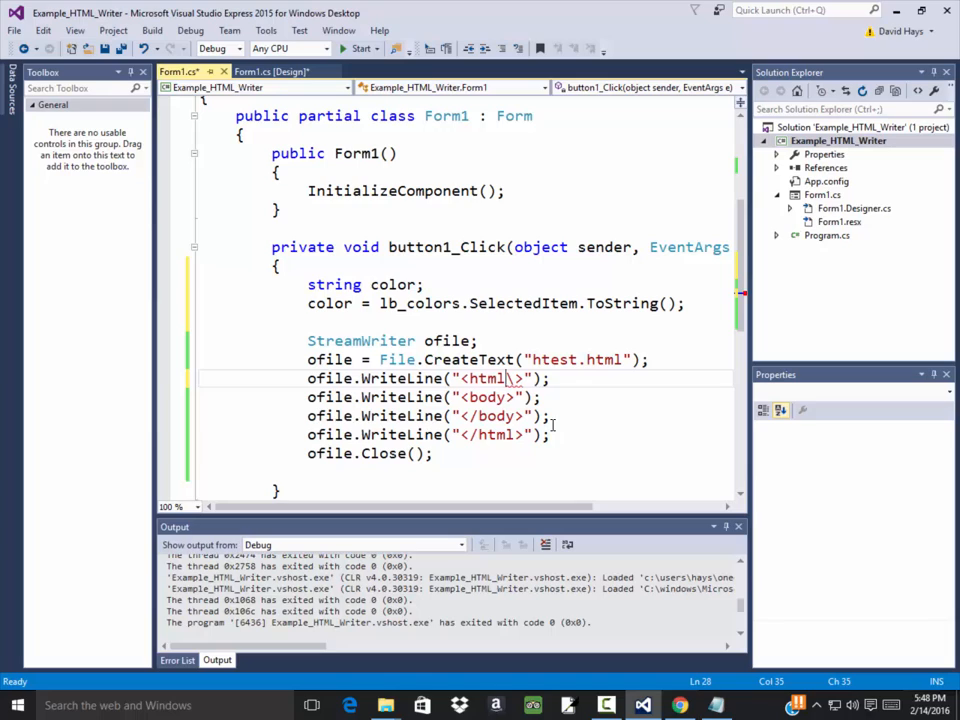
pyautogui.press('Enter')
pyautogui.write('o')
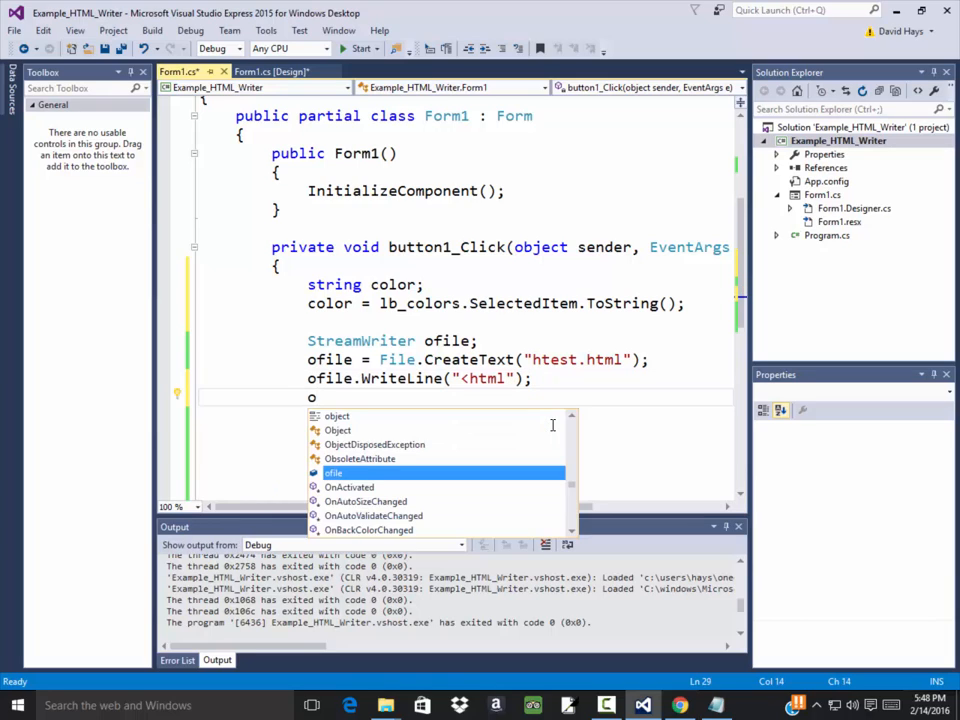
pyautogui.write('file.w')
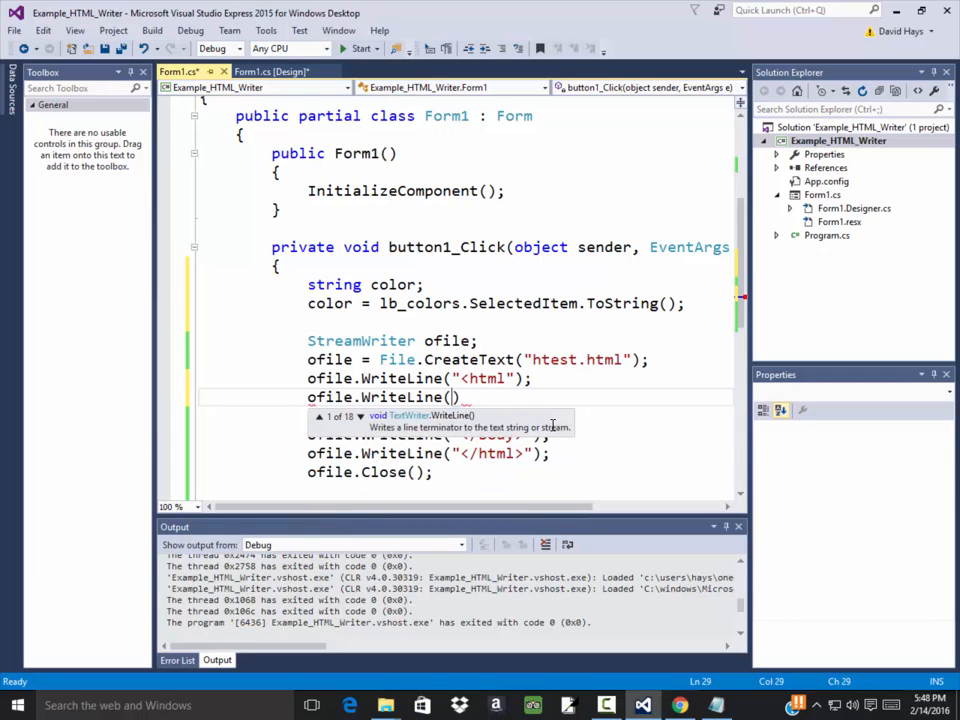
pyautogui.write('b"')
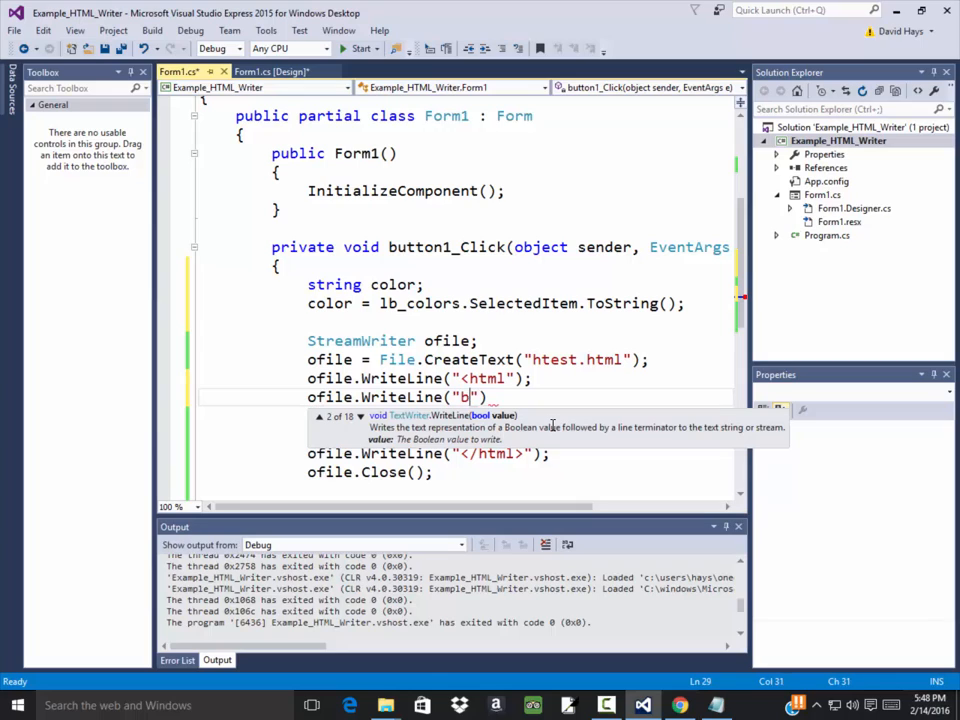
pyautogui.write('bg')
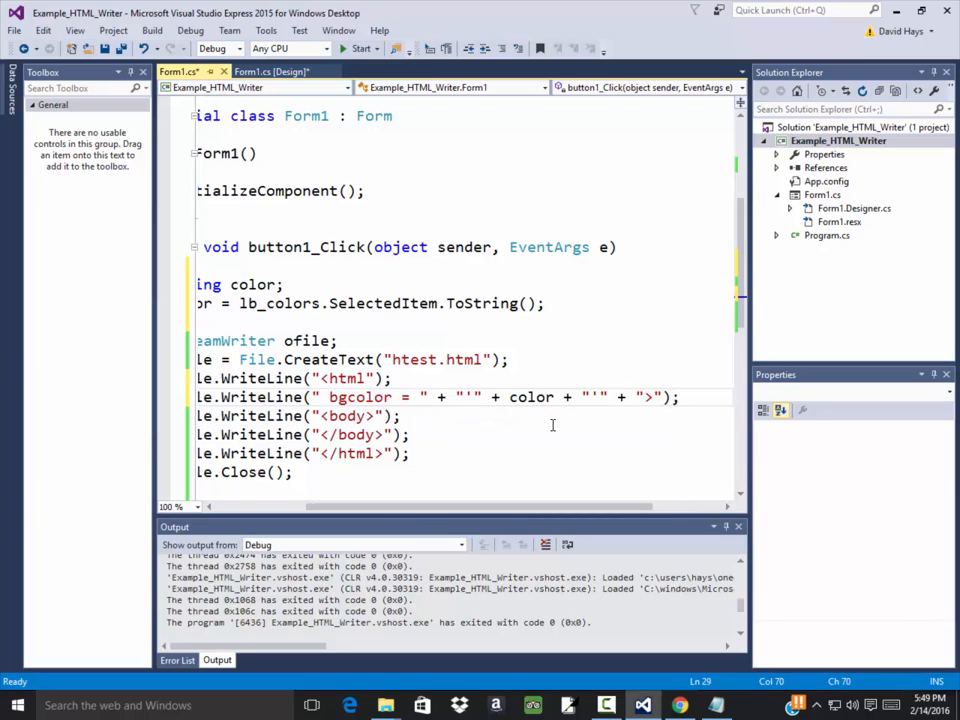
# Select the whole bgcolor line so it can be moved under the <body line.
pyautogui.click(392, 378)
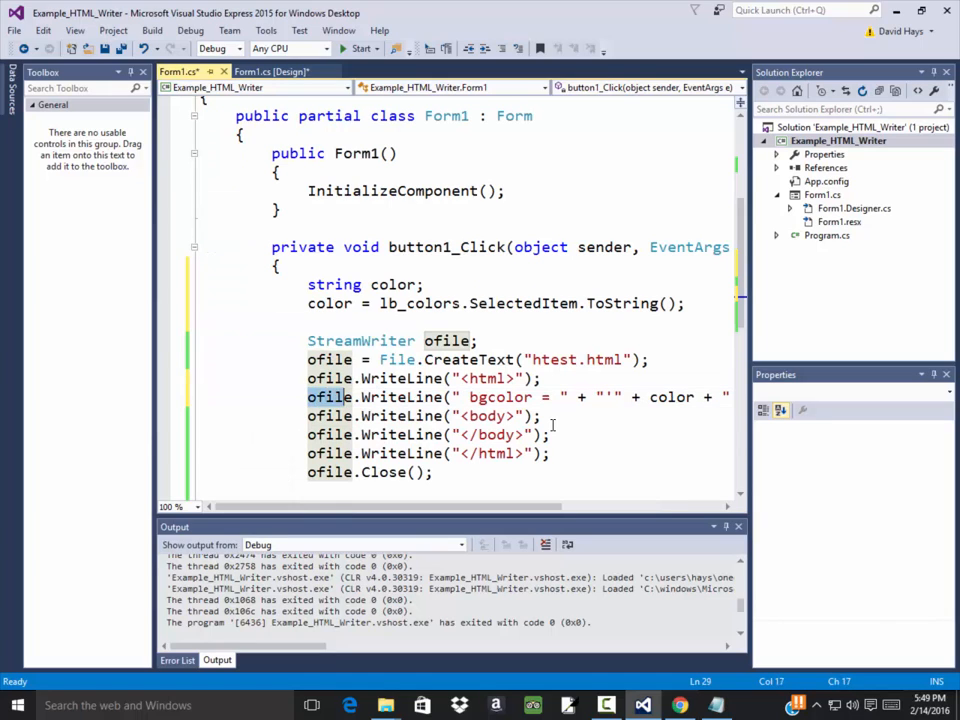
pyautogui.tripleClick(520, 396)
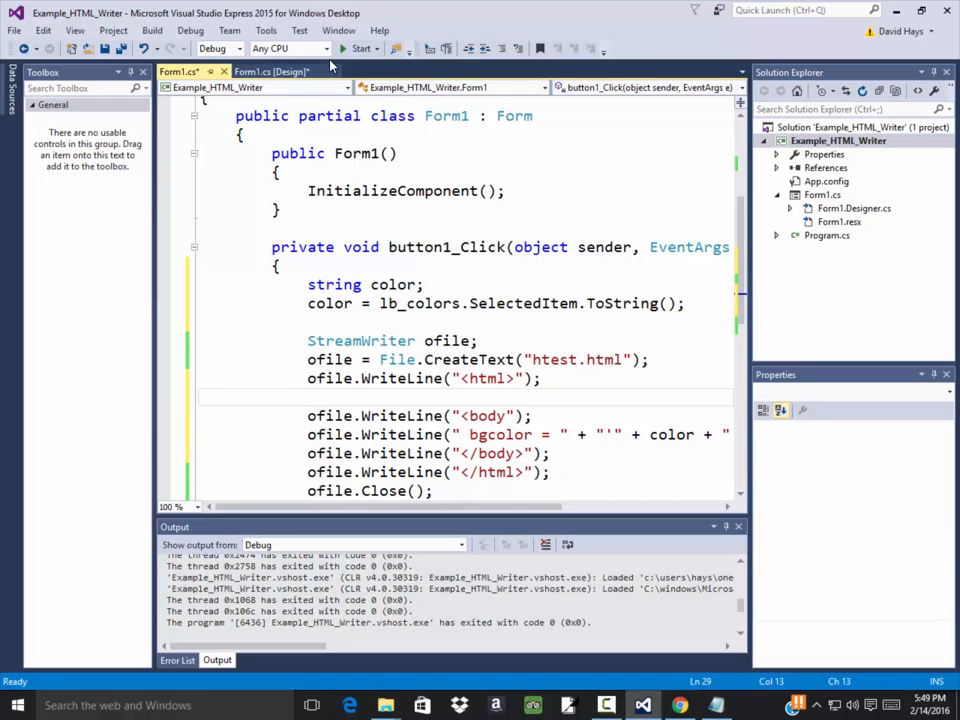
# Run the program and inspect htest.html in the project's bin\Debug folder.
pyautogui.click(358, 48)
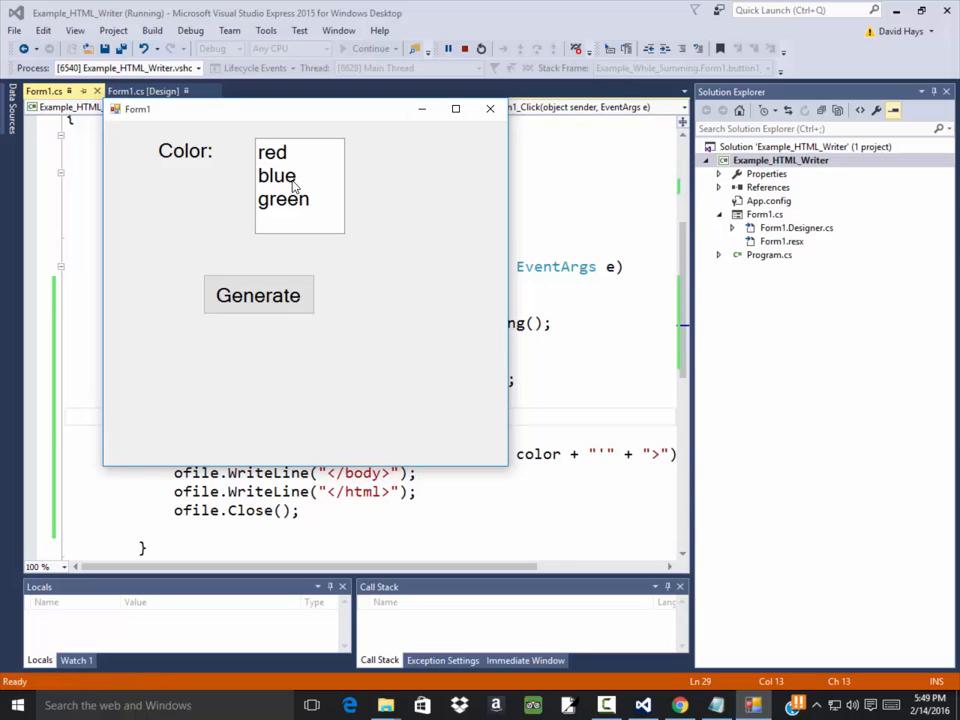
pyautogui.click(276, 176)
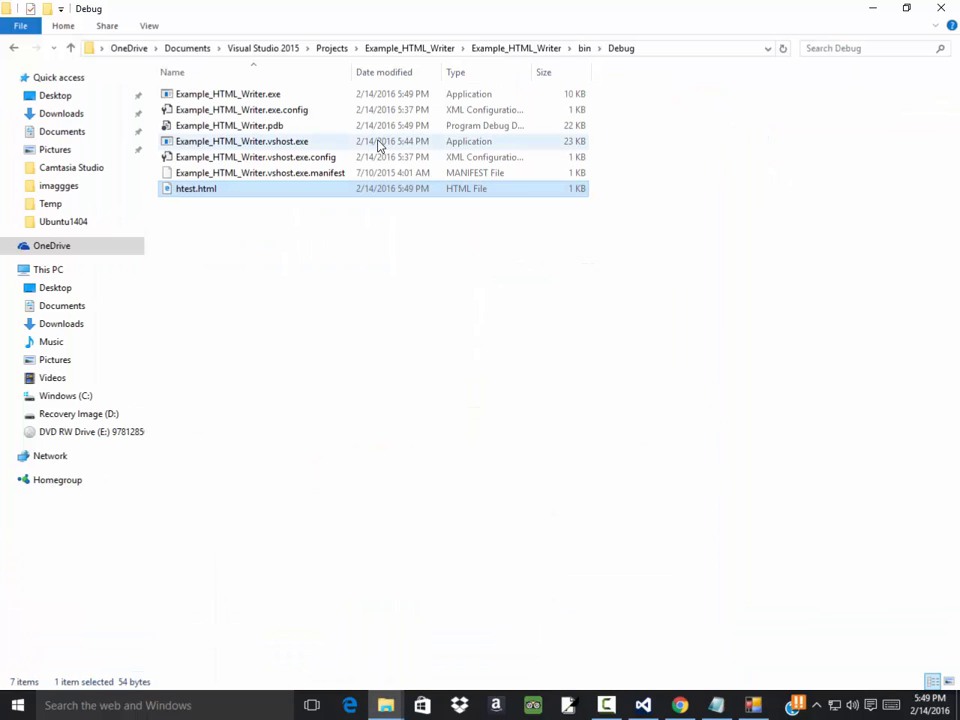
pyautogui.rightClick(196, 188)
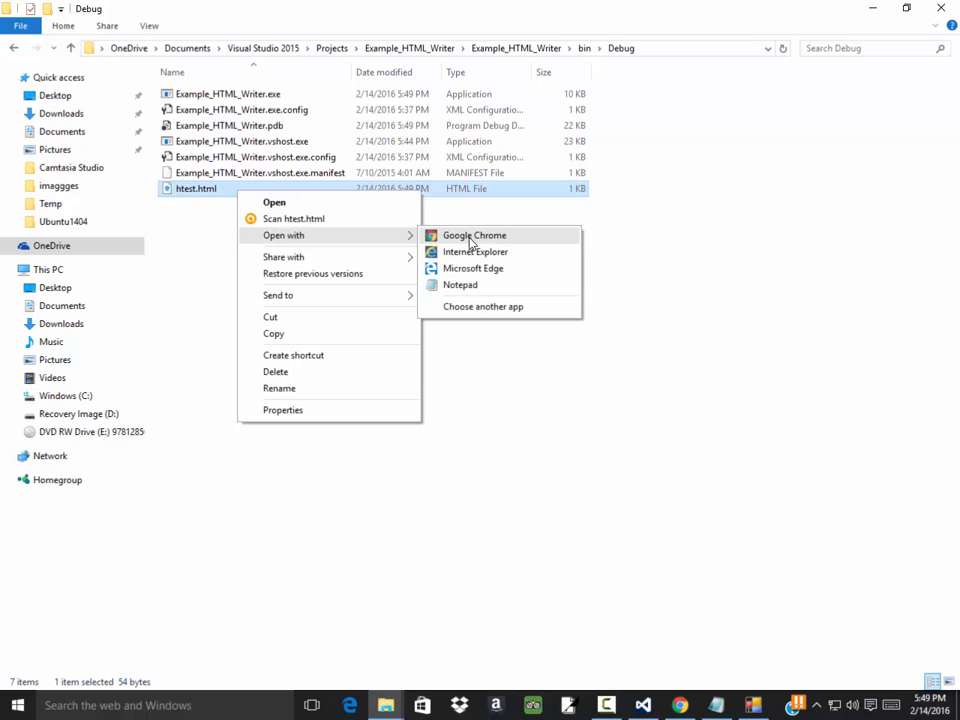
pyautogui.click(474, 236)
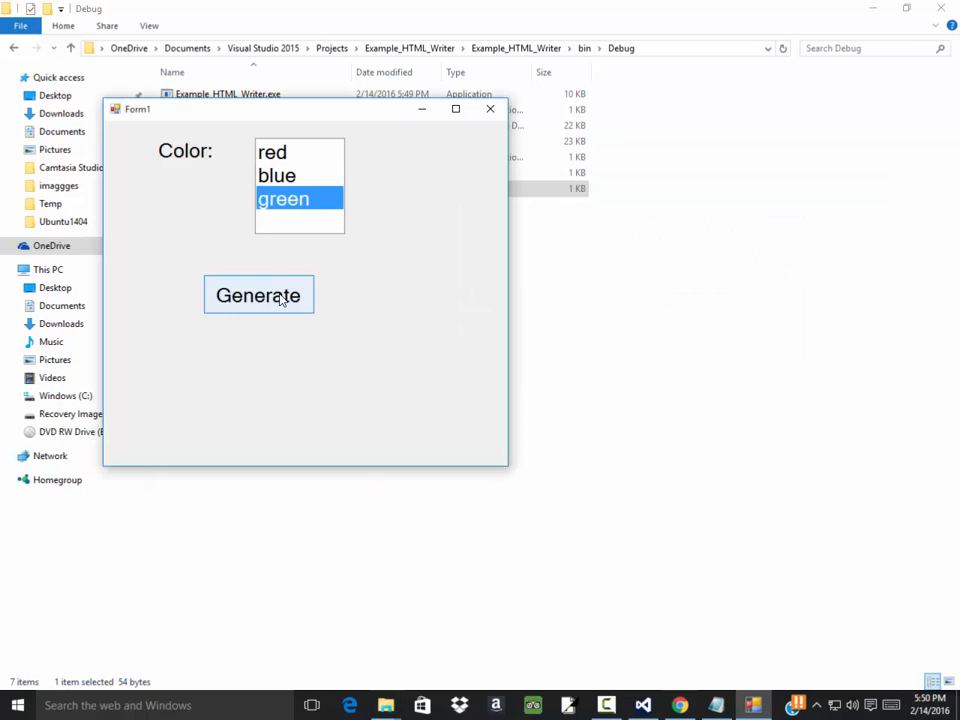
# Generate the HTML file with green selected and check htest.html's updated timestamp.
pyautogui.click(258, 296)
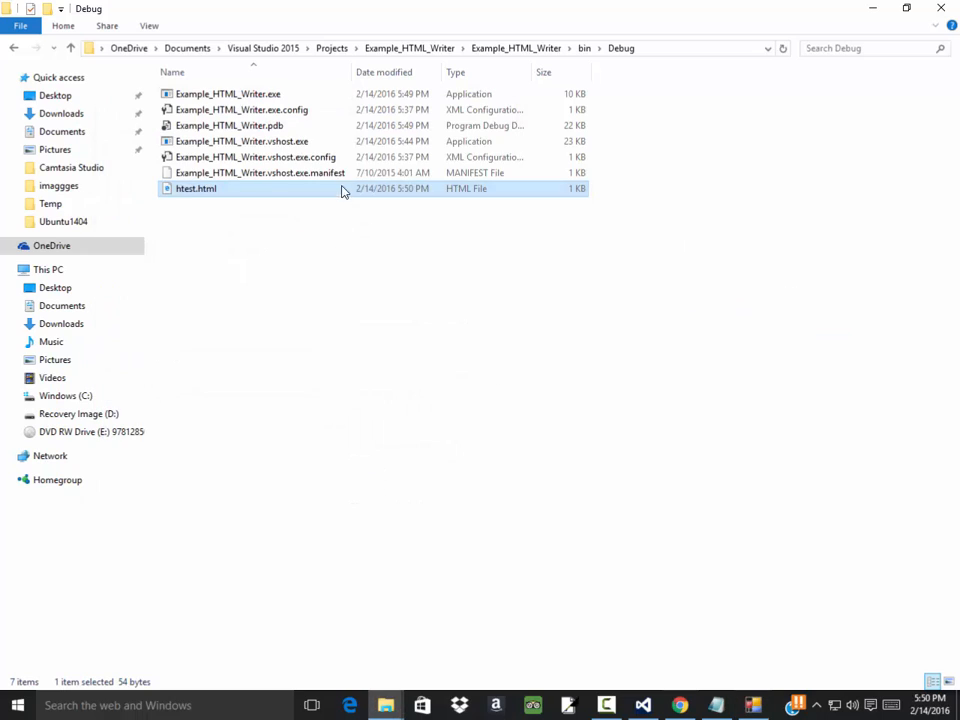
pyautogui.rightClick(196, 188)
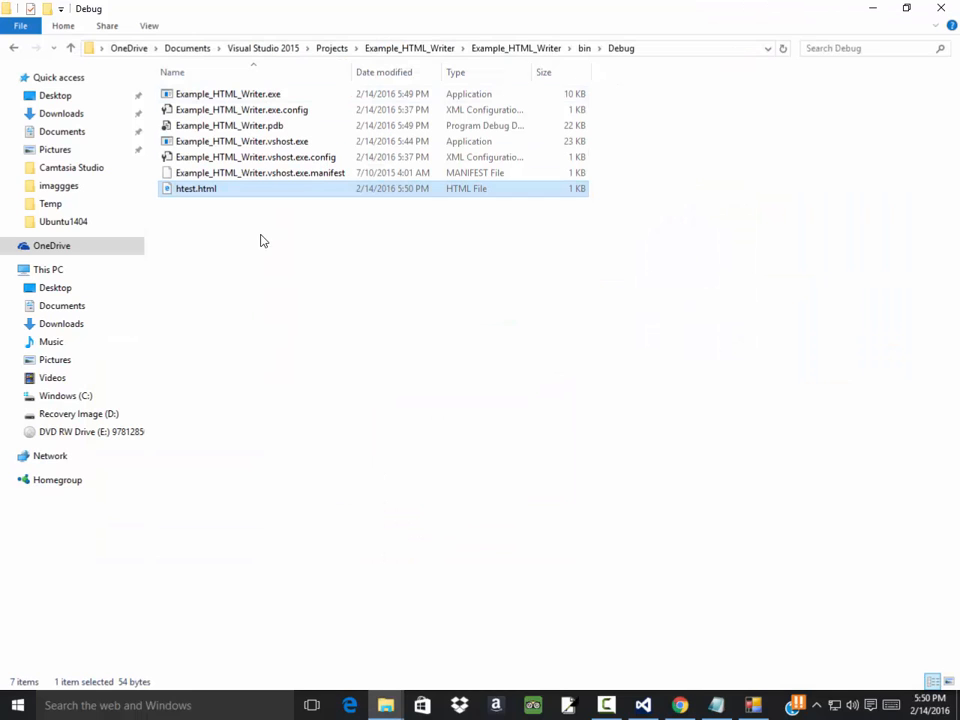
pyautogui.rightClick(196, 188)
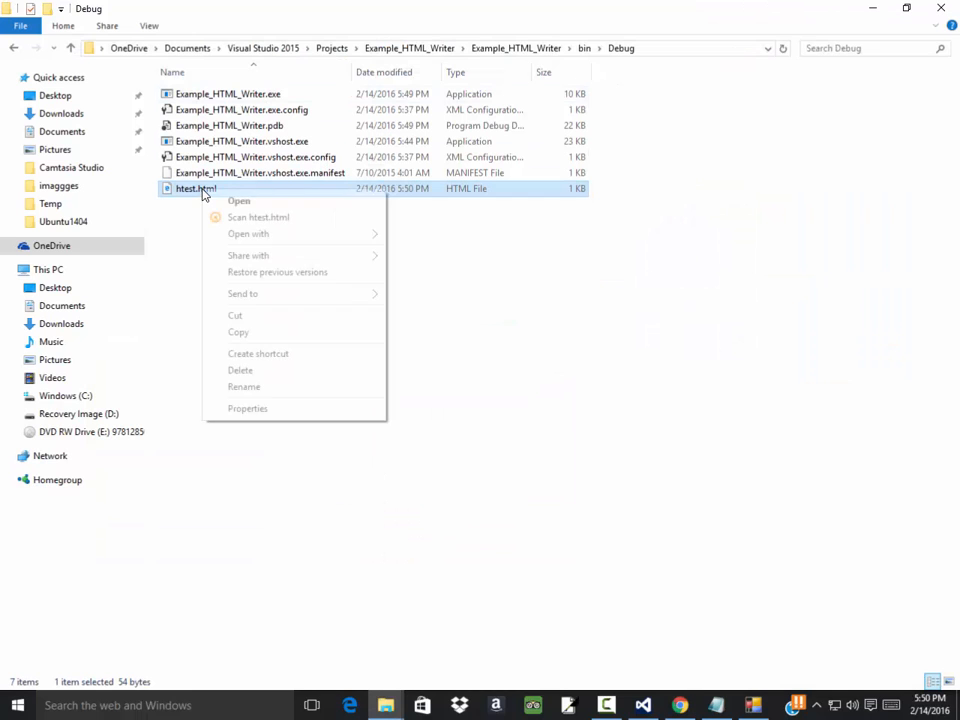
pyautogui.click(248, 232)
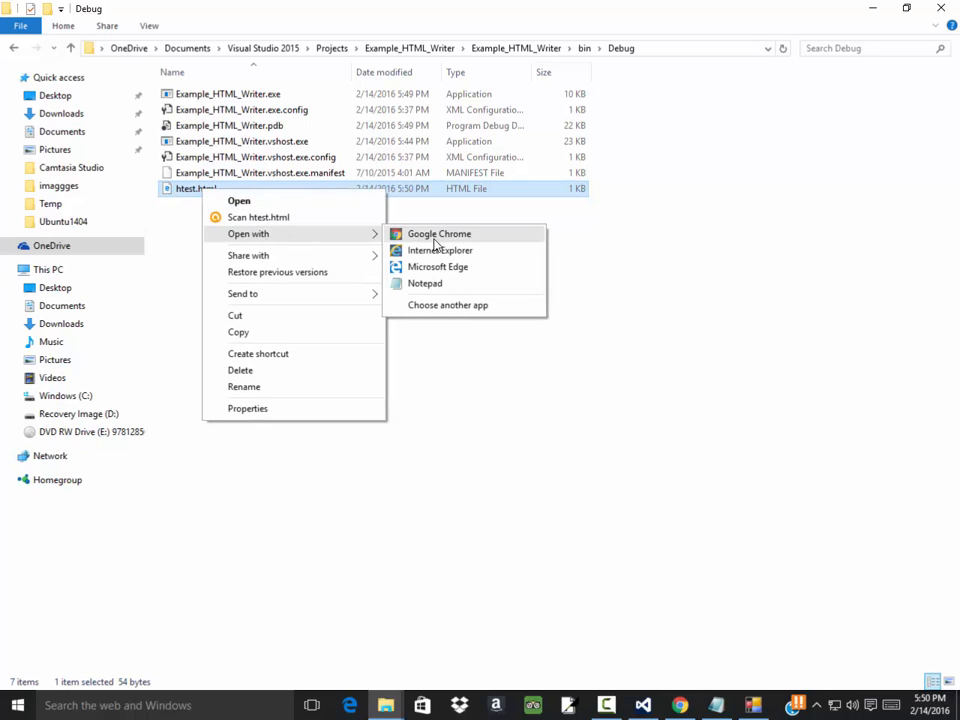
pyautogui.moveTo(424, 284)
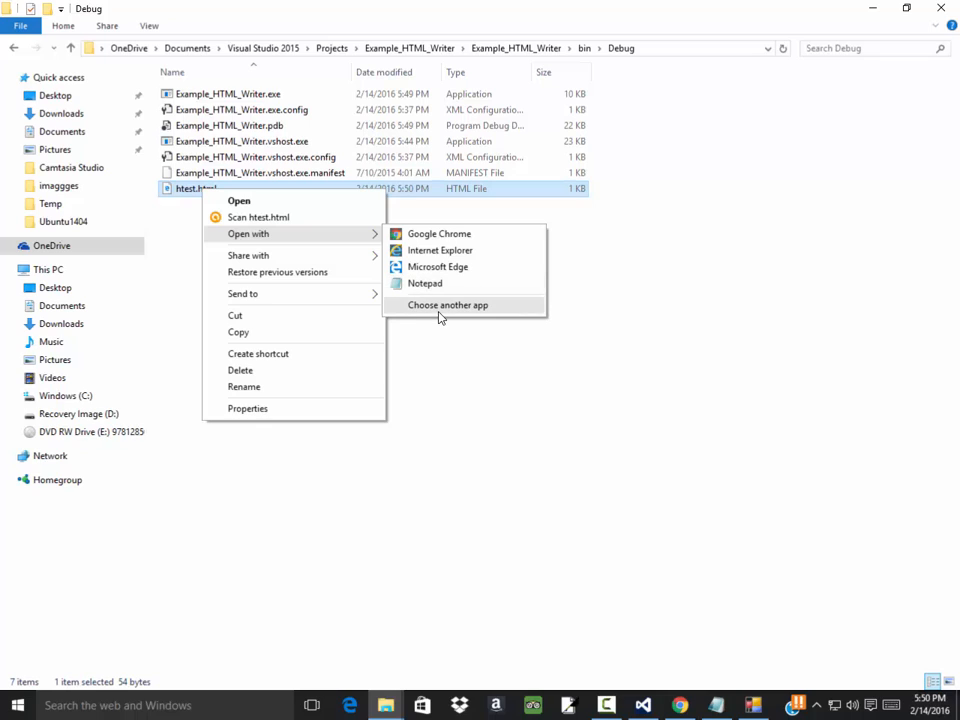
pyautogui.moveTo(438, 296)
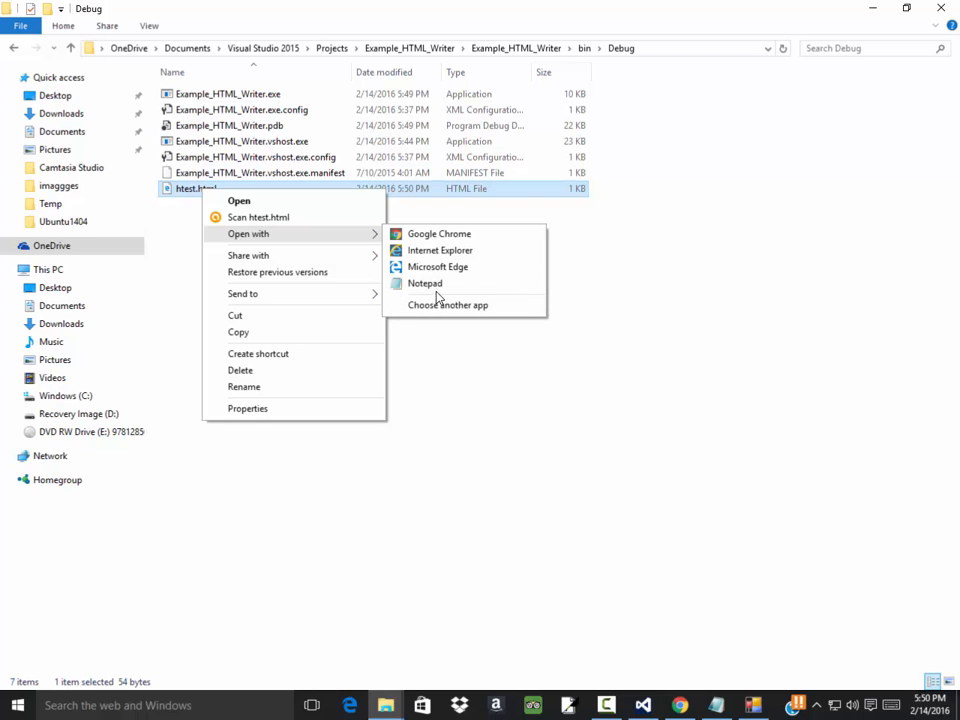
pyautogui.click(424, 284)
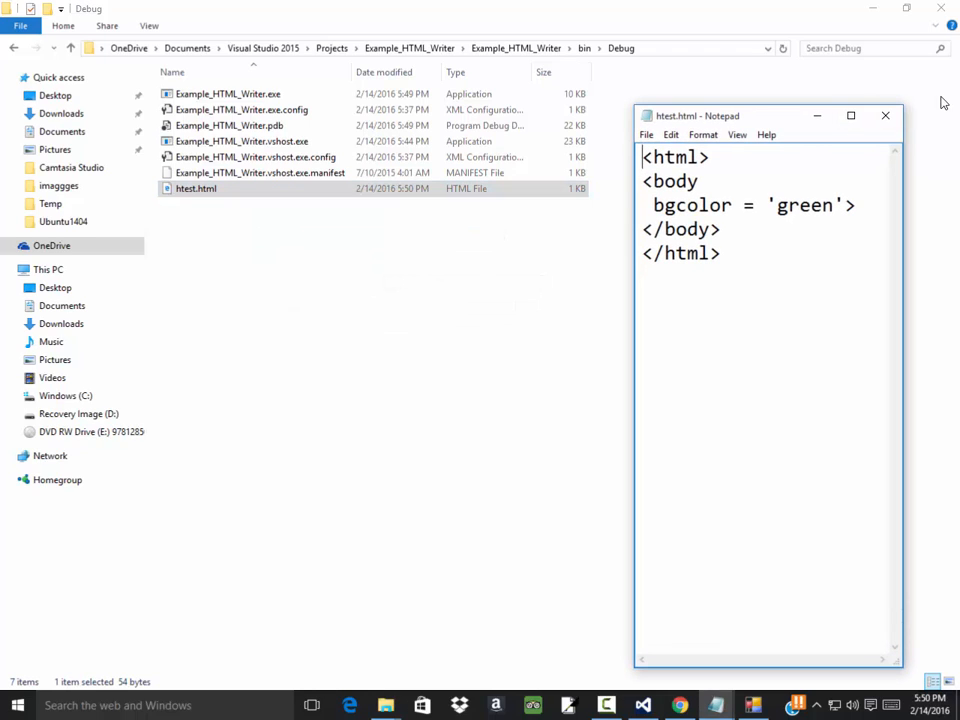
pyautogui.click(852, 114)
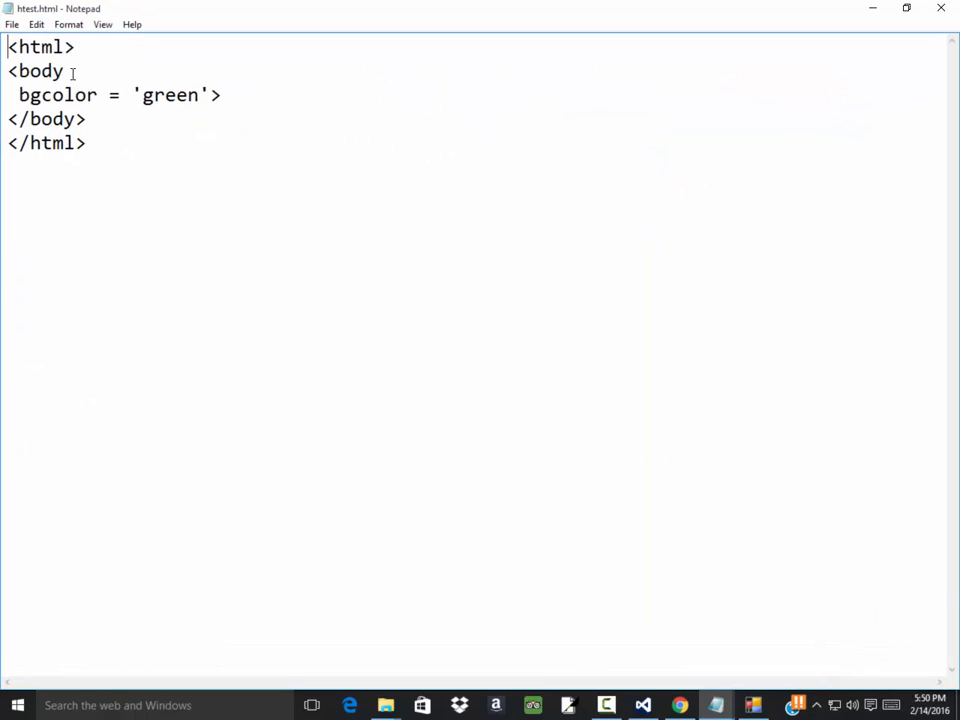
pyautogui.click(64, 72)
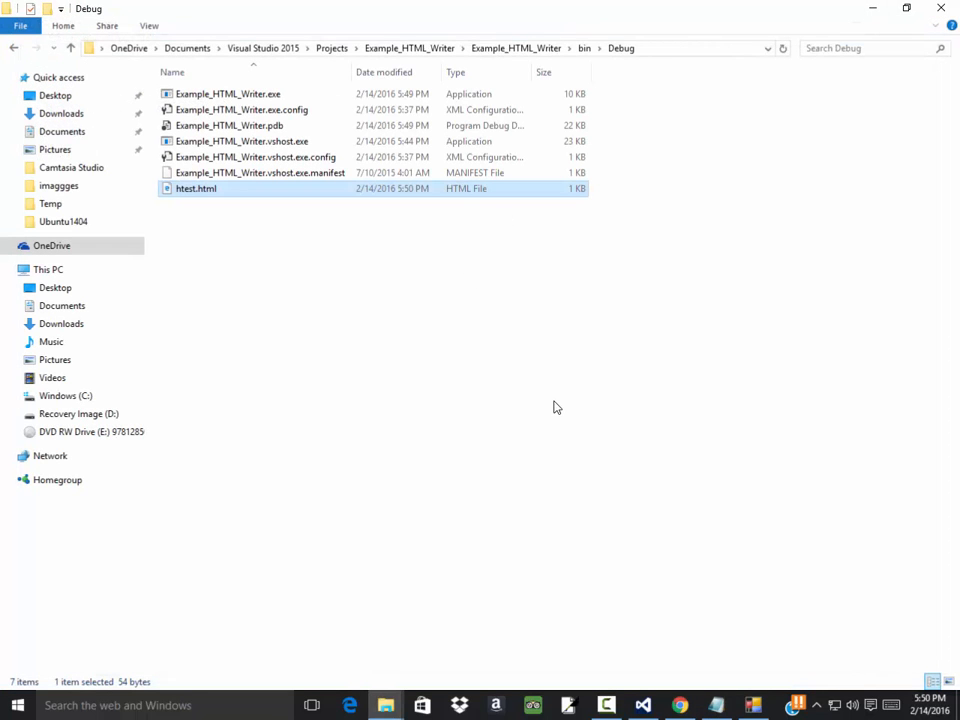
# Return to Visual Studio and show the Form1.cs design view with the color list and Generate button.
pyautogui.click(644, 704)
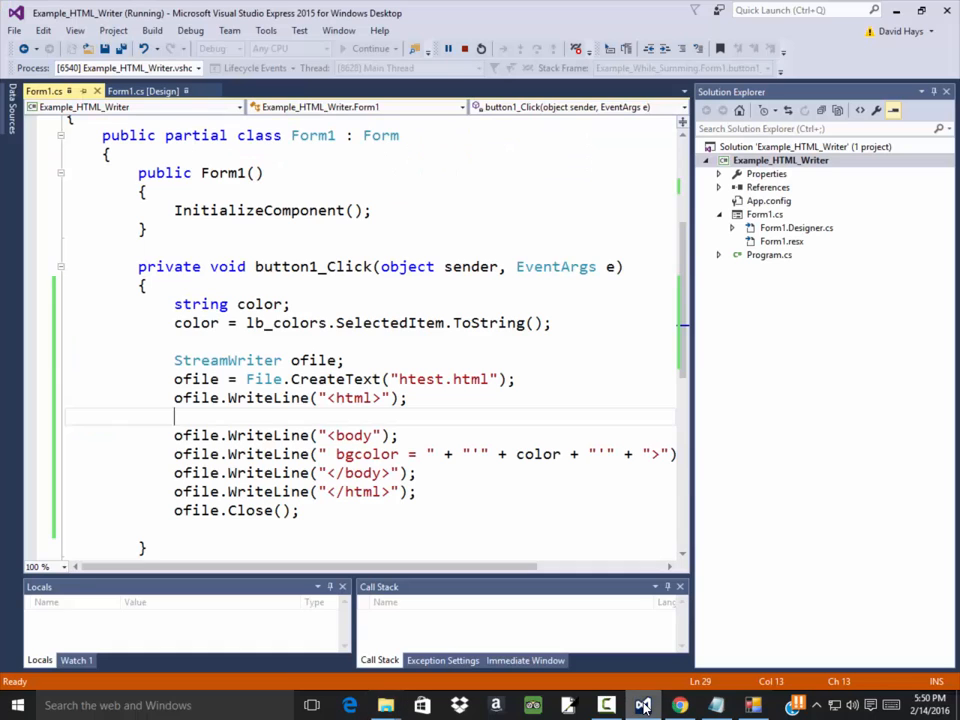
pyautogui.click(140, 92)
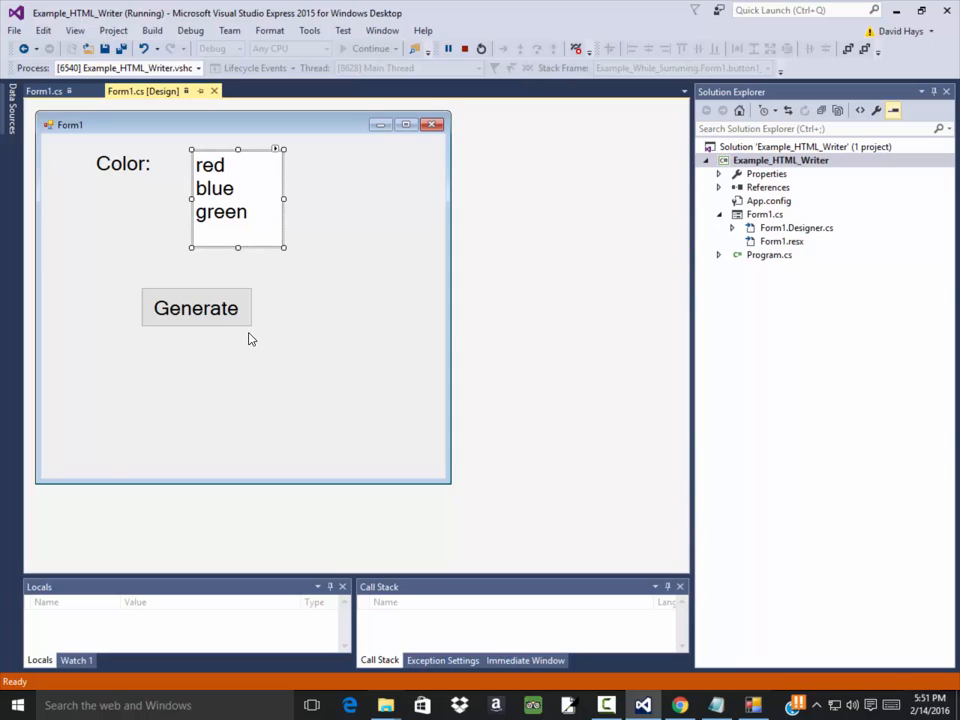
pyautogui.moveTo(328, 288)
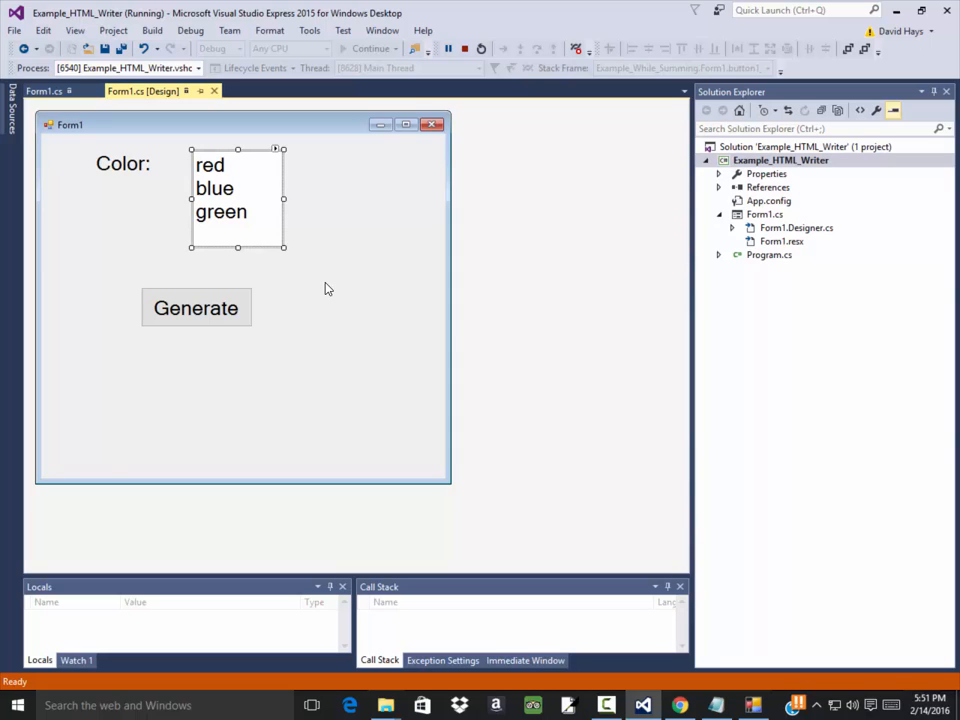
pyautogui.moveTo(392, 292)
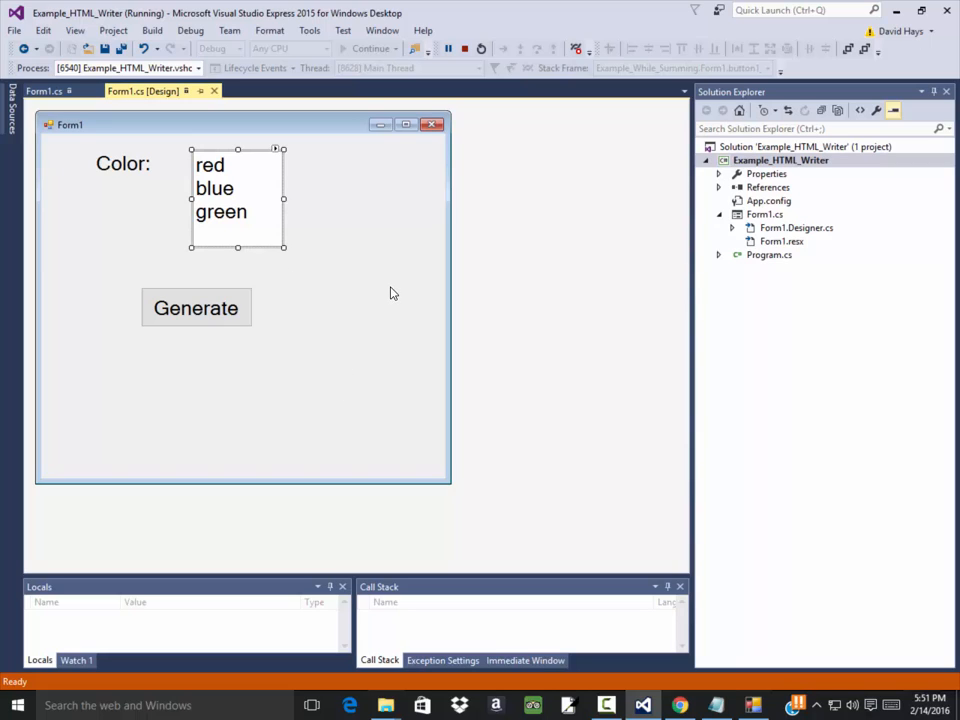
pyautogui.moveTo(370, 322)
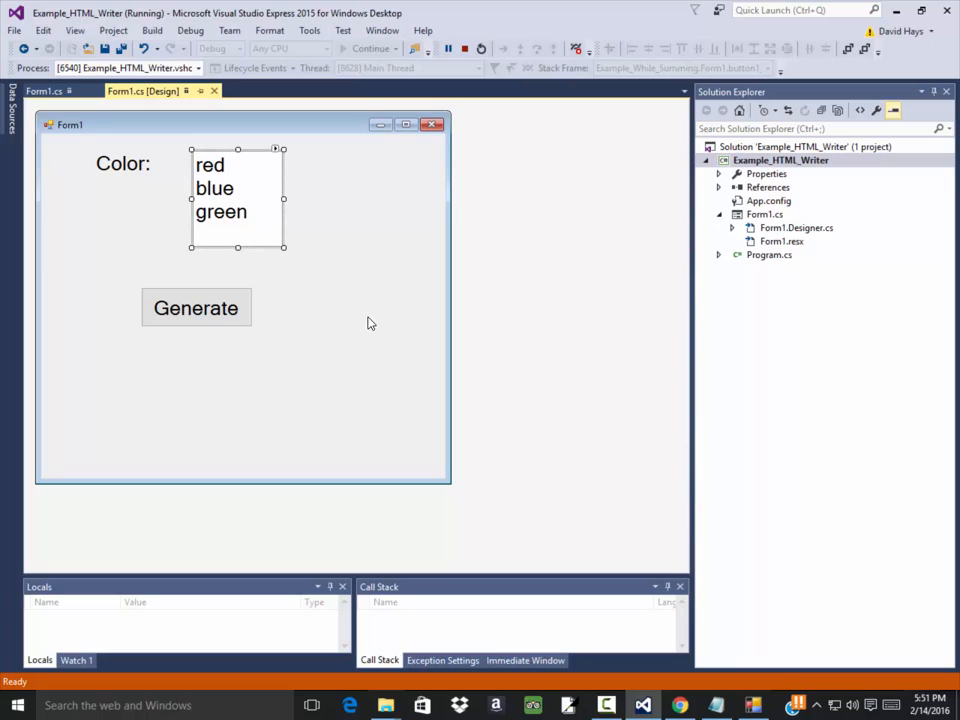
pyautogui.moveTo(360, 348)
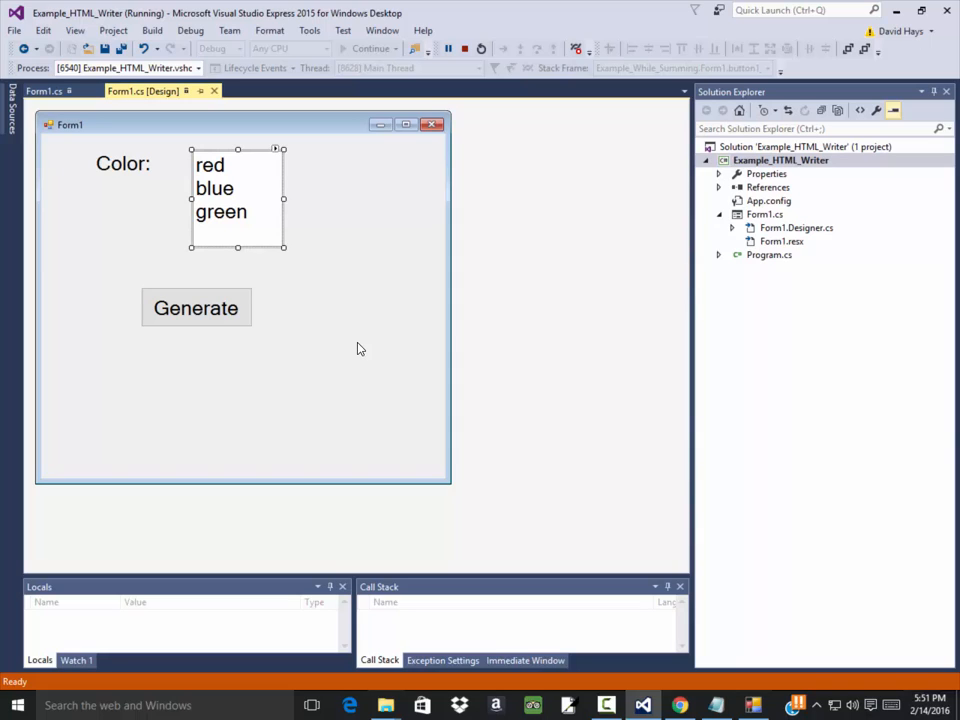
pyautogui.moveTo(246, 214)
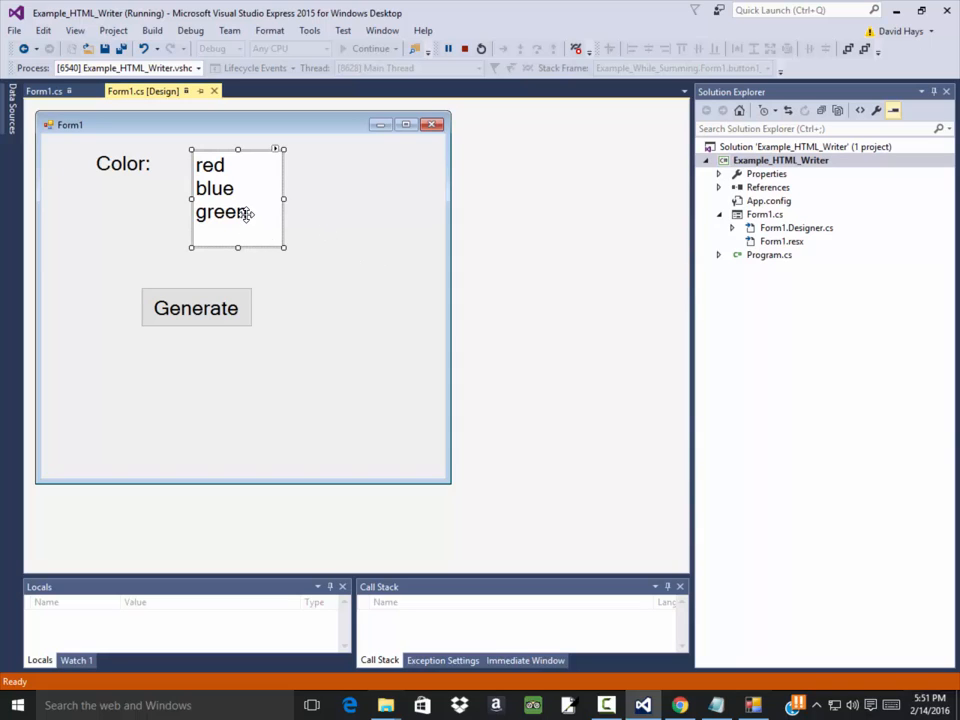